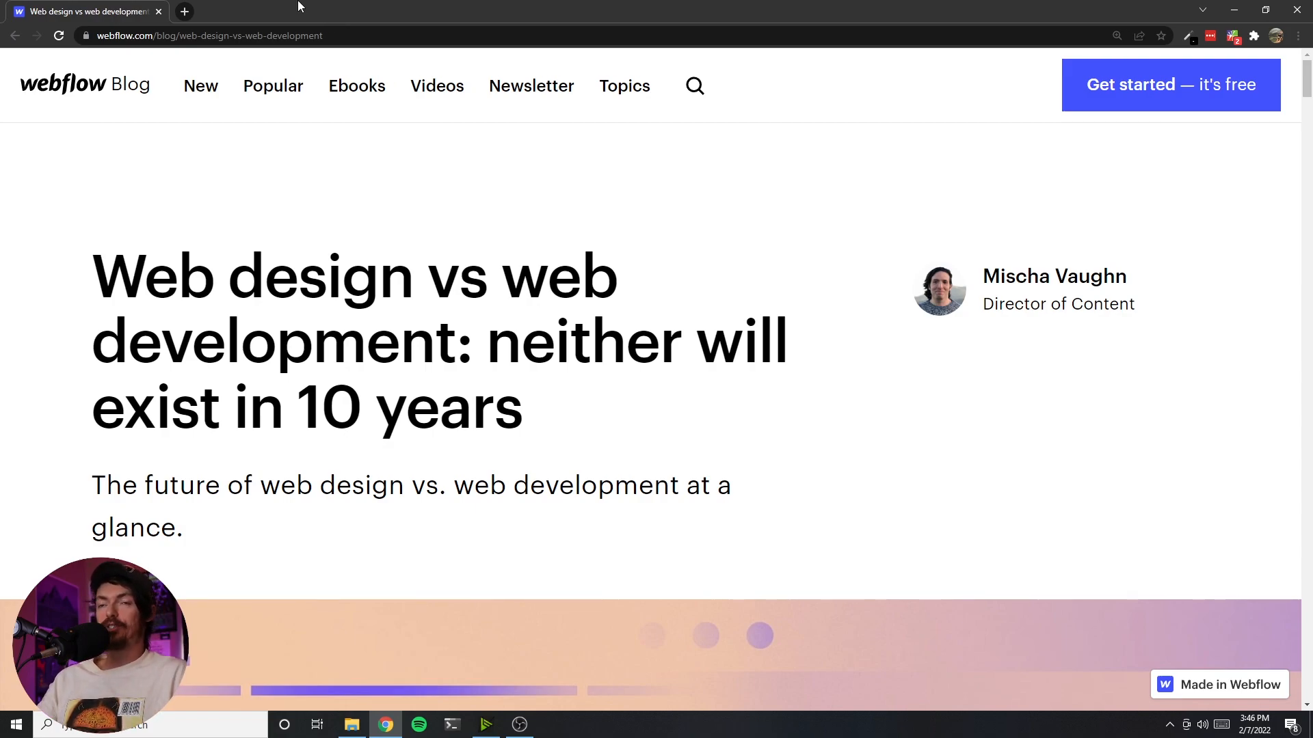
{"action": "mouse_move", "coordinate": [1053, 276]}
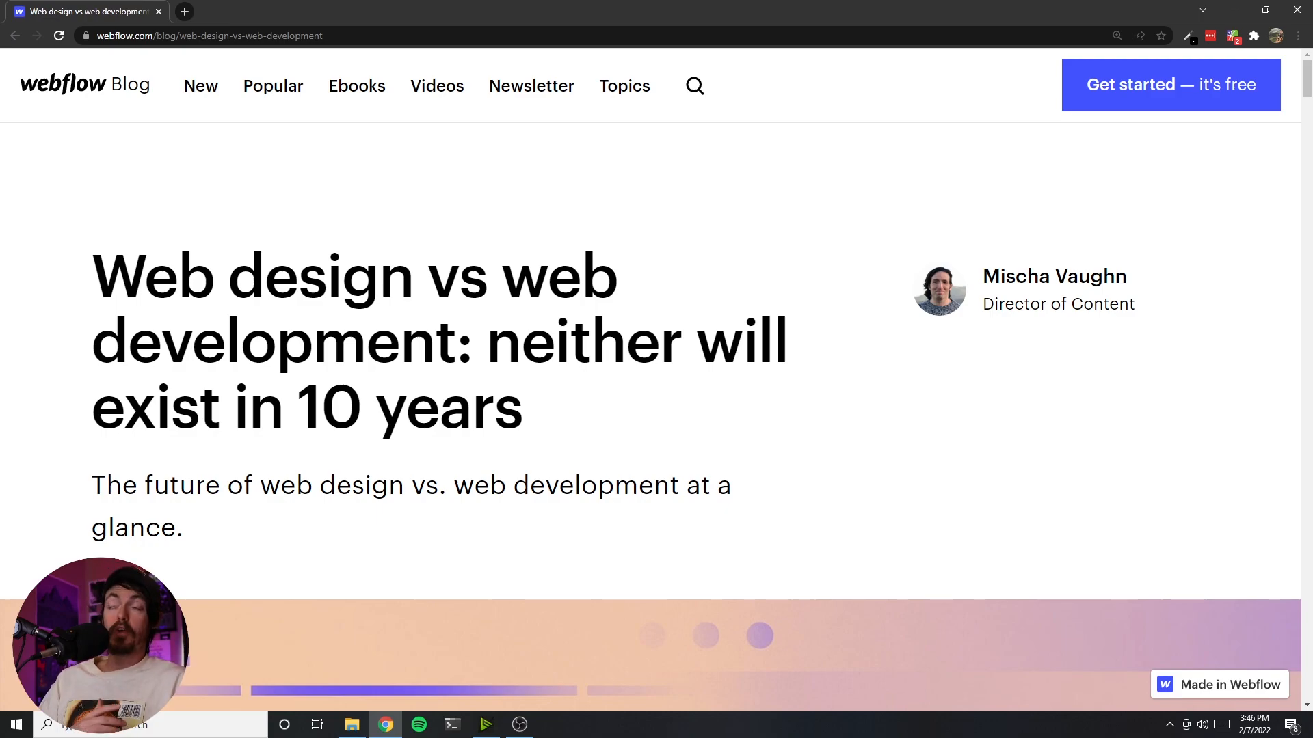
- Highlight the sentence about day-to-day tasks changing, then clear the selection
{"action": "scroll", "scroll_direction": "down", "scroll_amount": 3}
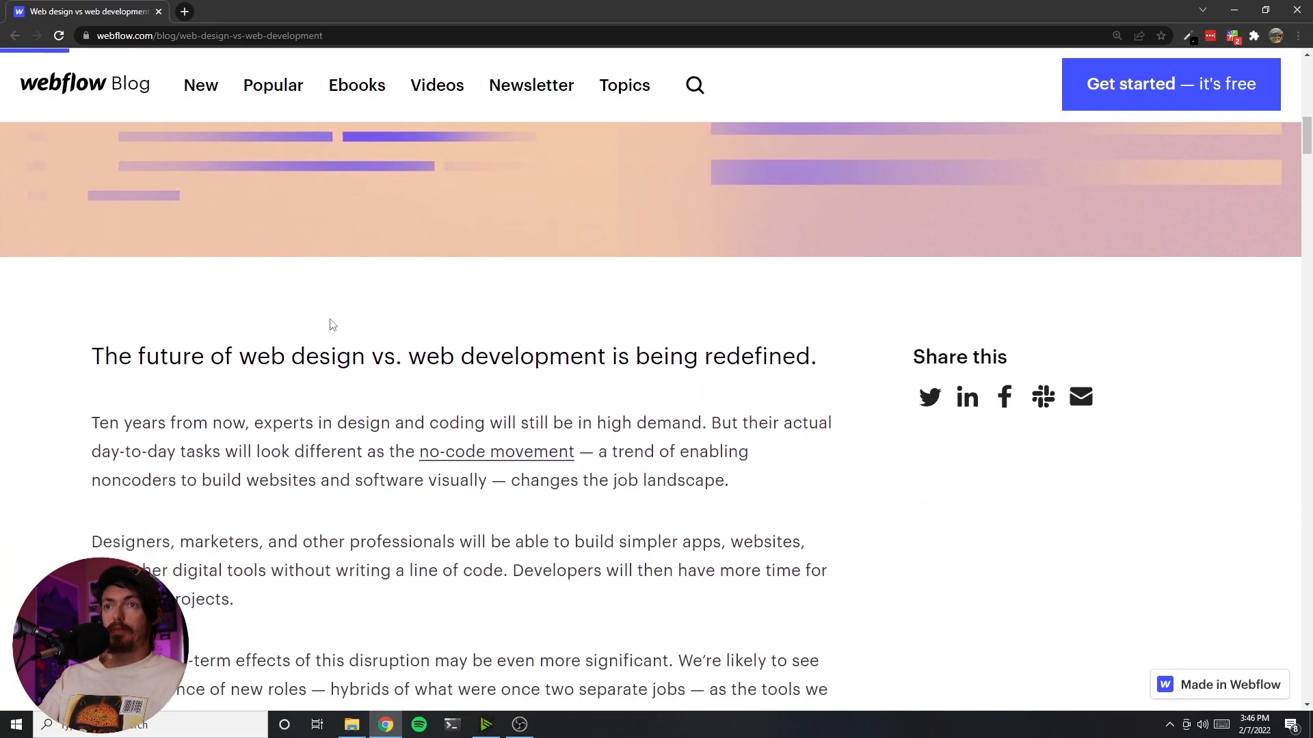
{"action": "scroll", "scroll_direction": "down", "scroll_amount": 3}
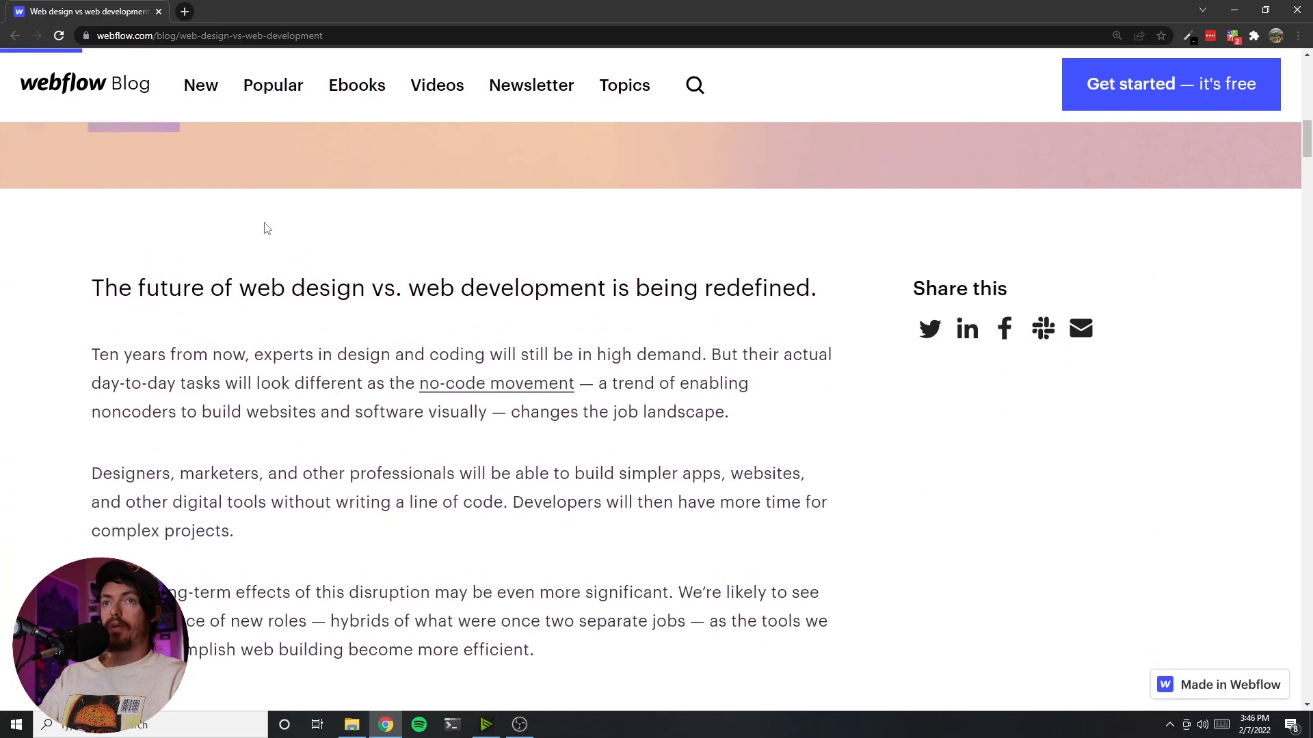
{"action": "scroll", "scroll_direction": "up", "scroll_amount": 3}
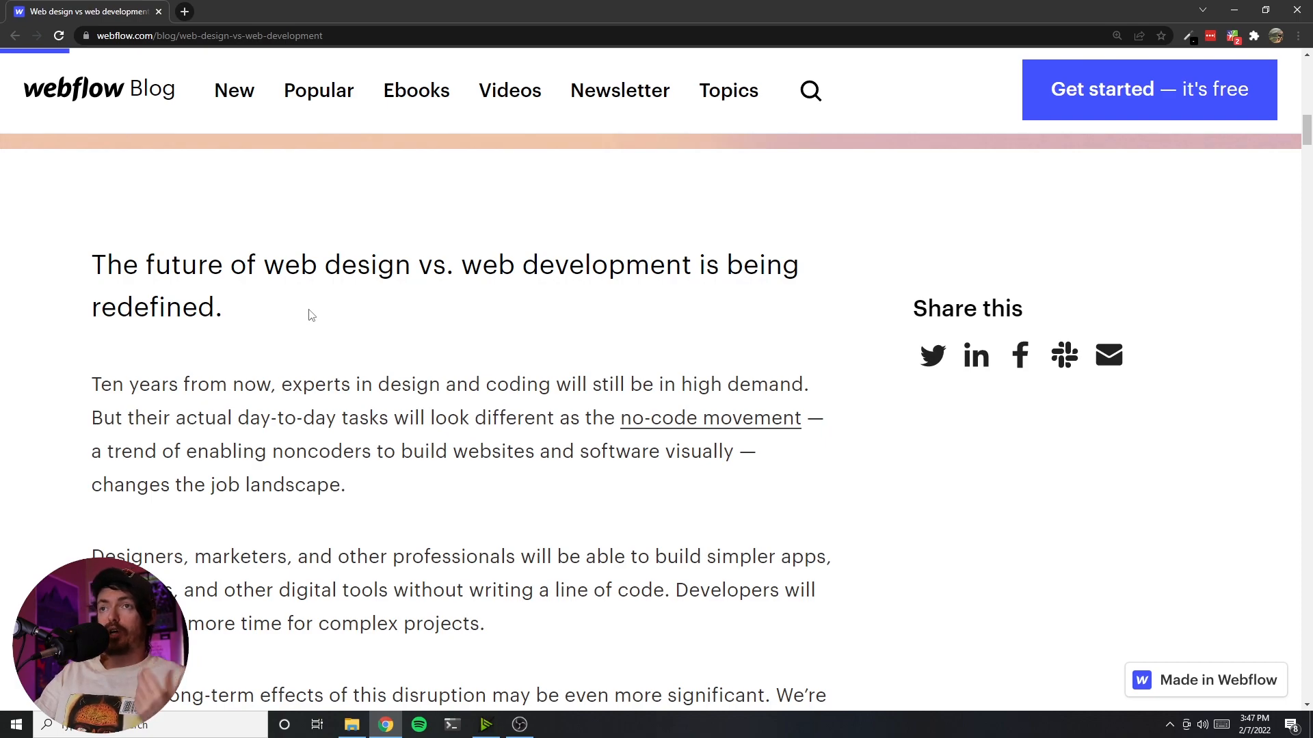
{"action": "scroll", "scroll_direction": "down", "scroll_amount": 3}
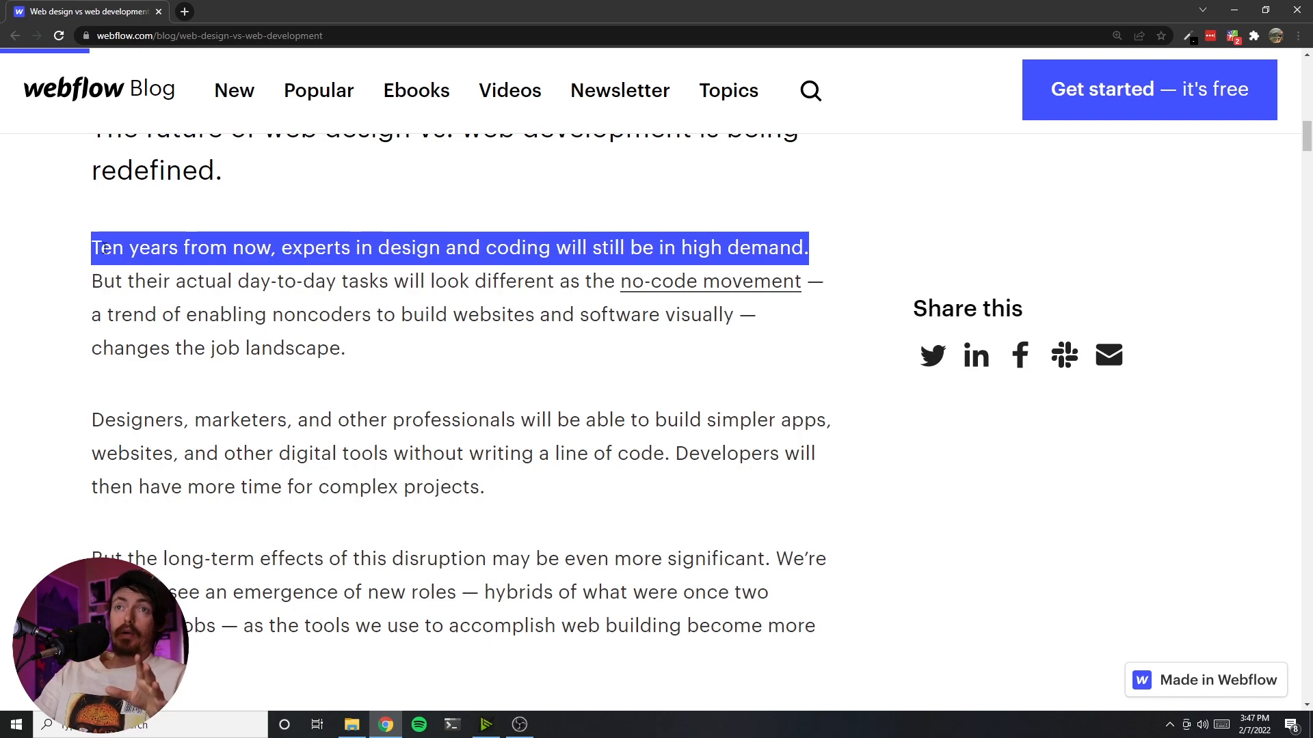
{"action": "left_click_drag", "start_coordinate": [92, 248], "coordinate": [435, 282]}
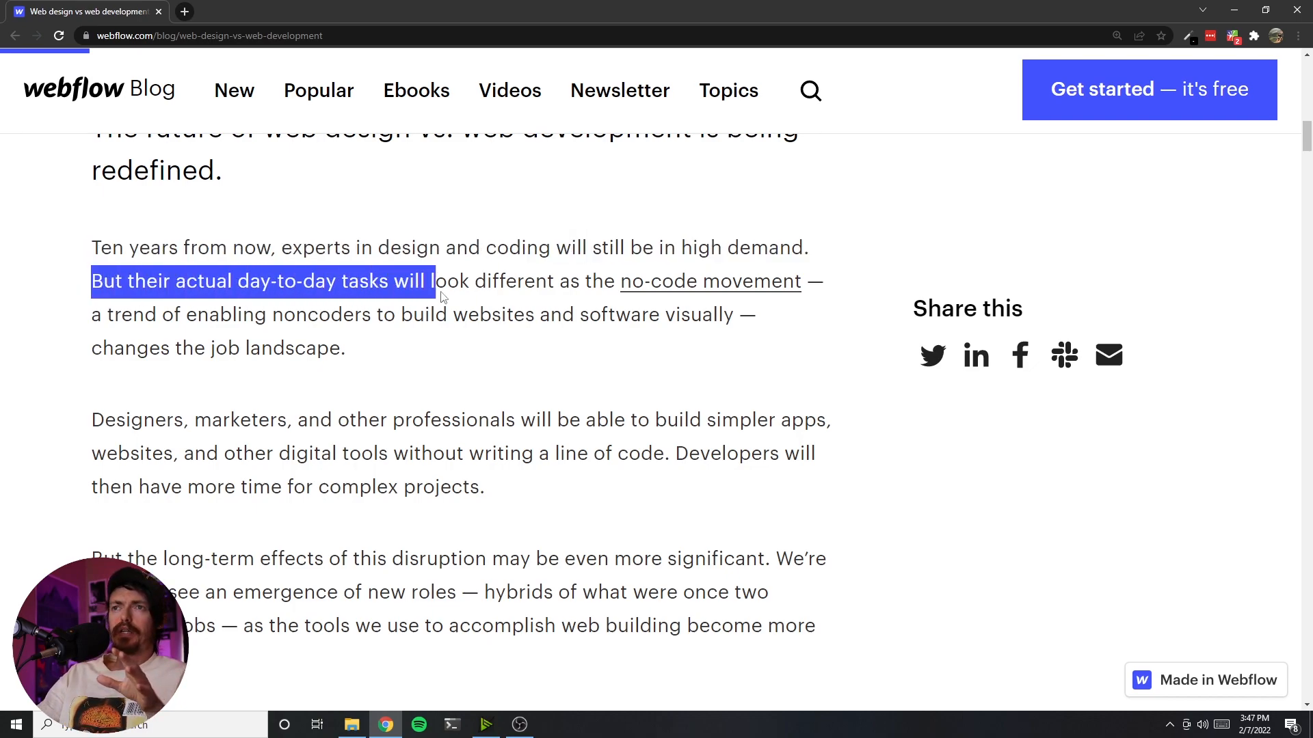
{"action": "left_click_drag", "start_coordinate": [433, 282], "coordinate": [601, 281]}
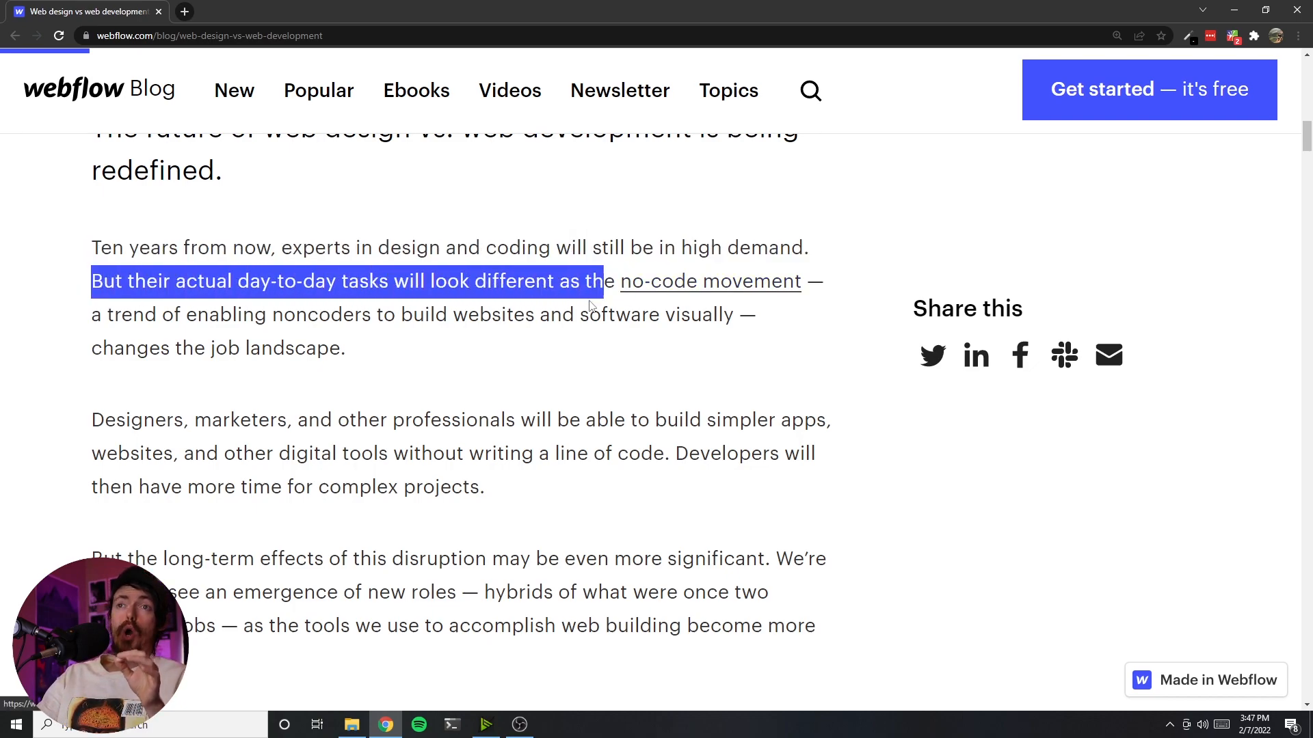
{"action": "left_click", "coordinate": [335, 322]}
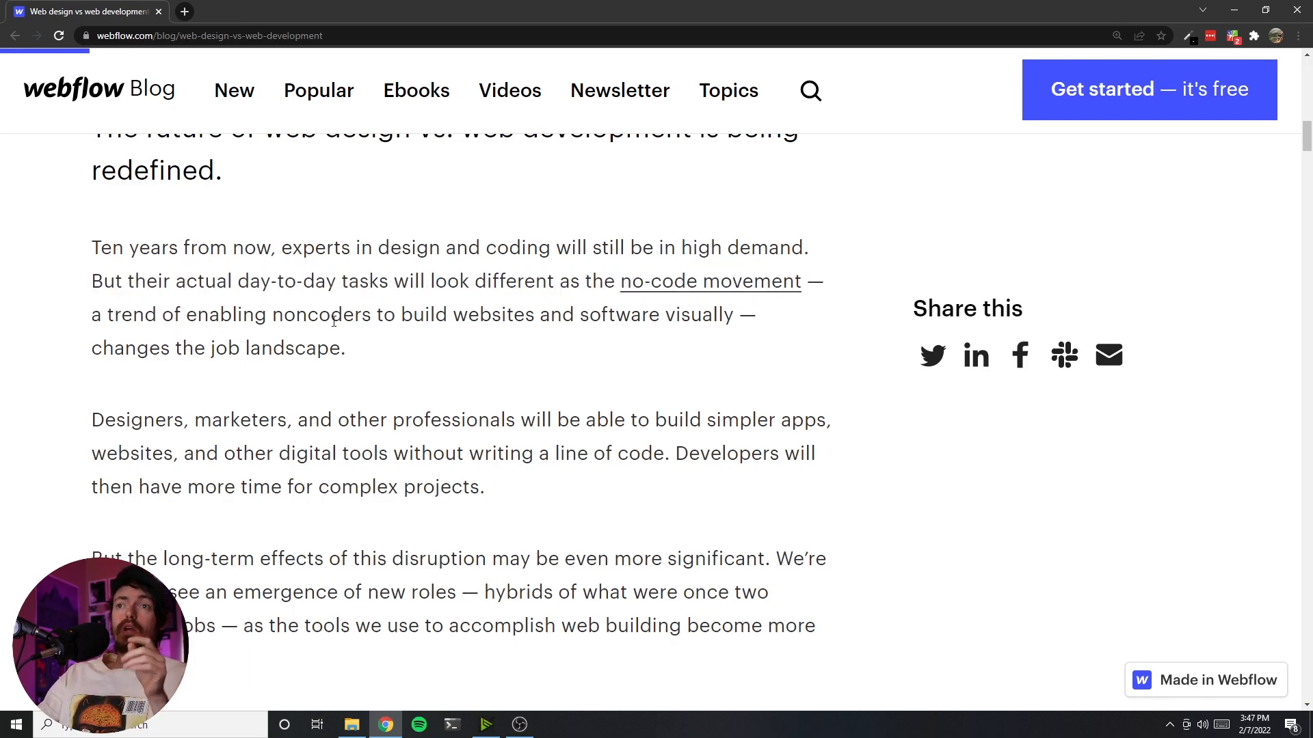
{"action": "mouse_move", "coordinate": [410, 338]}
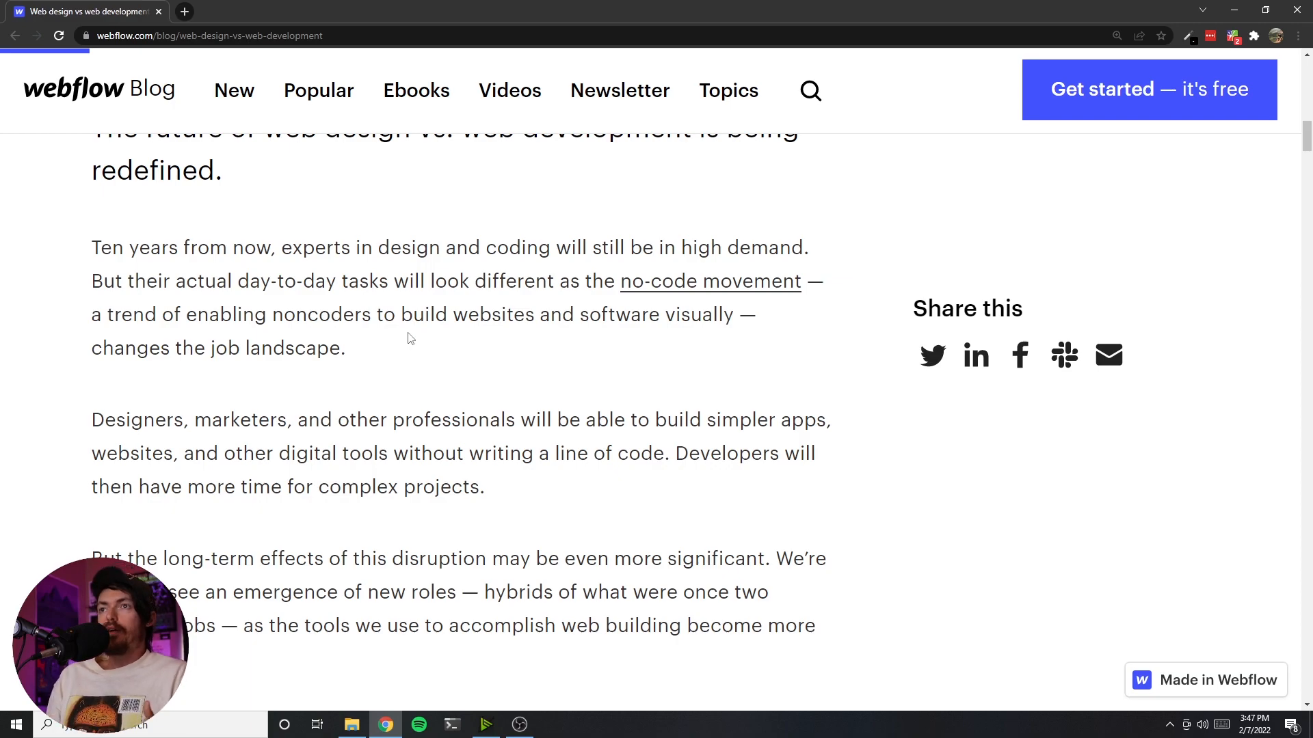
{"action": "mouse_move", "coordinate": [423, 337]}
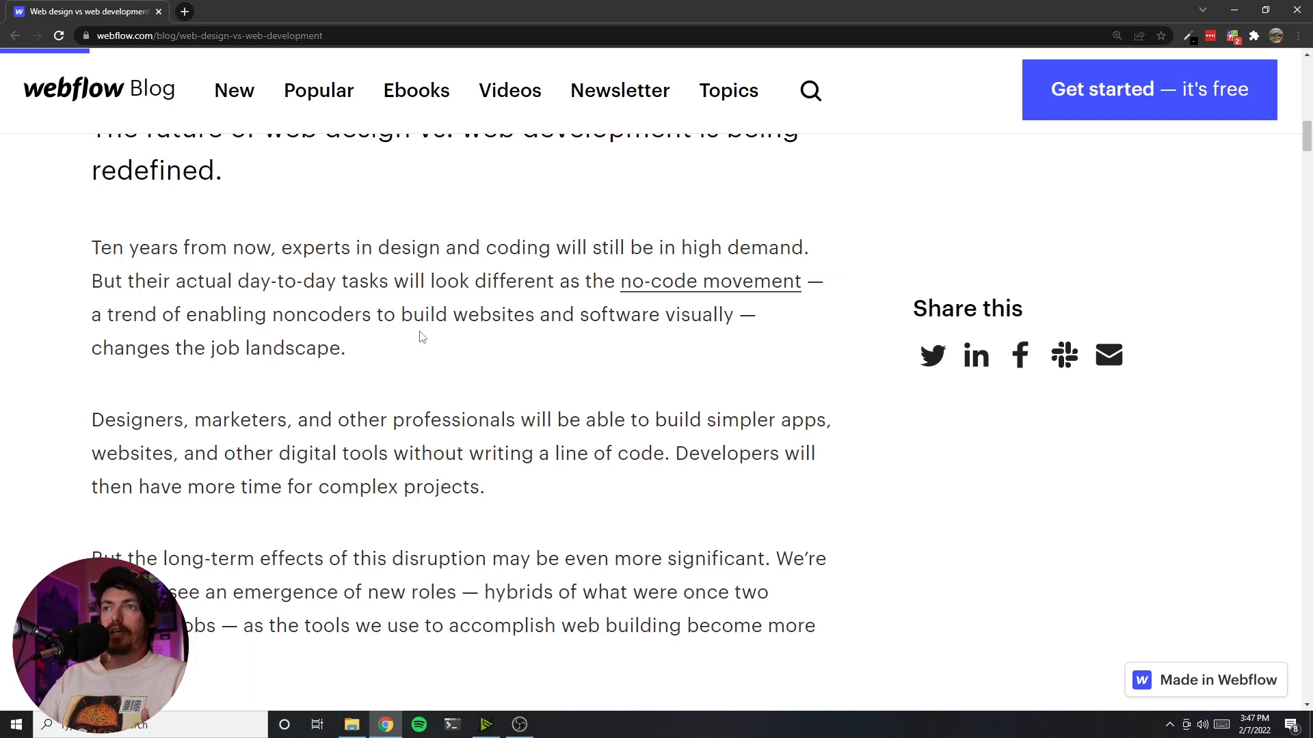
{"action": "mouse_move", "coordinate": [461, 339]}
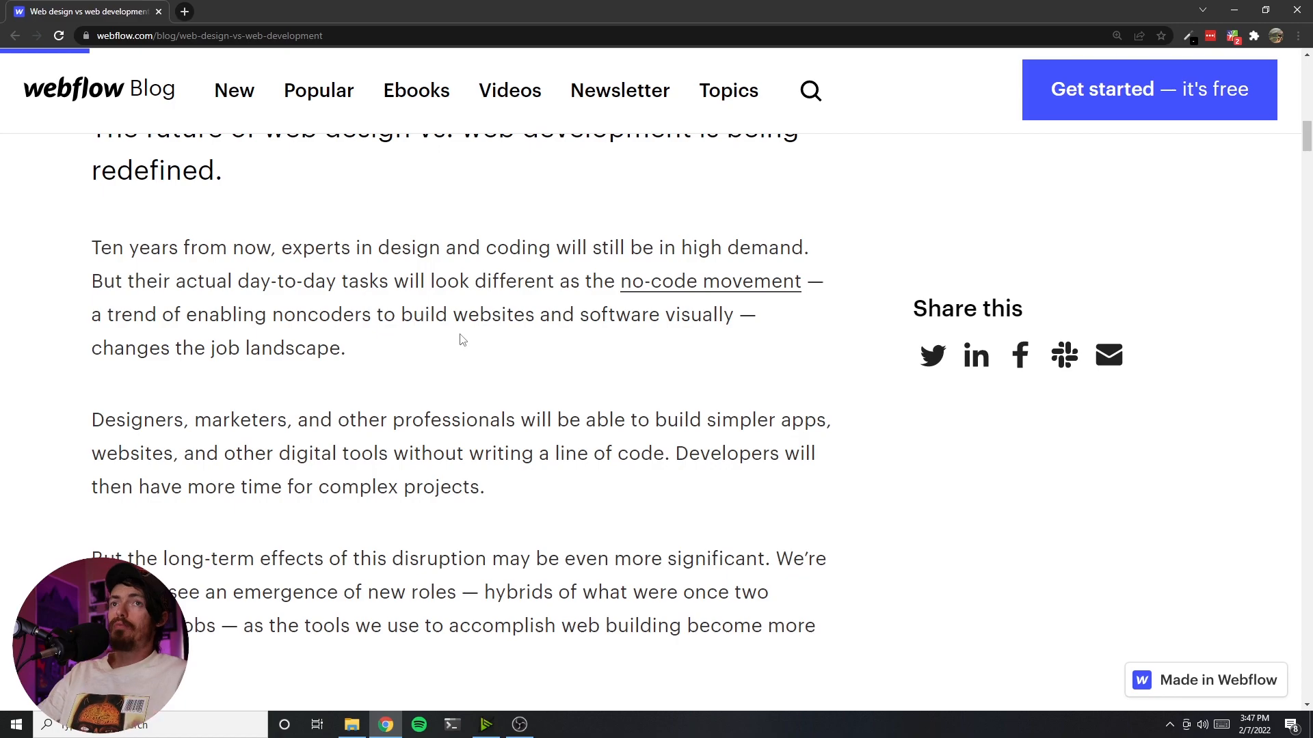
{"action": "mouse_move", "coordinate": [459, 331]}
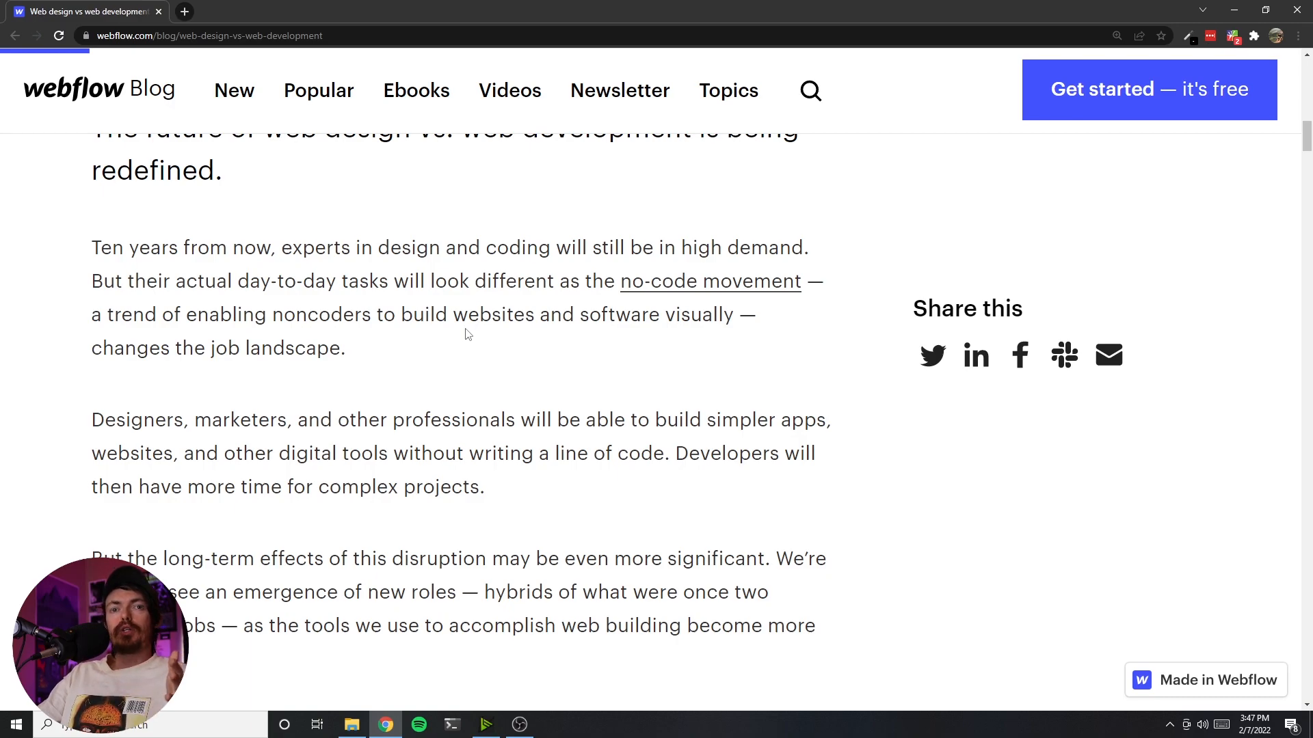
{"action": "mouse_move", "coordinate": [446, 351]}
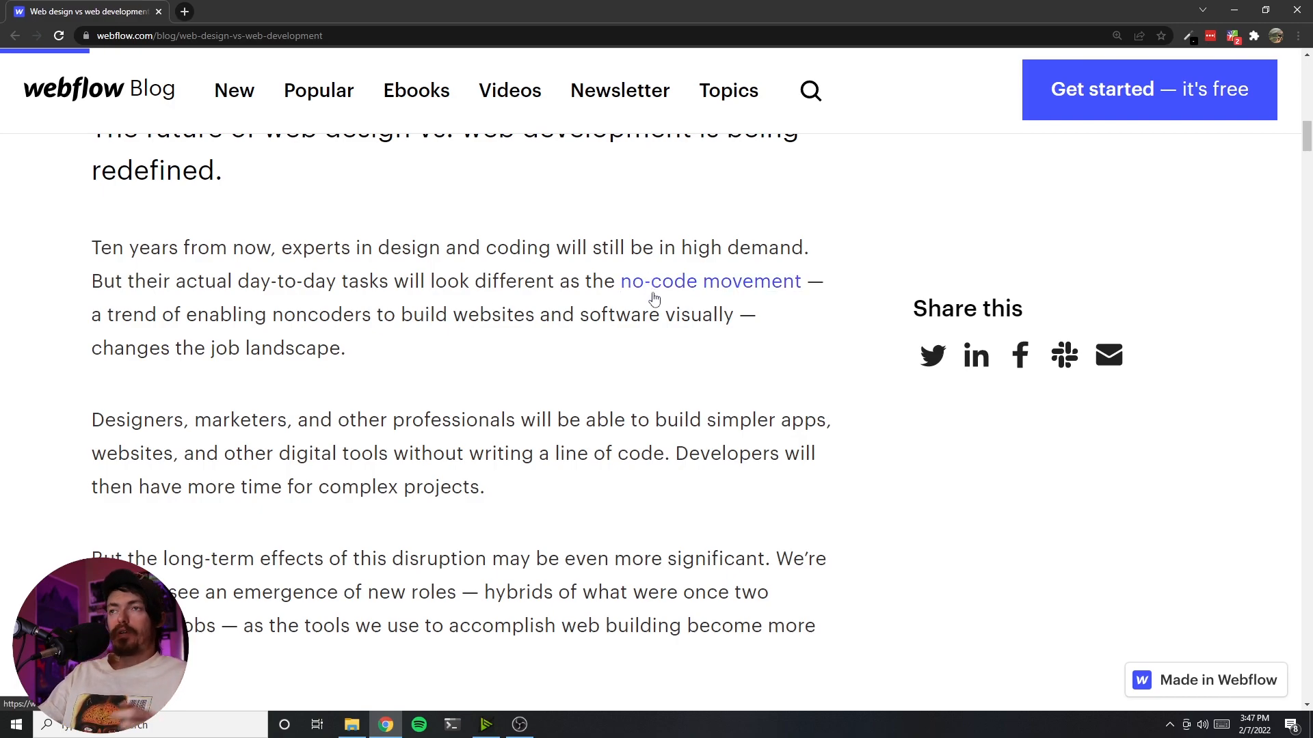
- Open the 'no-code movement' link in a new tab and start reading the guide there
{"action": "left_click", "coordinate": [710, 280]}
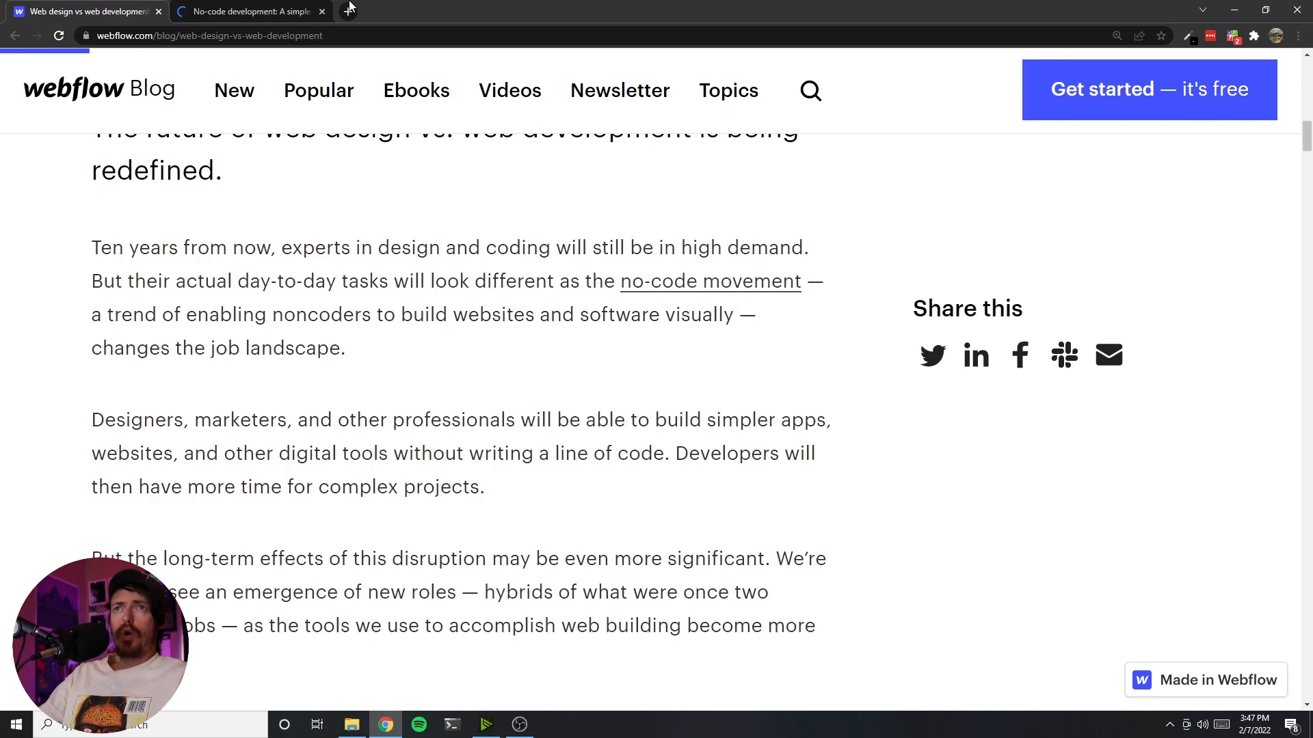
{"action": "left_click", "coordinate": [247, 11]}
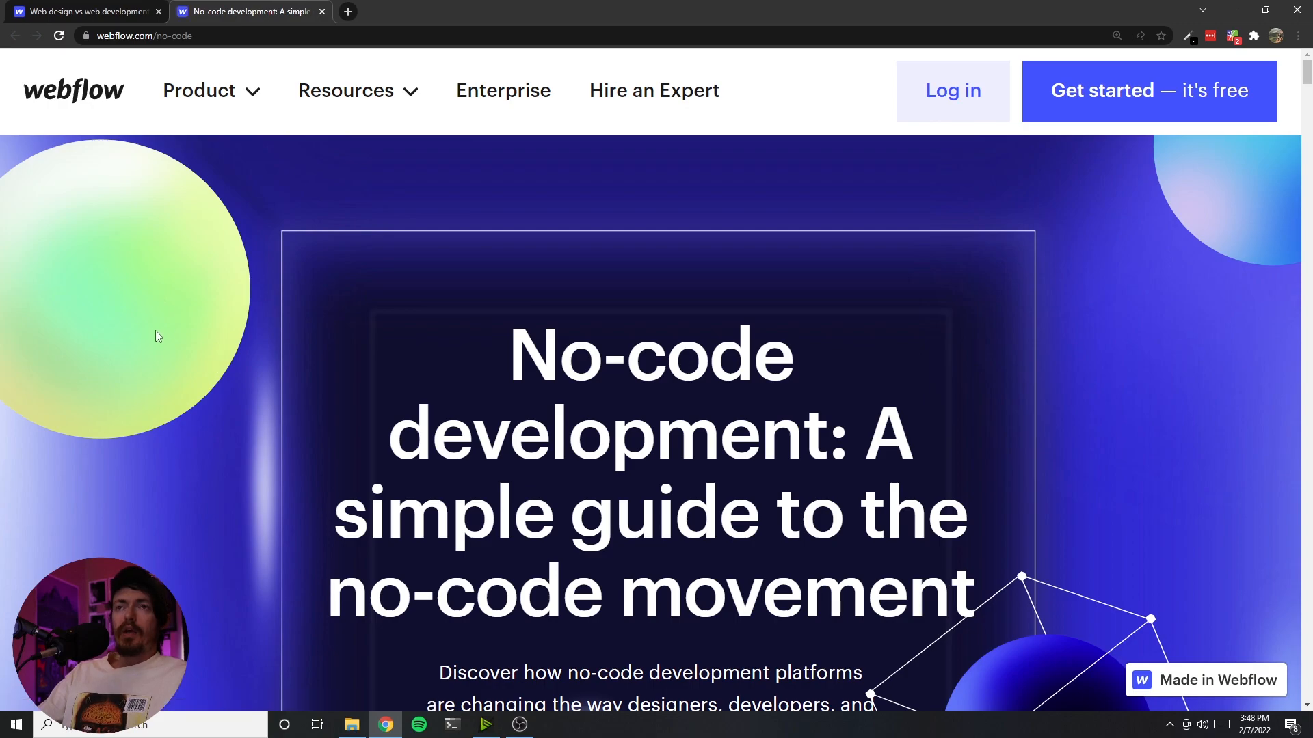
{"action": "mouse_move", "coordinate": [144, 328]}
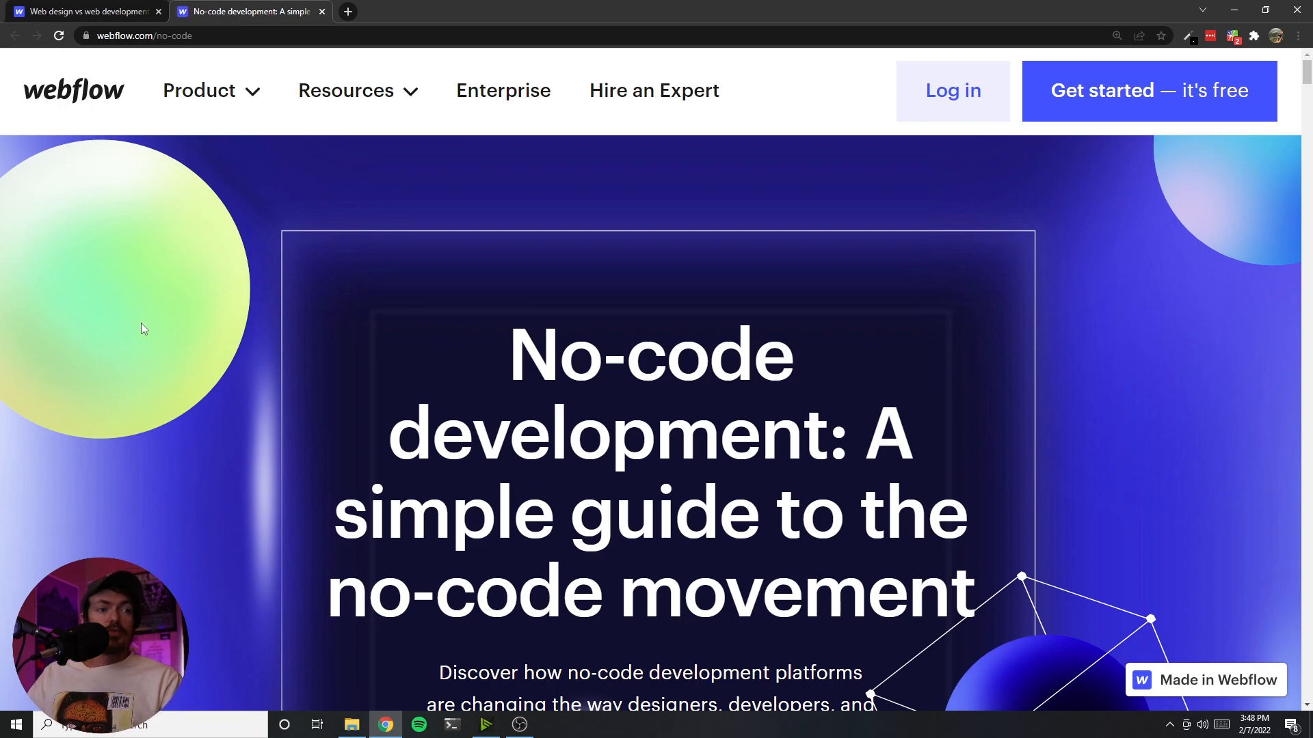
{"action": "scroll", "scroll_direction": "down", "scroll_amount": 3}
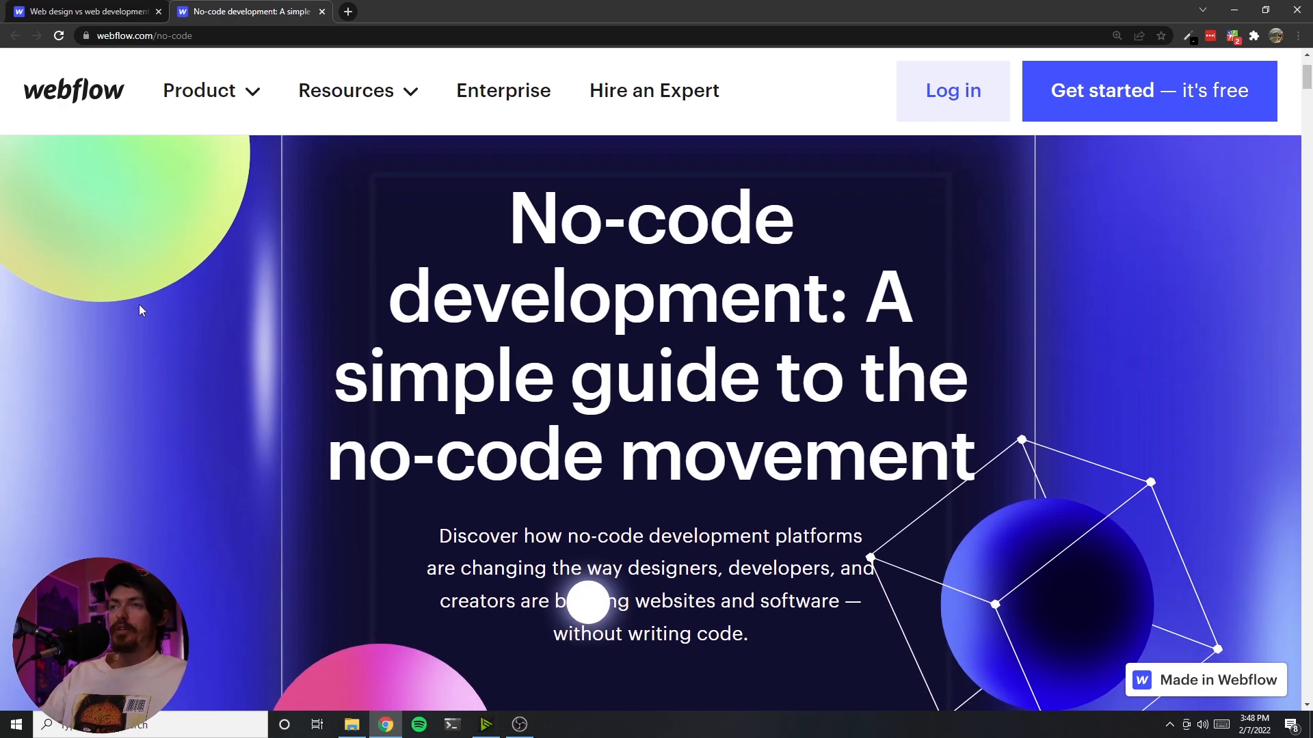
{"action": "mouse_move", "coordinate": [136, 299]}
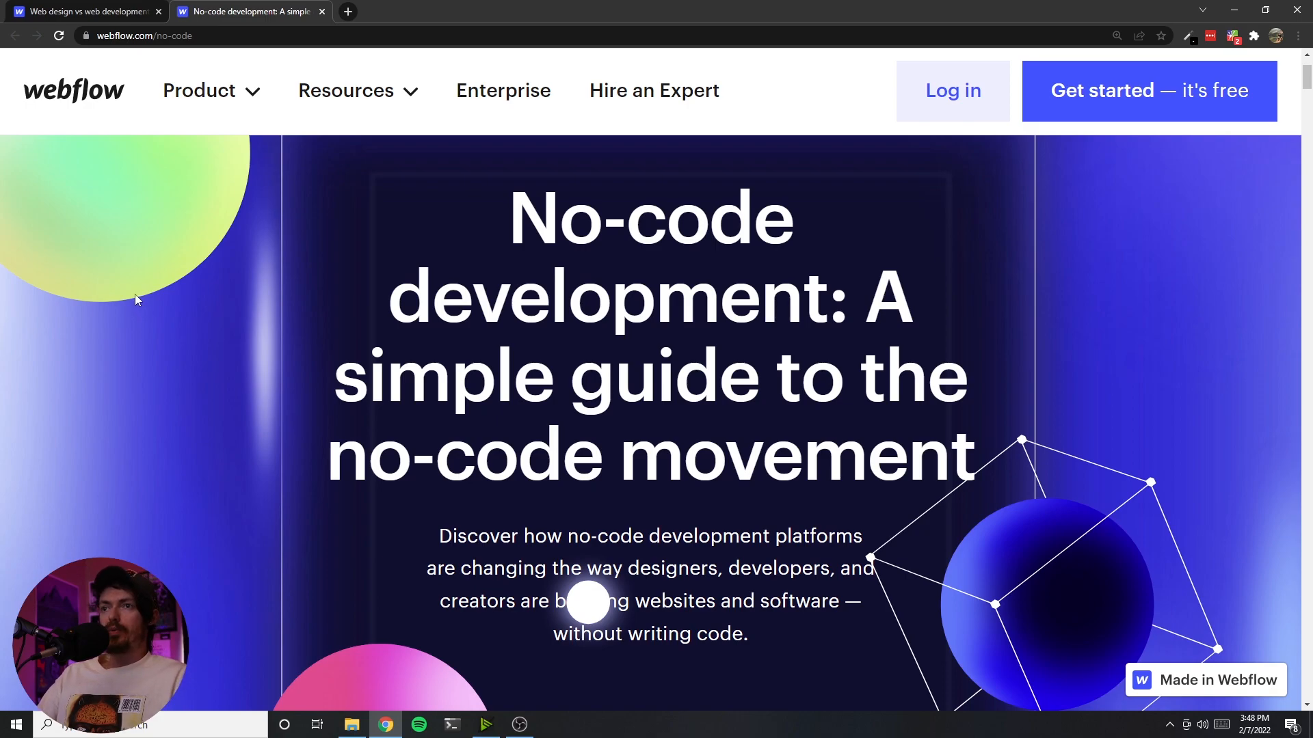
{"action": "scroll", "scroll_direction": "down", "scroll_amount": 3}
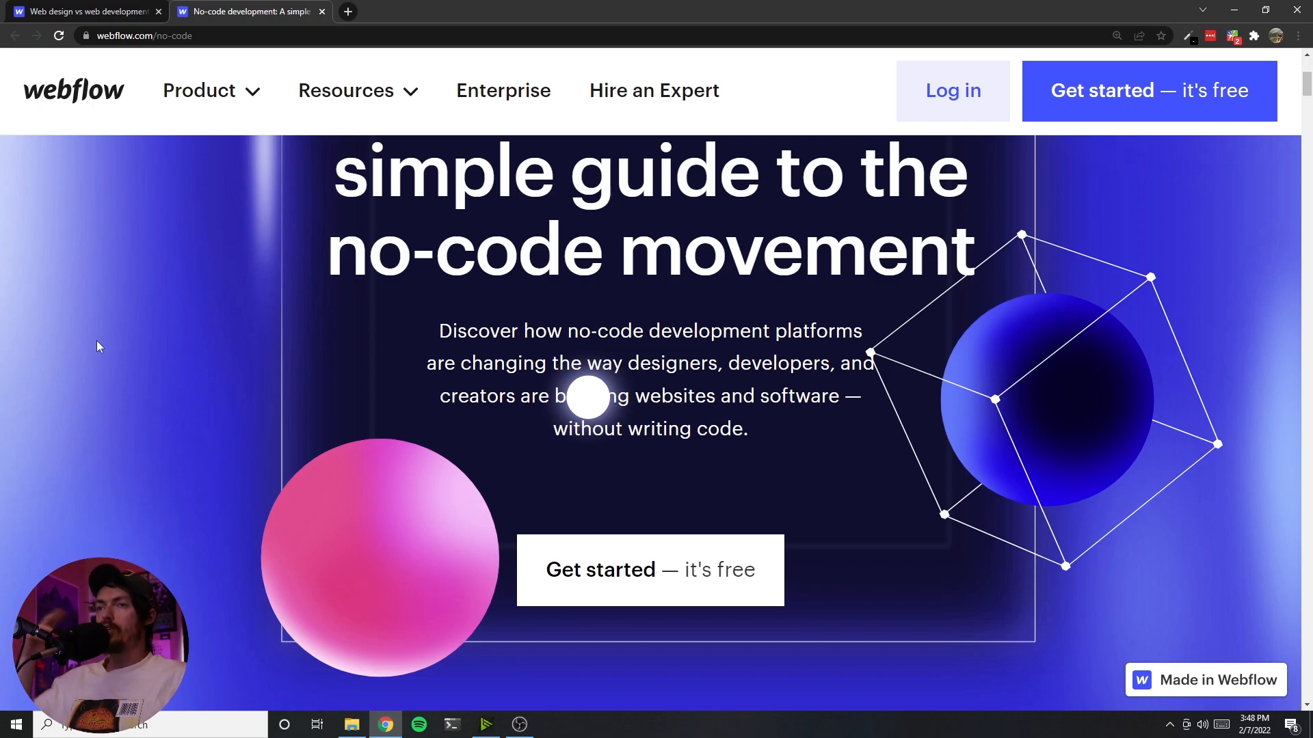
{"action": "mouse_move", "coordinate": [68, 295]}
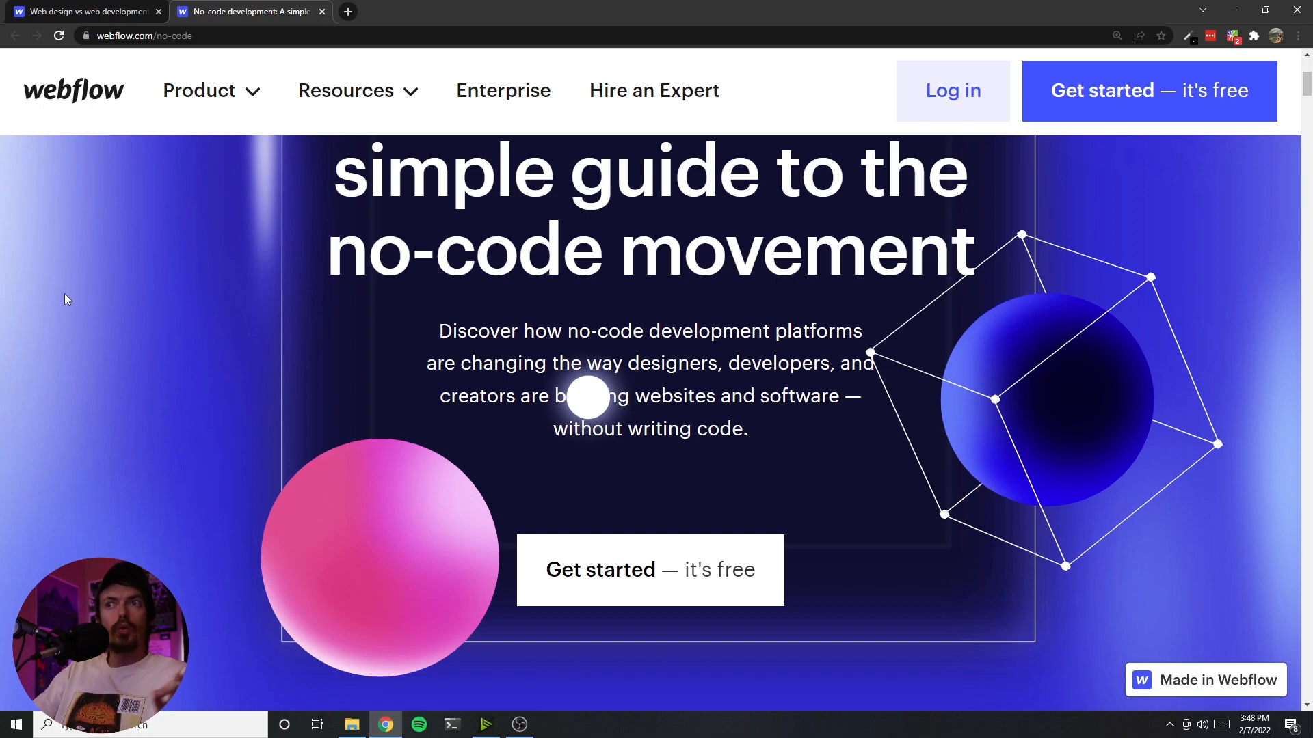
{"action": "mouse_move", "coordinate": [409, 361]}
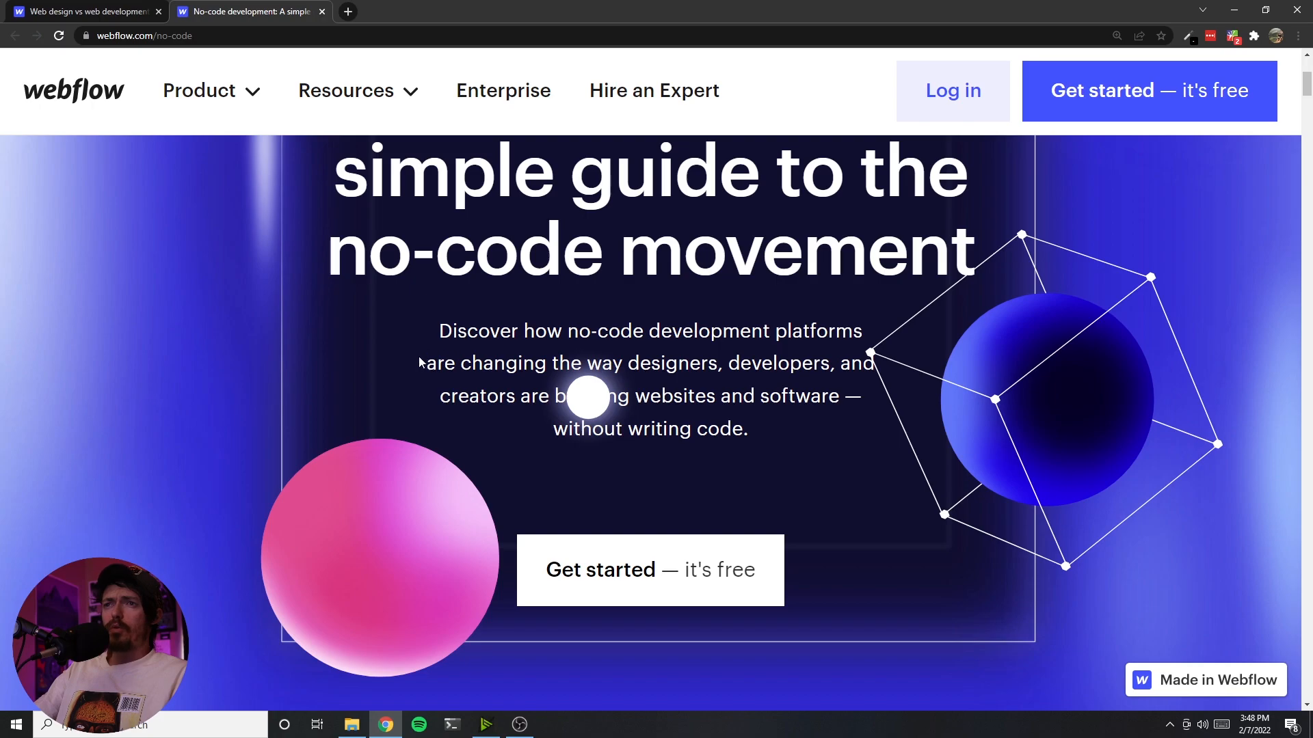
{"action": "mouse_move", "coordinate": [402, 361]}
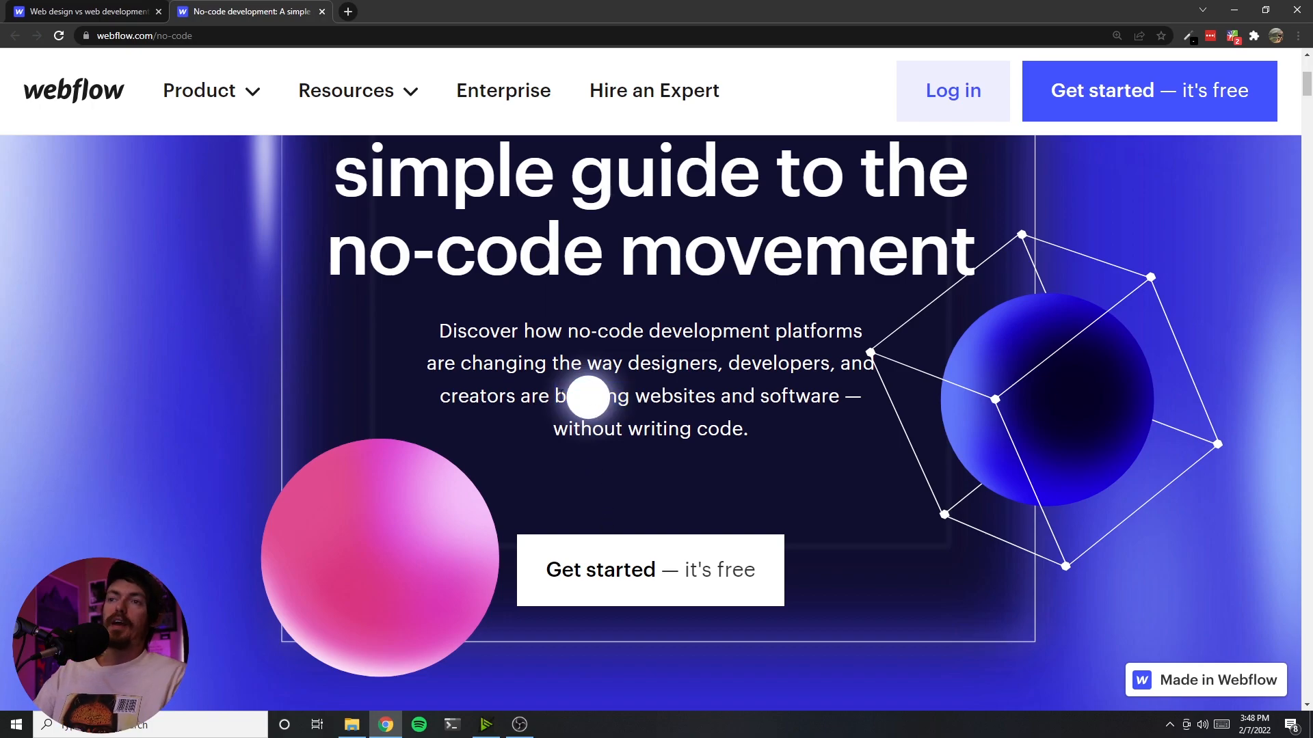
- Read further down the guide, start the free sign-up, then dismiss the sign-up prompt
{"action": "scroll", "scroll_direction": "down", "scroll_amount": 3}
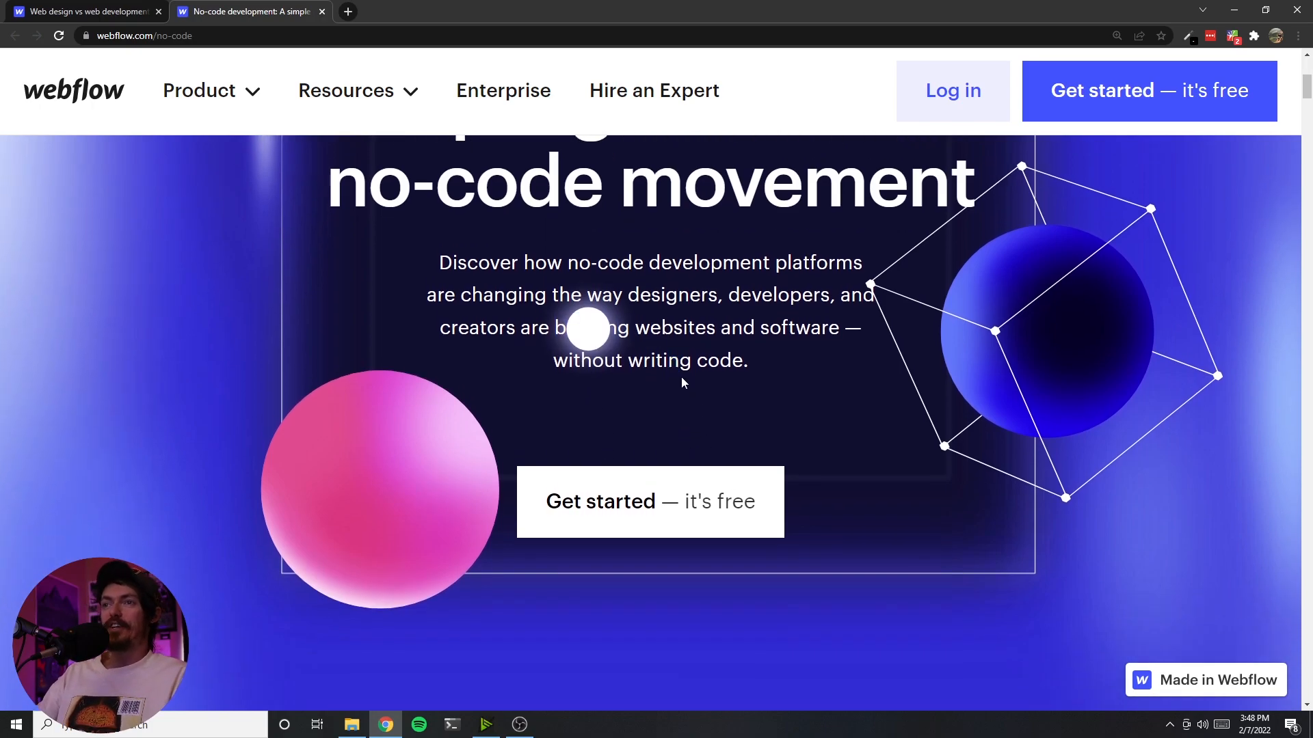
{"action": "scroll", "scroll_direction": "up", "scroll_amount": 3}
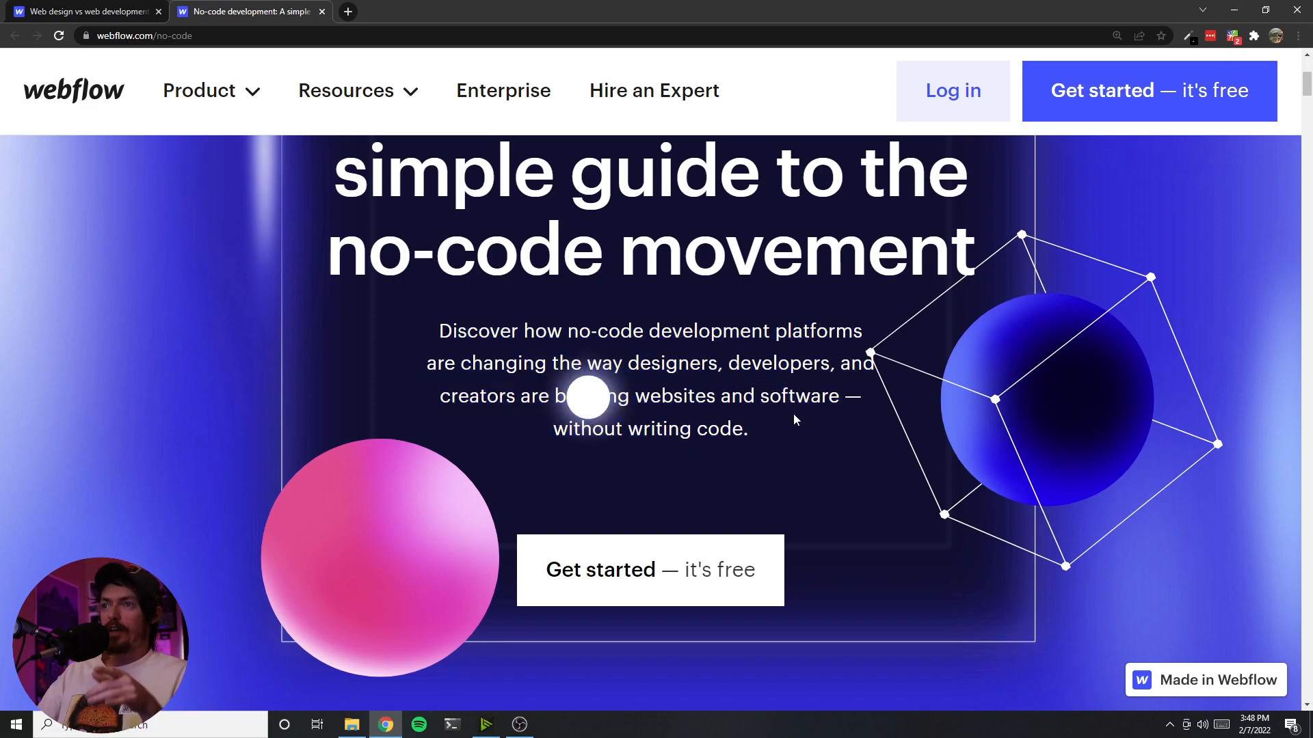
{"action": "scroll", "scroll_direction": "down", "scroll_amount": 3}
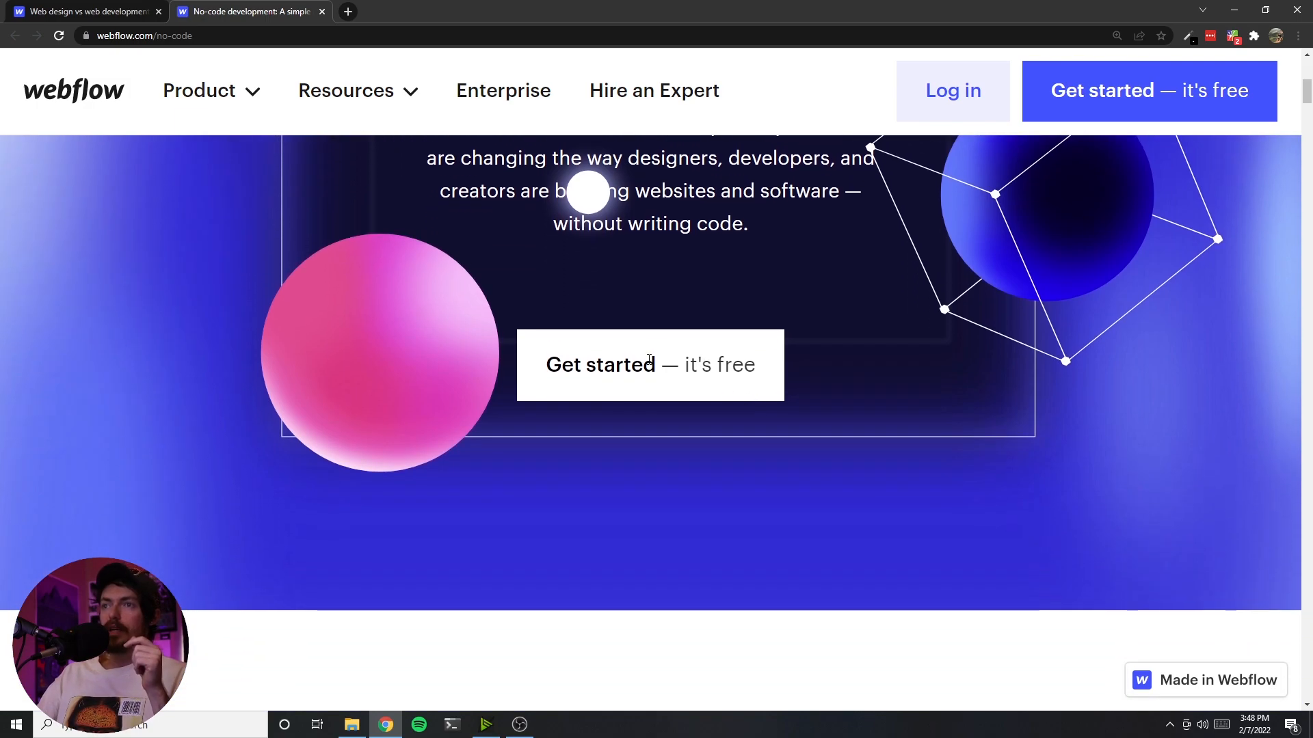
{"action": "left_click", "coordinate": [649, 363]}
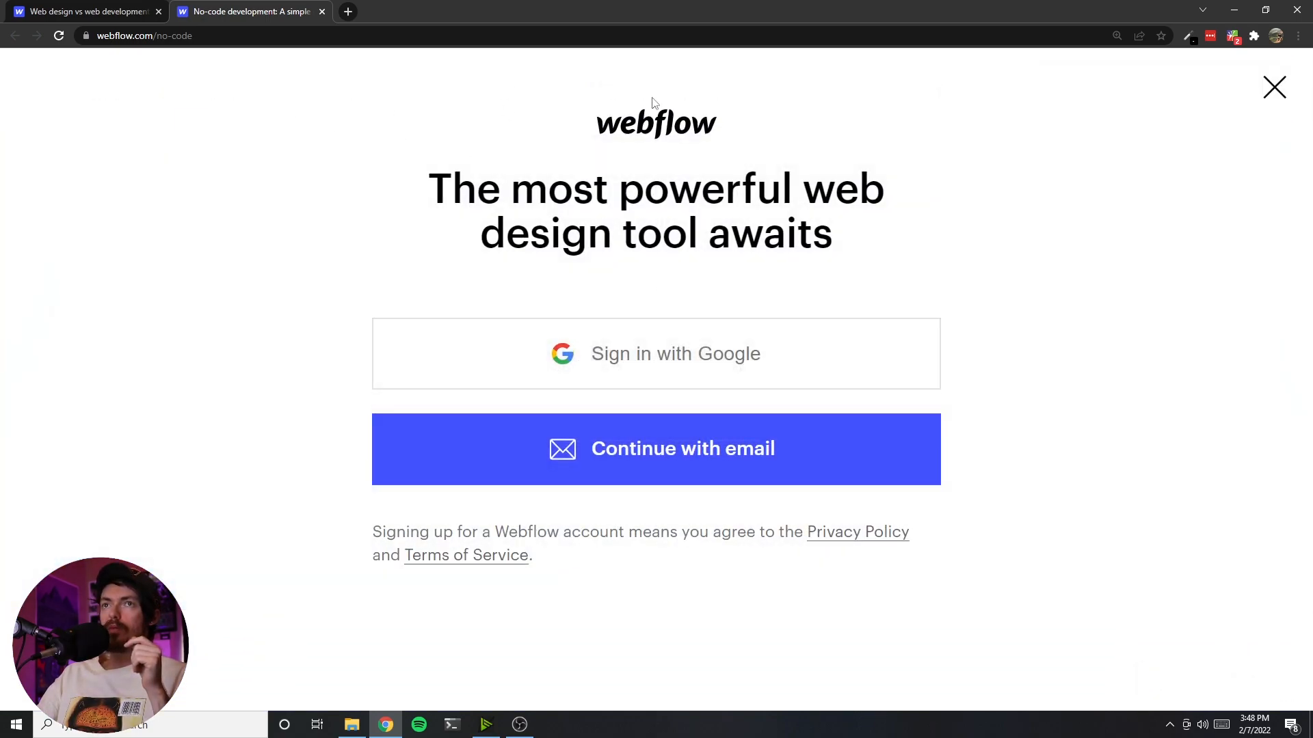
{"action": "left_click", "coordinate": [1273, 87]}
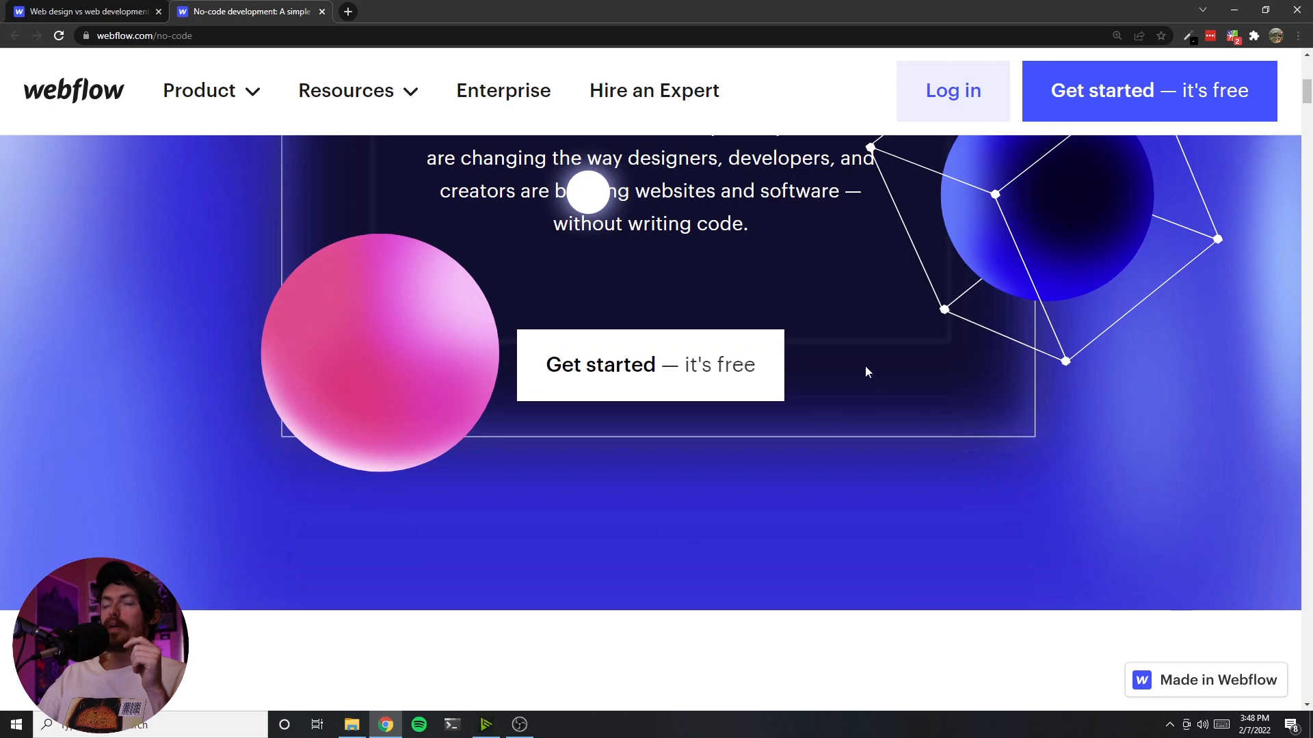
{"action": "scroll", "scroll_direction": "down", "scroll_amount": 3}
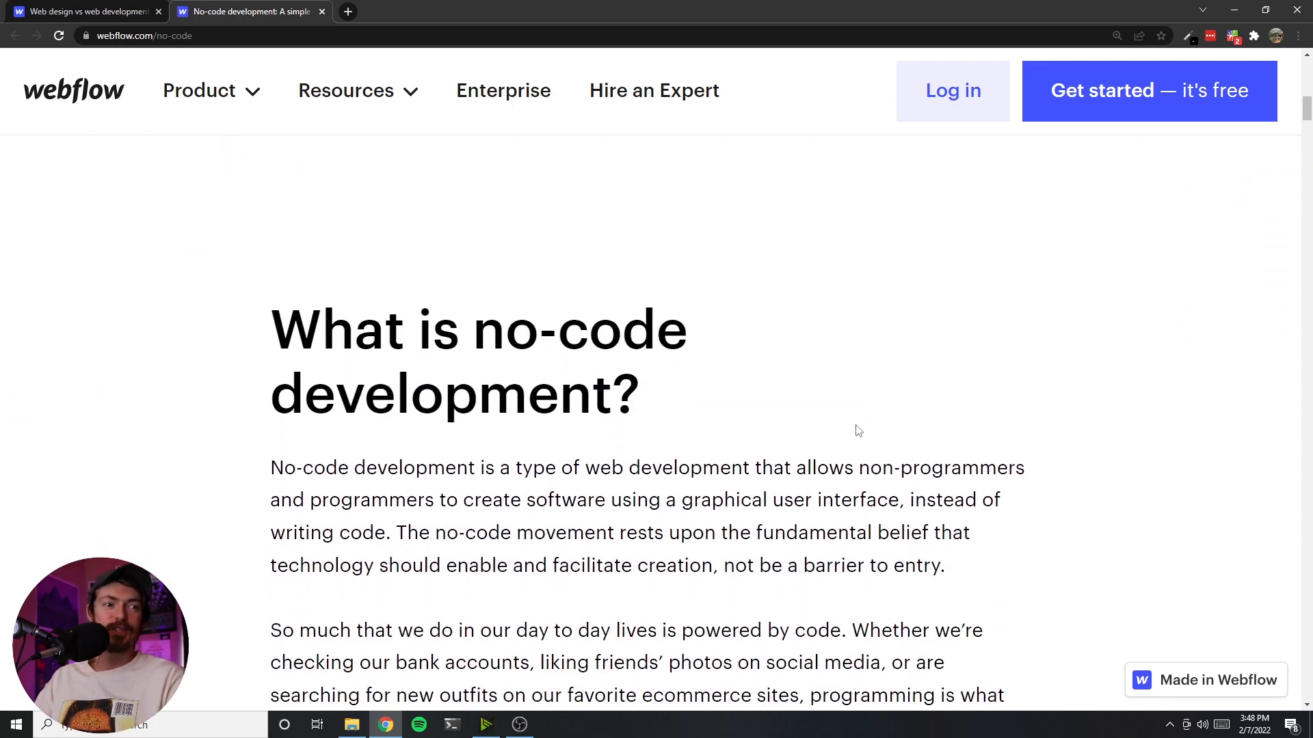
{"action": "scroll", "scroll_direction": "down", "scroll_amount": 3}
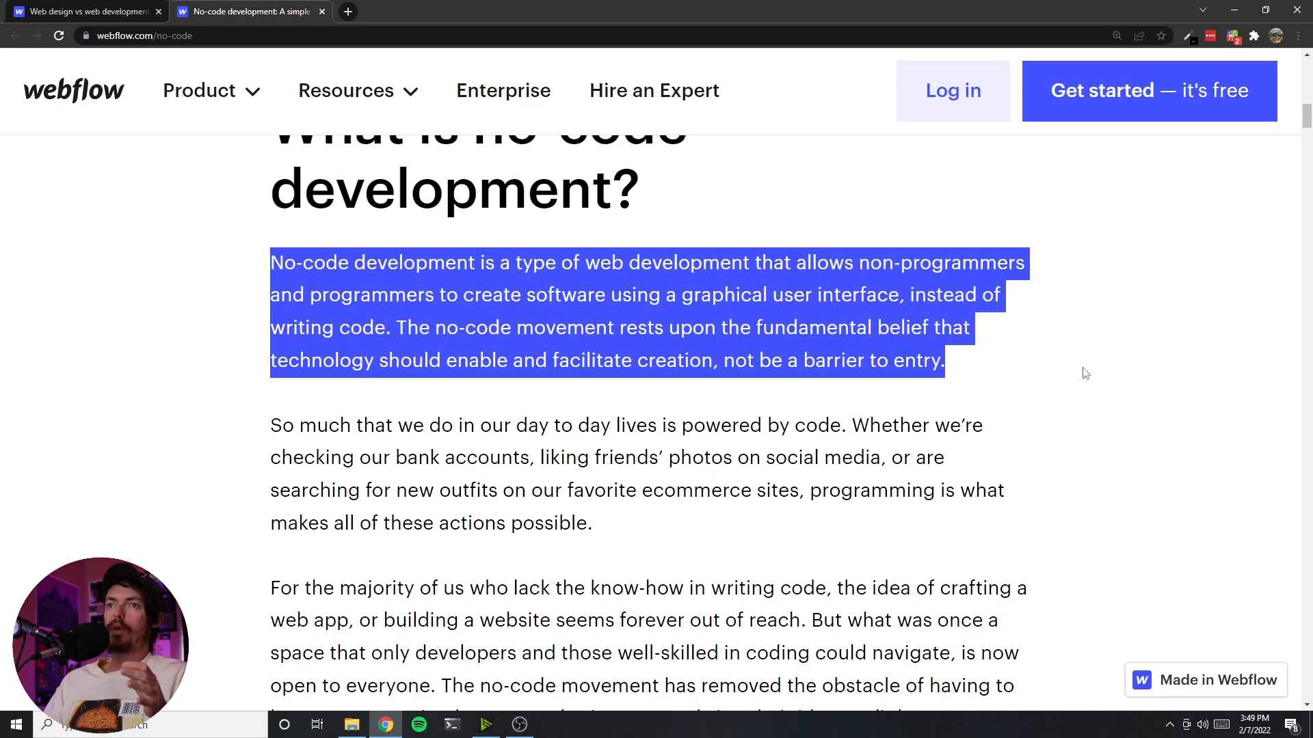
{"action": "left_click", "coordinate": [371, 401]}
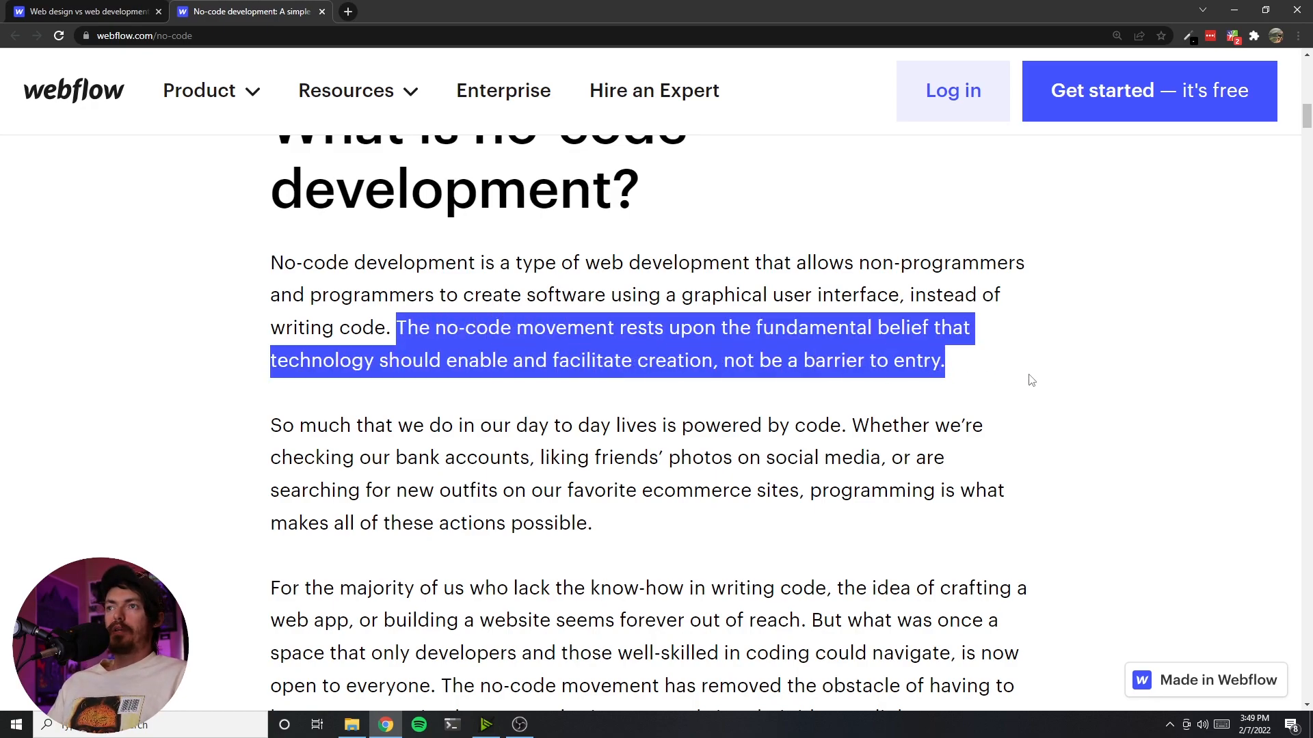
{"action": "left_click", "coordinate": [957, 382]}
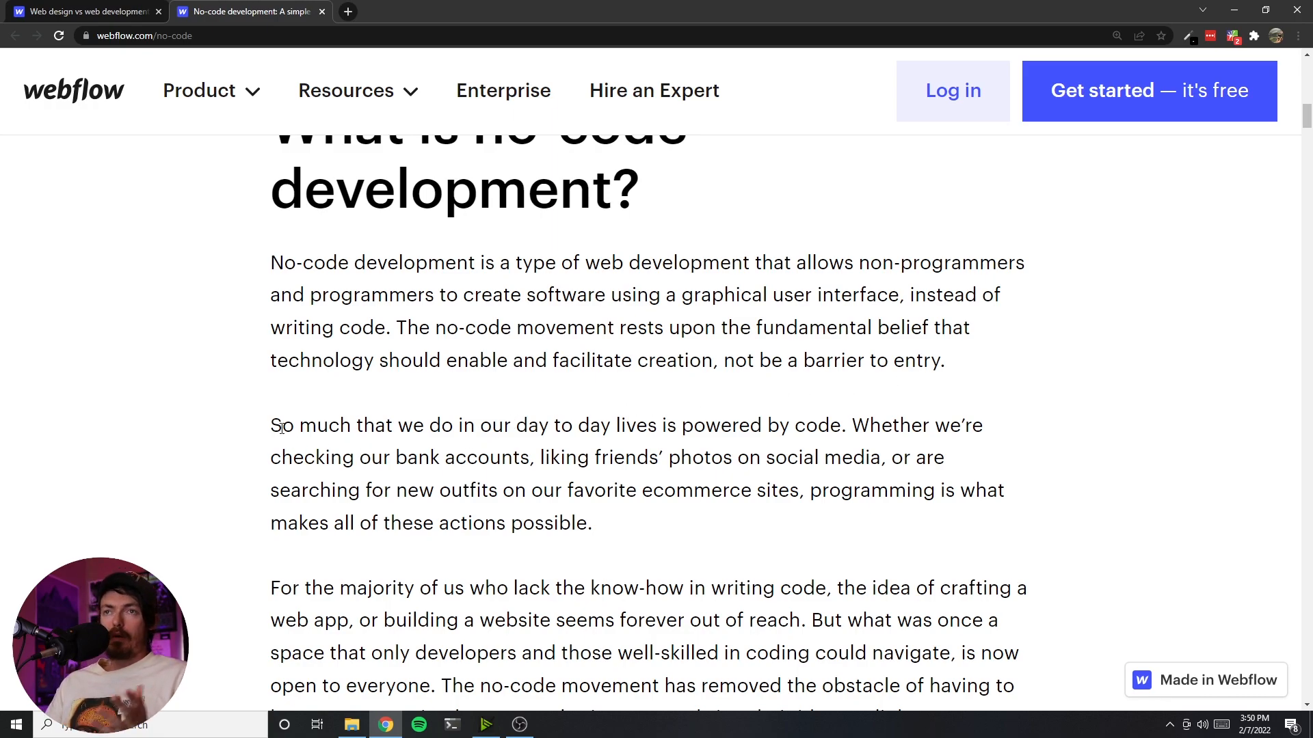
- Mark the passages on code in everyday life and no-code for everyone, then return to the definition heading
{"action": "scroll", "scroll_direction": "down", "scroll_amount": 3}
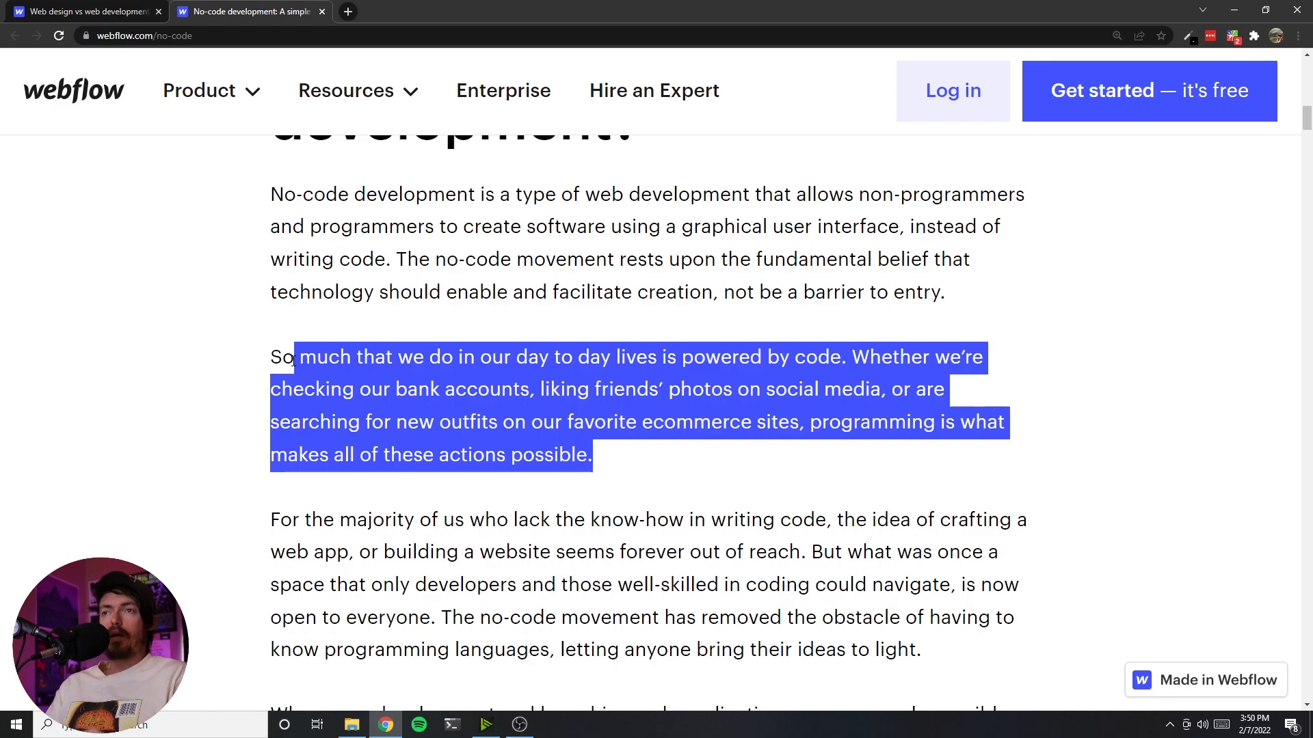
{"action": "scroll", "scroll_direction": "down", "scroll_amount": 3}
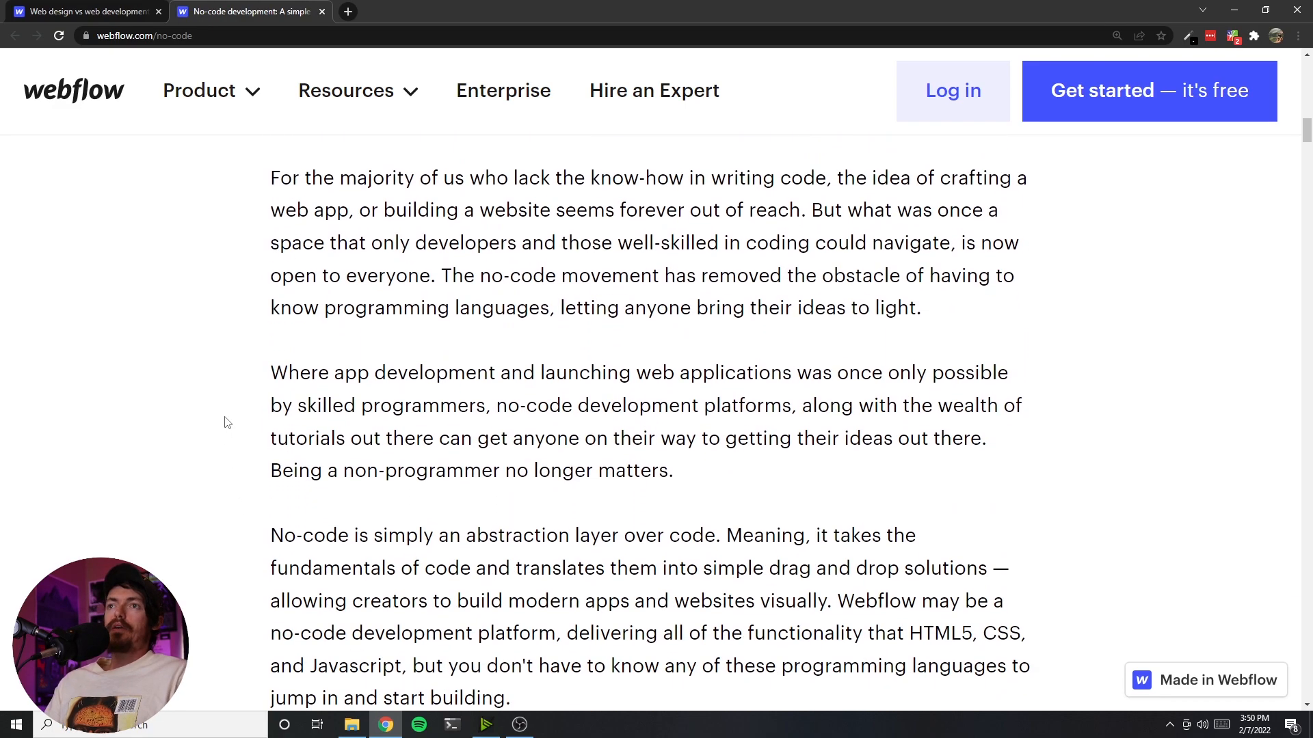
{"action": "mouse_move", "coordinate": [443, 509]}
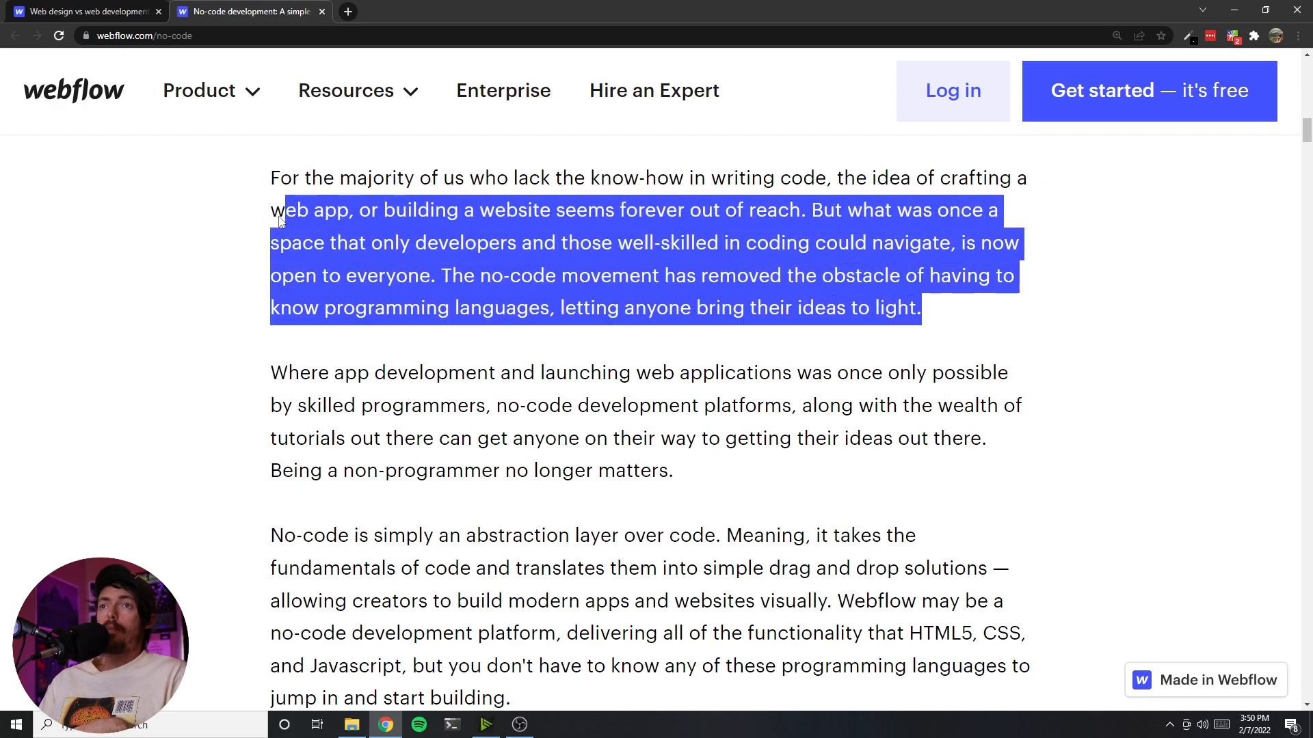
{"action": "mouse_move", "coordinate": [92, 242]}
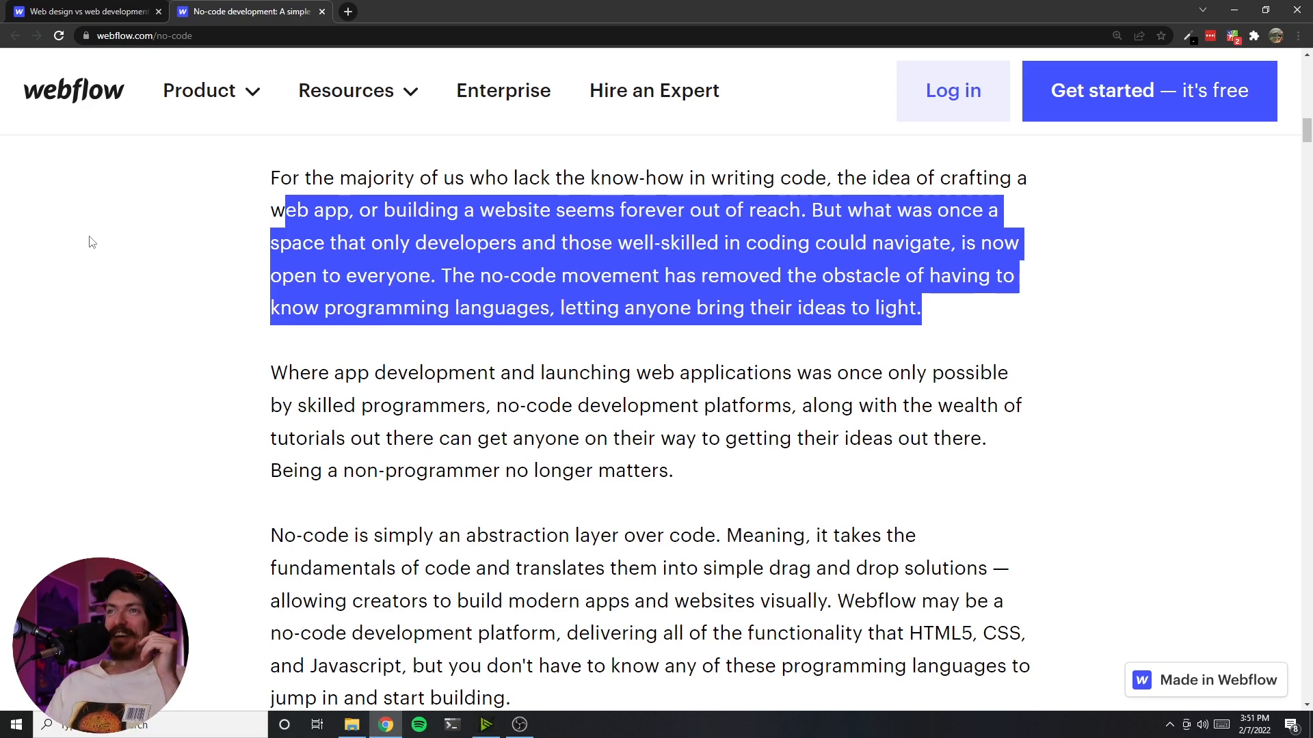
{"action": "mouse_move", "coordinate": [239, 233]}
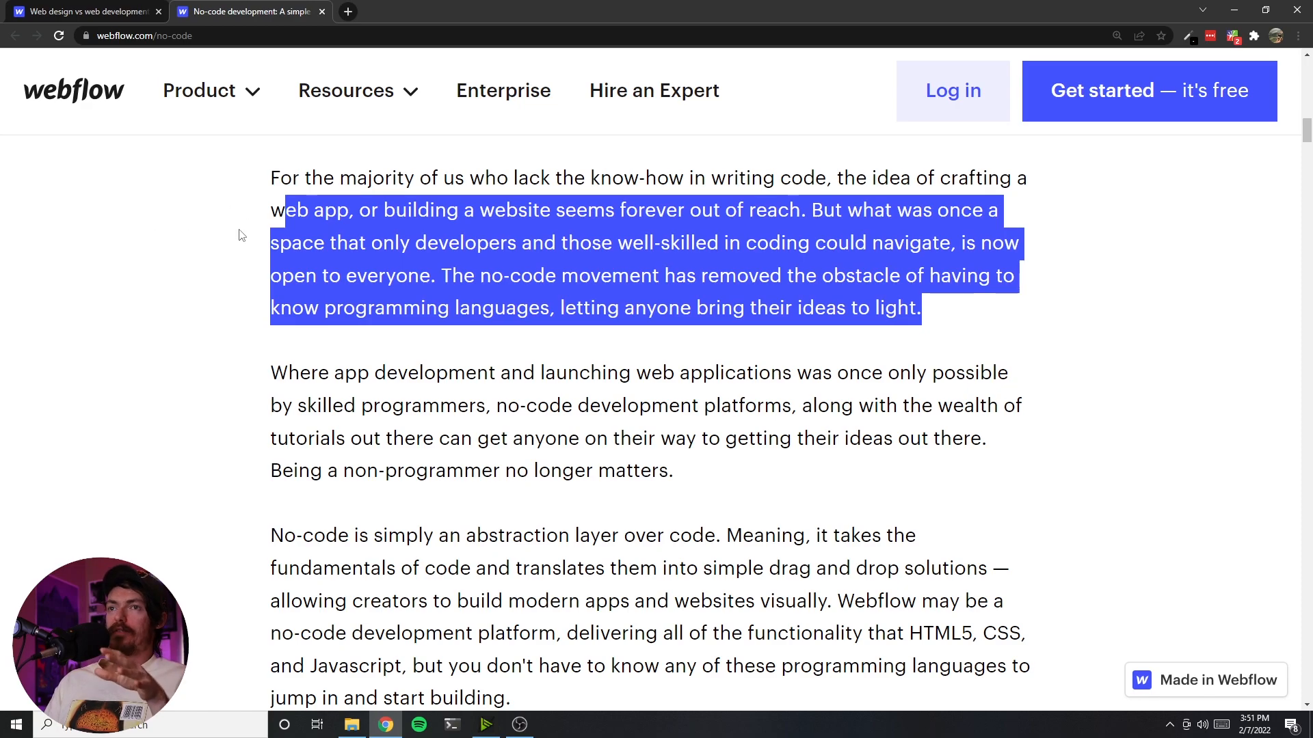
{"action": "left_click", "coordinate": [290, 342]}
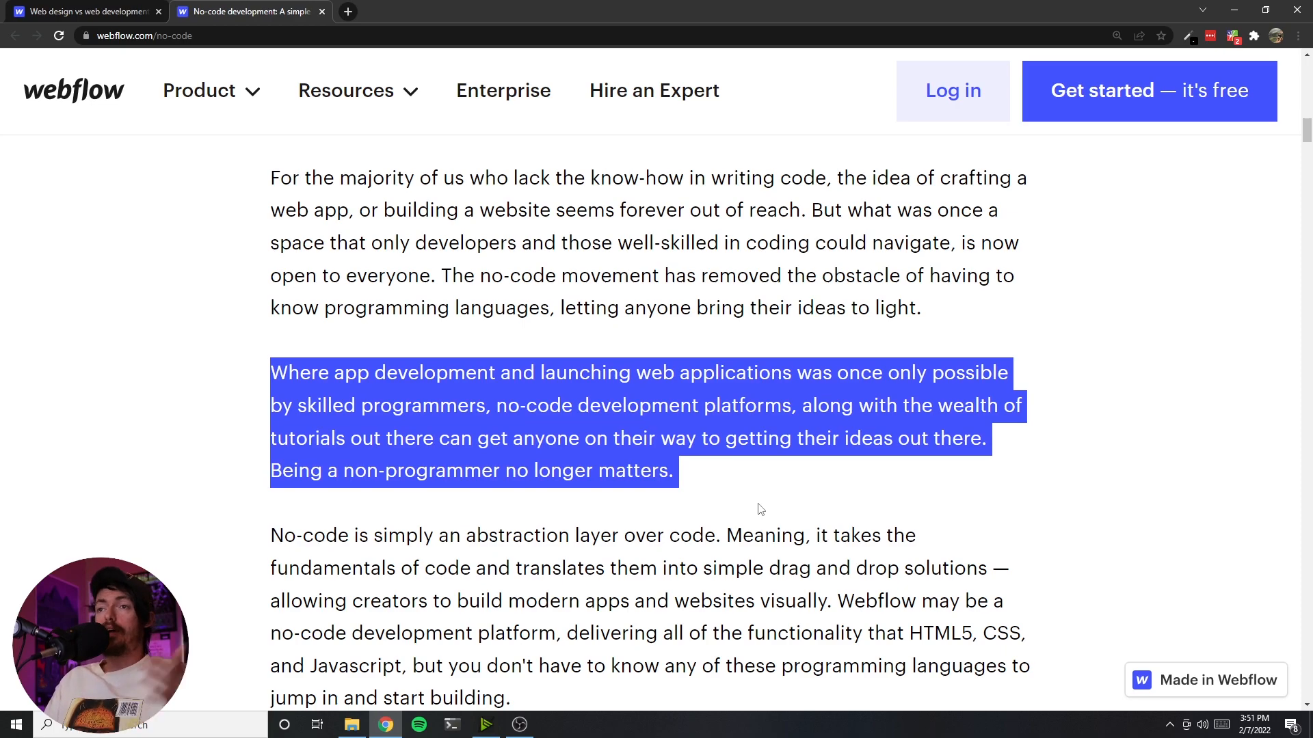
{"action": "mouse_move", "coordinate": [248, 408]}
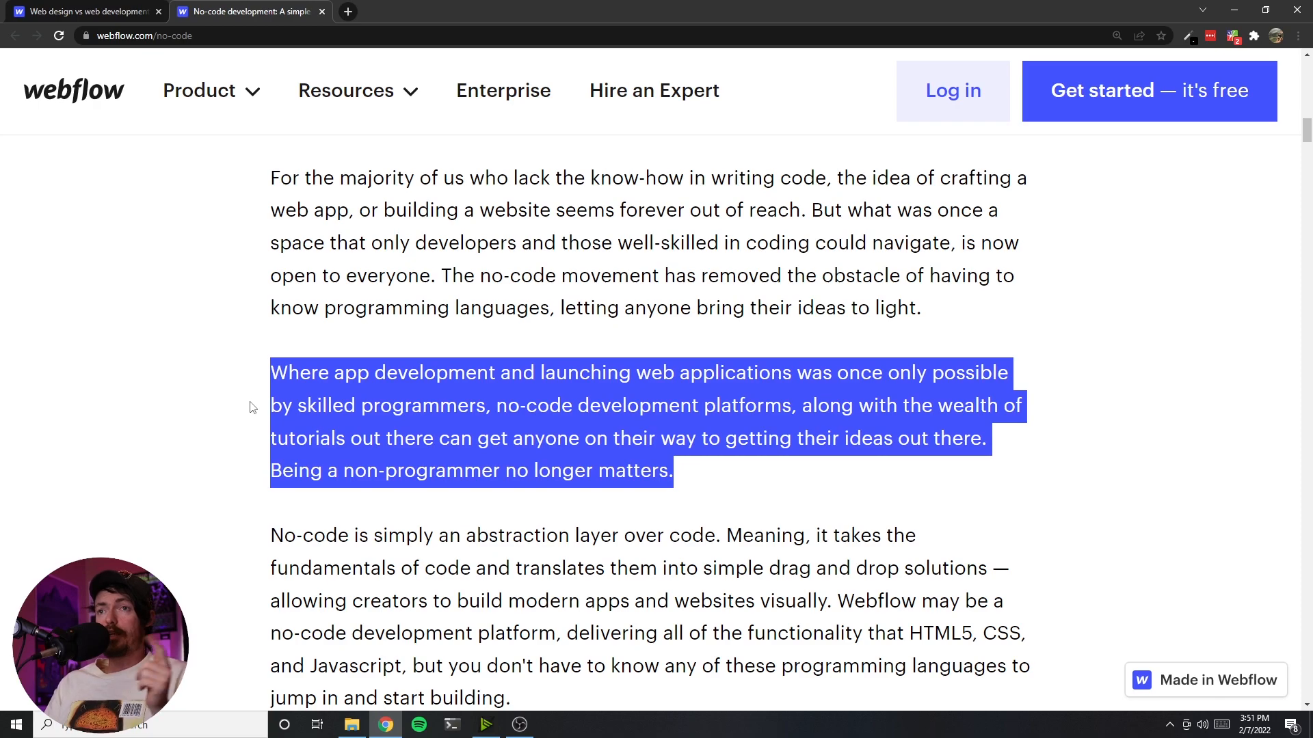
{"action": "mouse_move", "coordinate": [419, 439]}
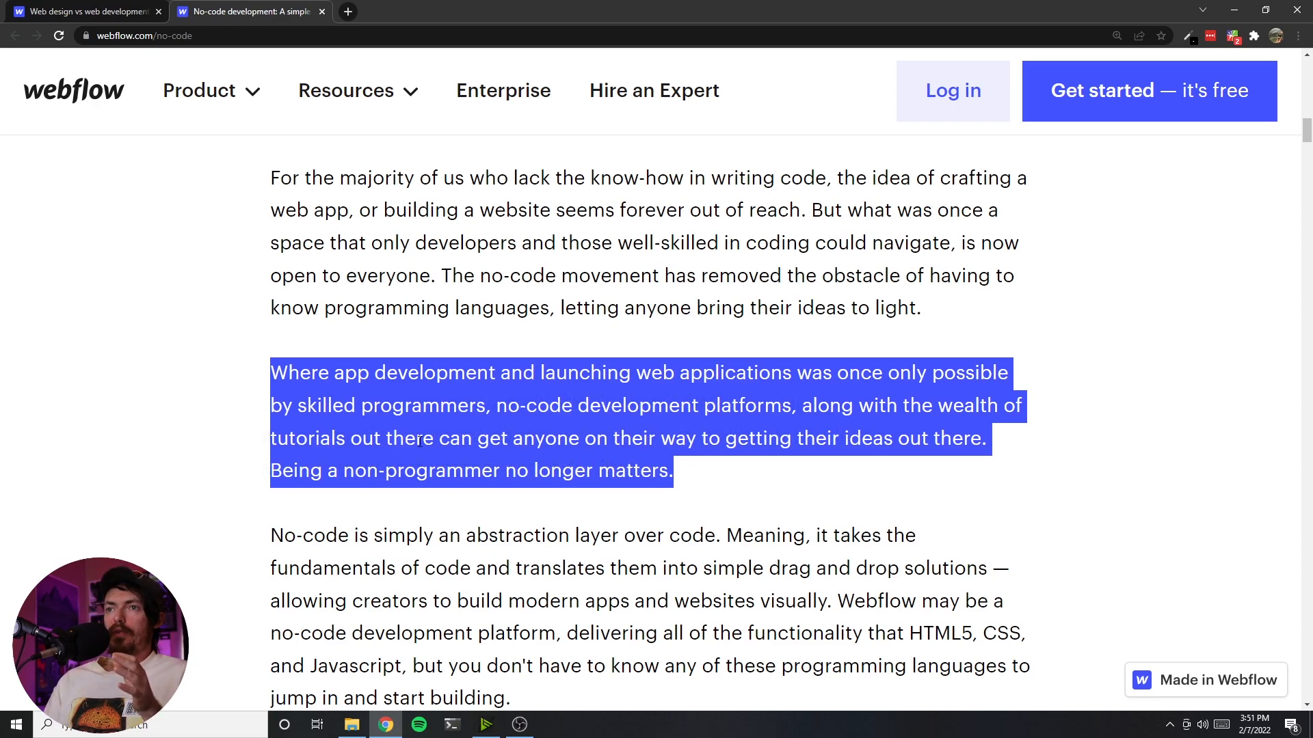
{"action": "mouse_move", "coordinate": [763, 459]}
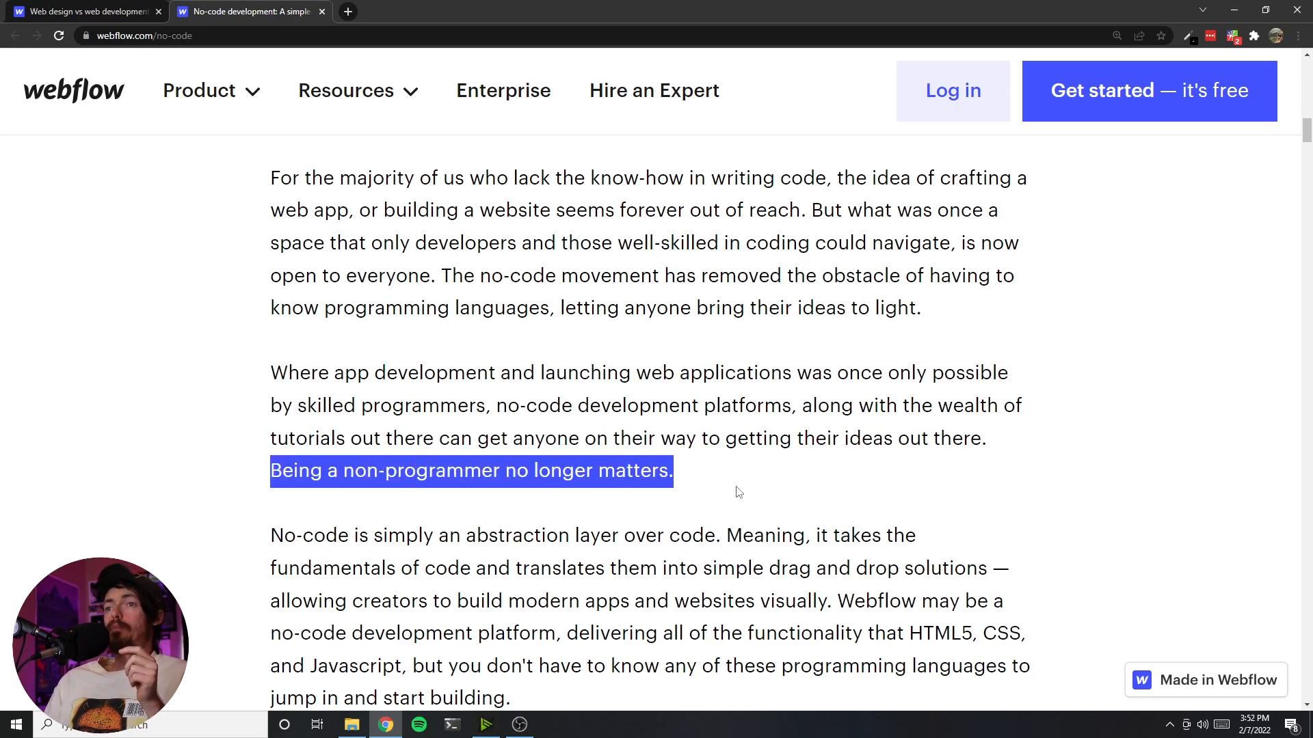
{"action": "left_click", "coordinate": [651, 433]}
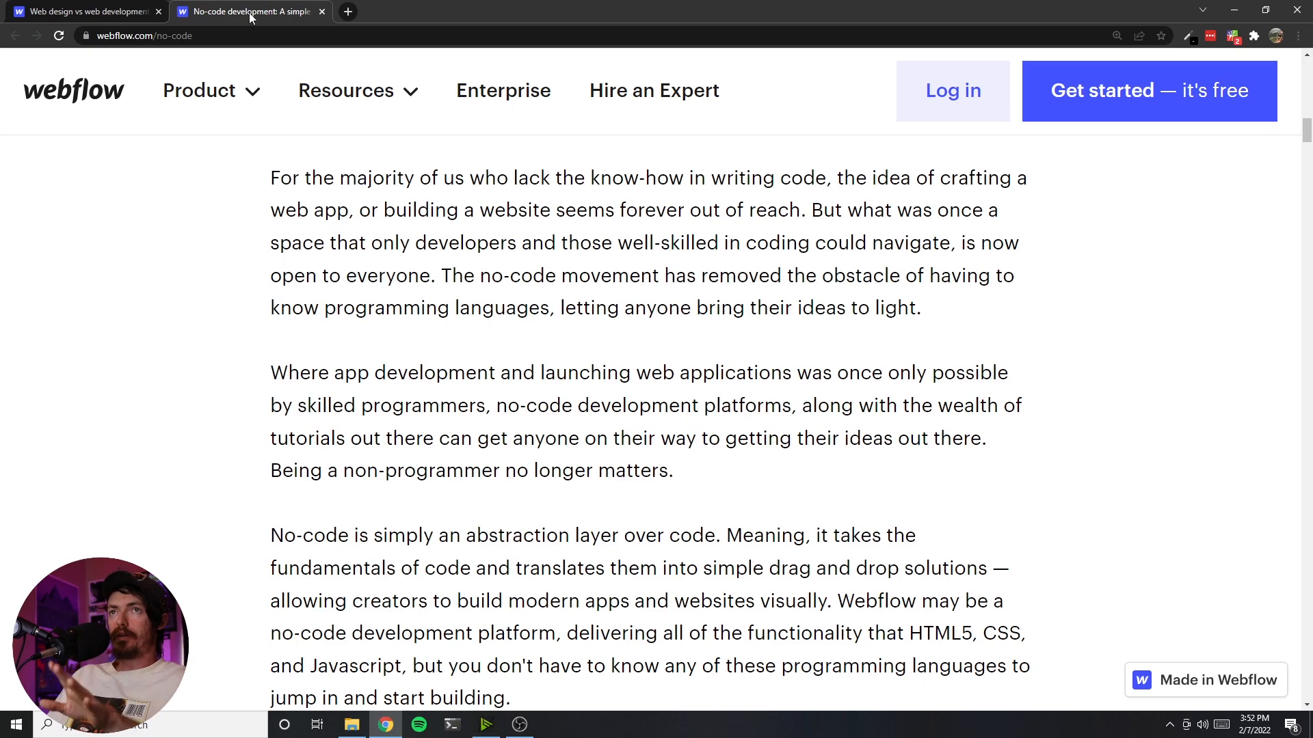
{"action": "scroll", "scroll_direction": "up", "scroll_amount": 3}
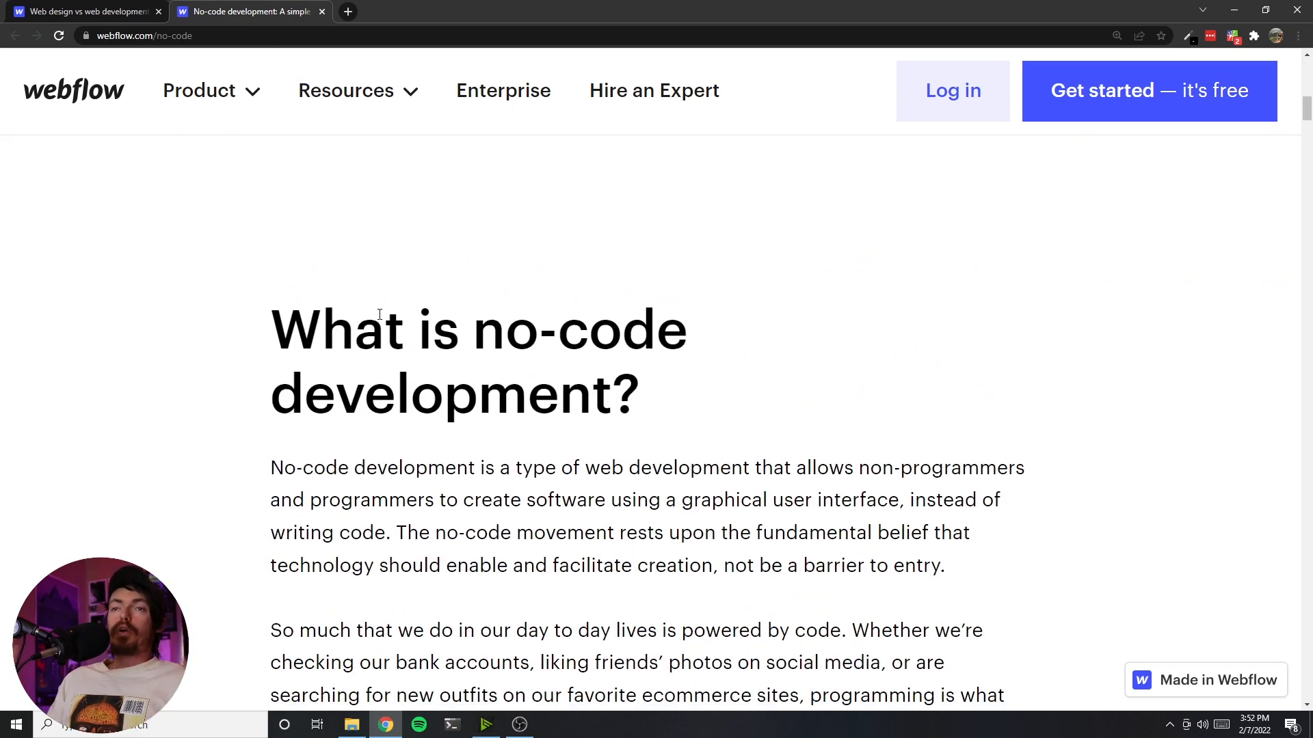
- Close the no-code tab and read the blog article down to its 'Web design vs. web development' section
{"action": "left_click", "coordinate": [84, 11]}
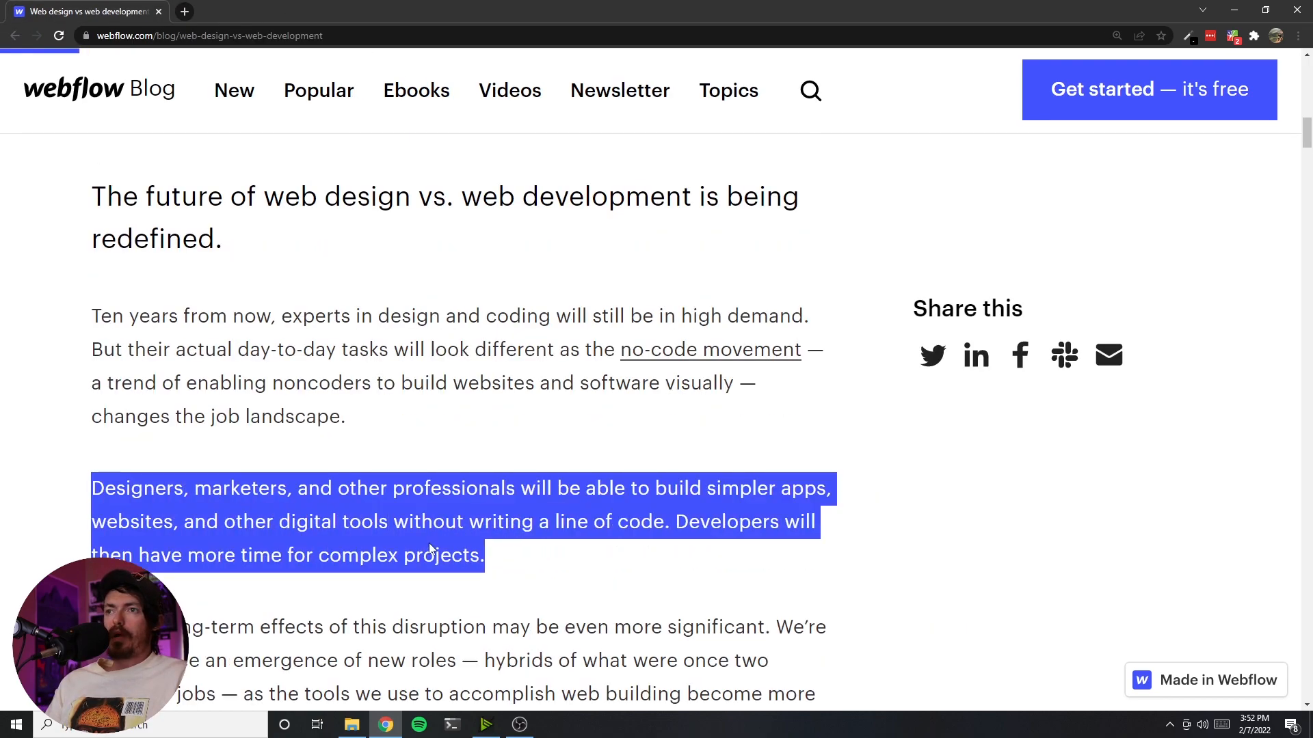
{"action": "scroll", "scroll_direction": "down", "scroll_amount": 3}
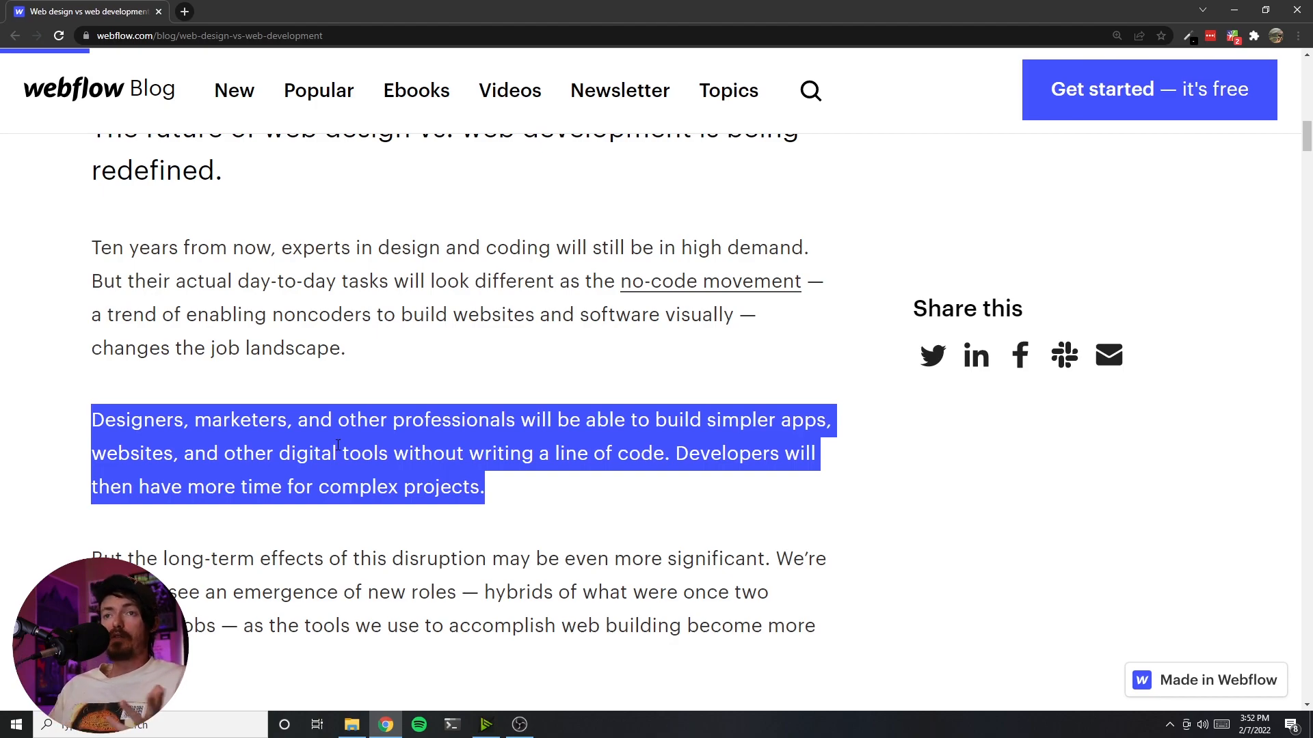
{"action": "mouse_move", "coordinate": [4, 472]}
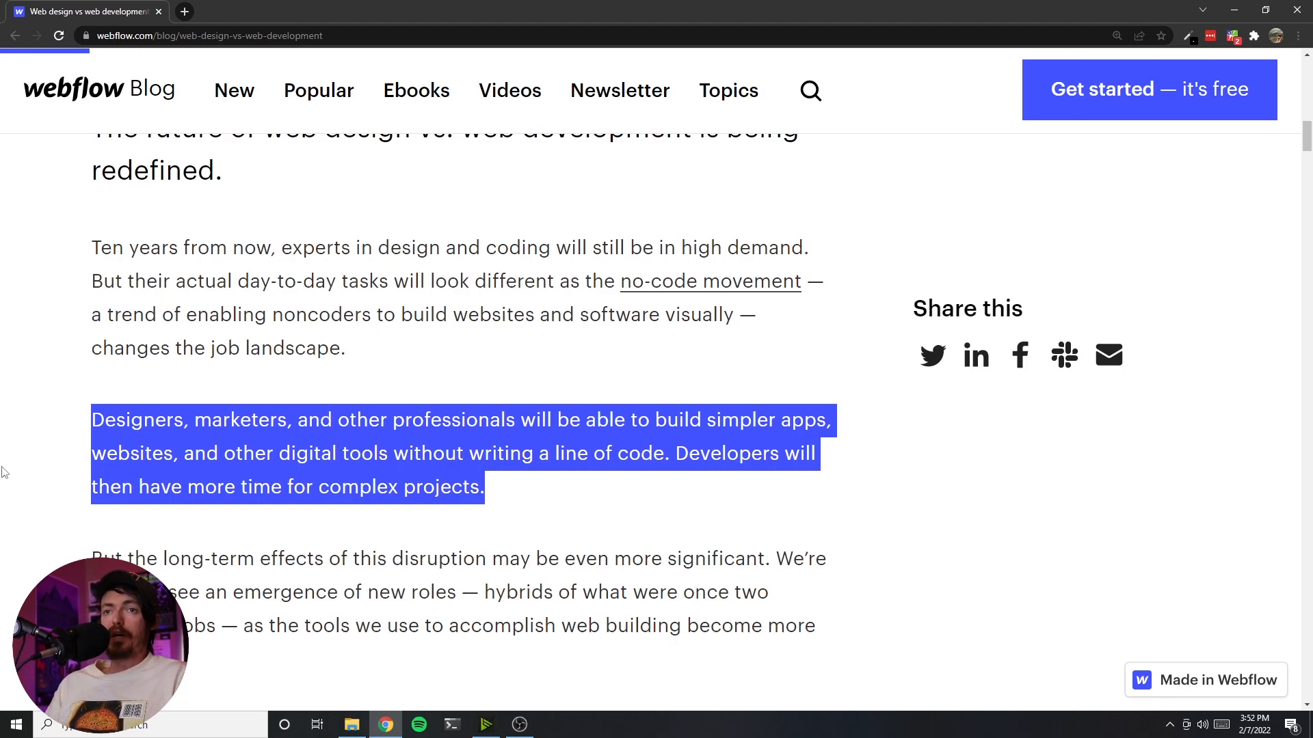
{"action": "scroll", "scroll_direction": "down", "scroll_amount": 3}
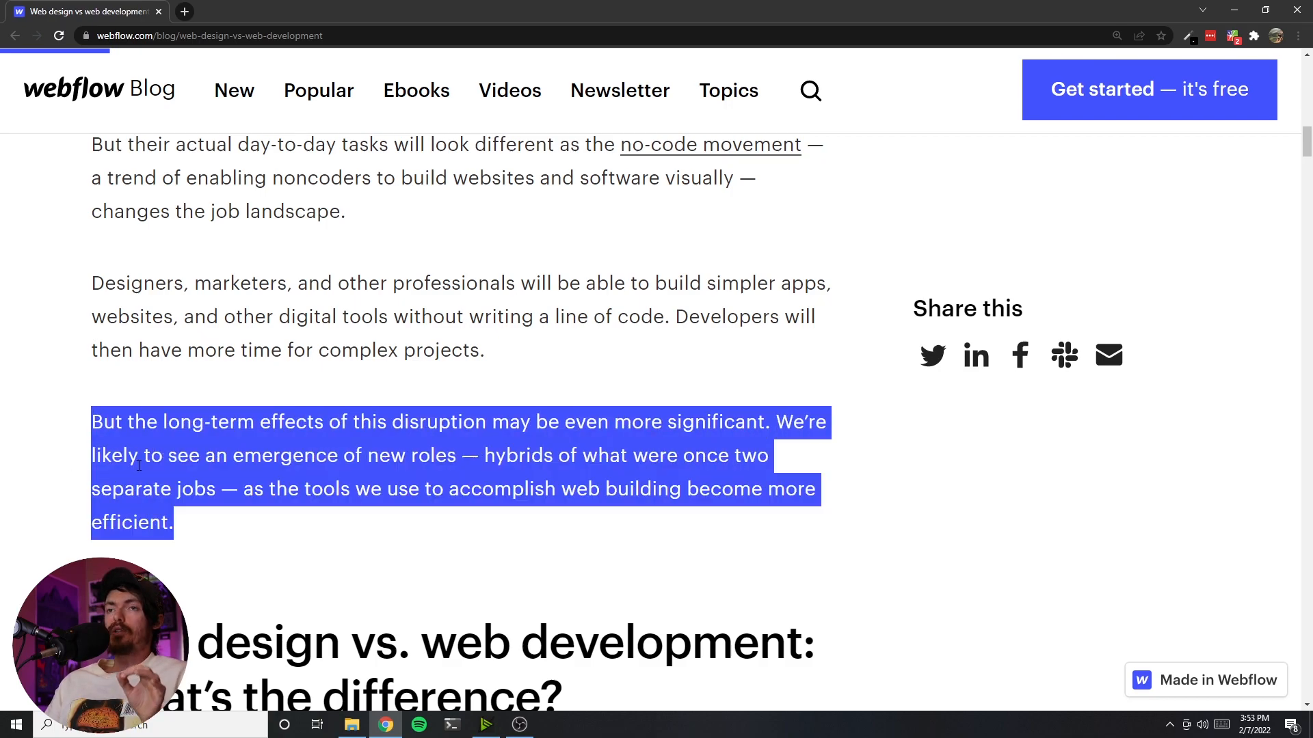
{"action": "scroll", "scroll_direction": "down", "scroll_amount": 3}
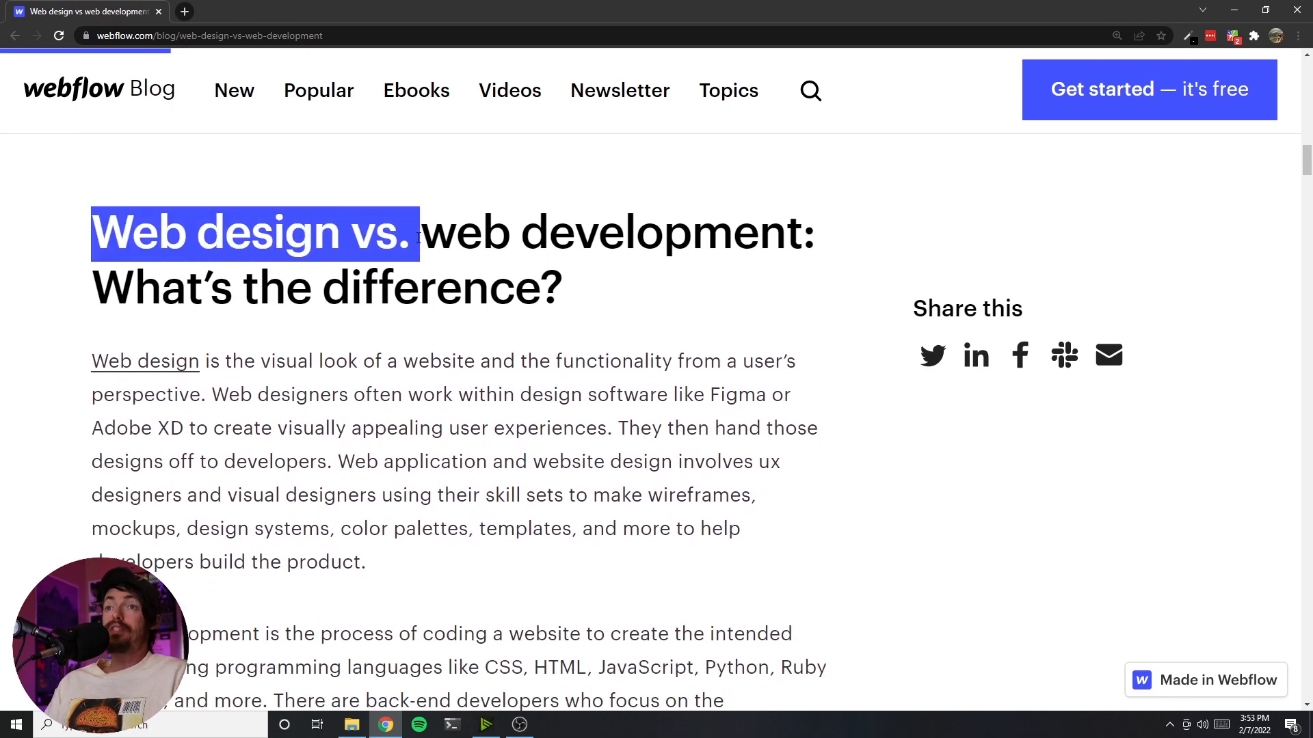
{"action": "left_click", "coordinate": [457, 327]}
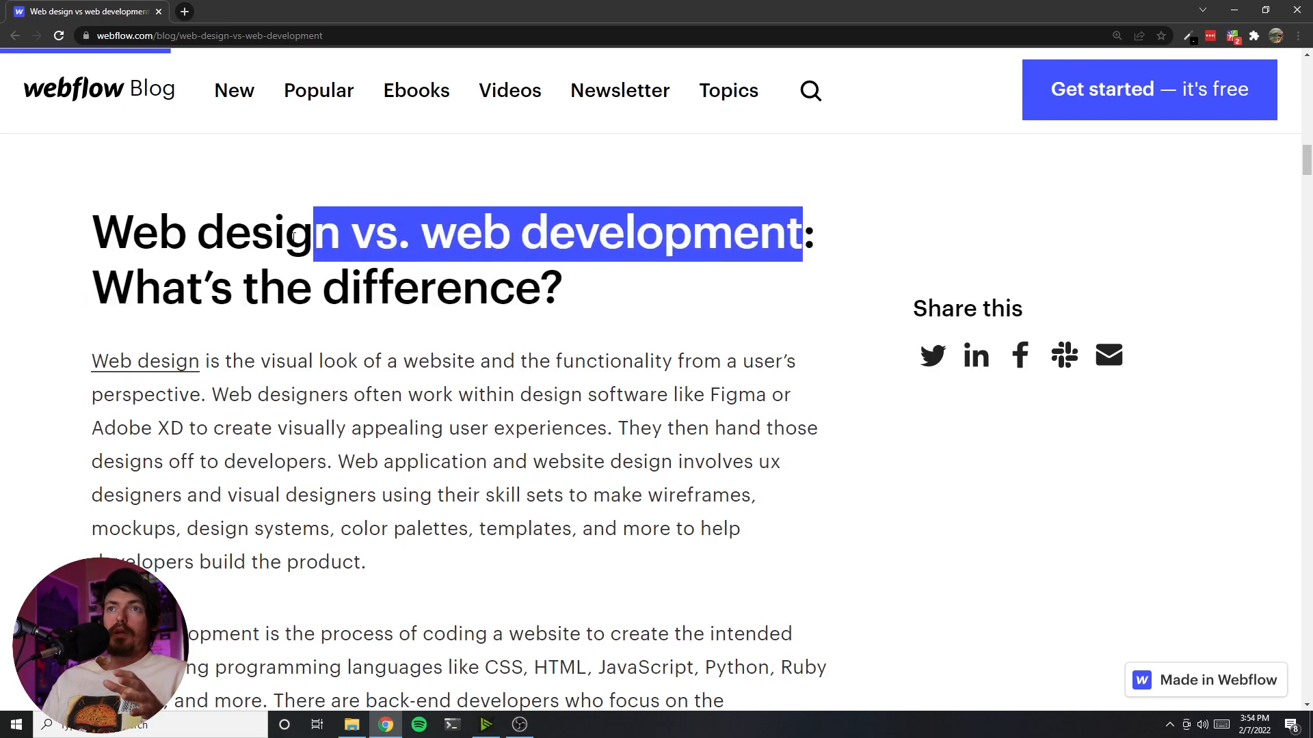
- Clear the heading highlight and mark the sentence about handing designs to developers
{"action": "left_click", "coordinate": [201, 361]}
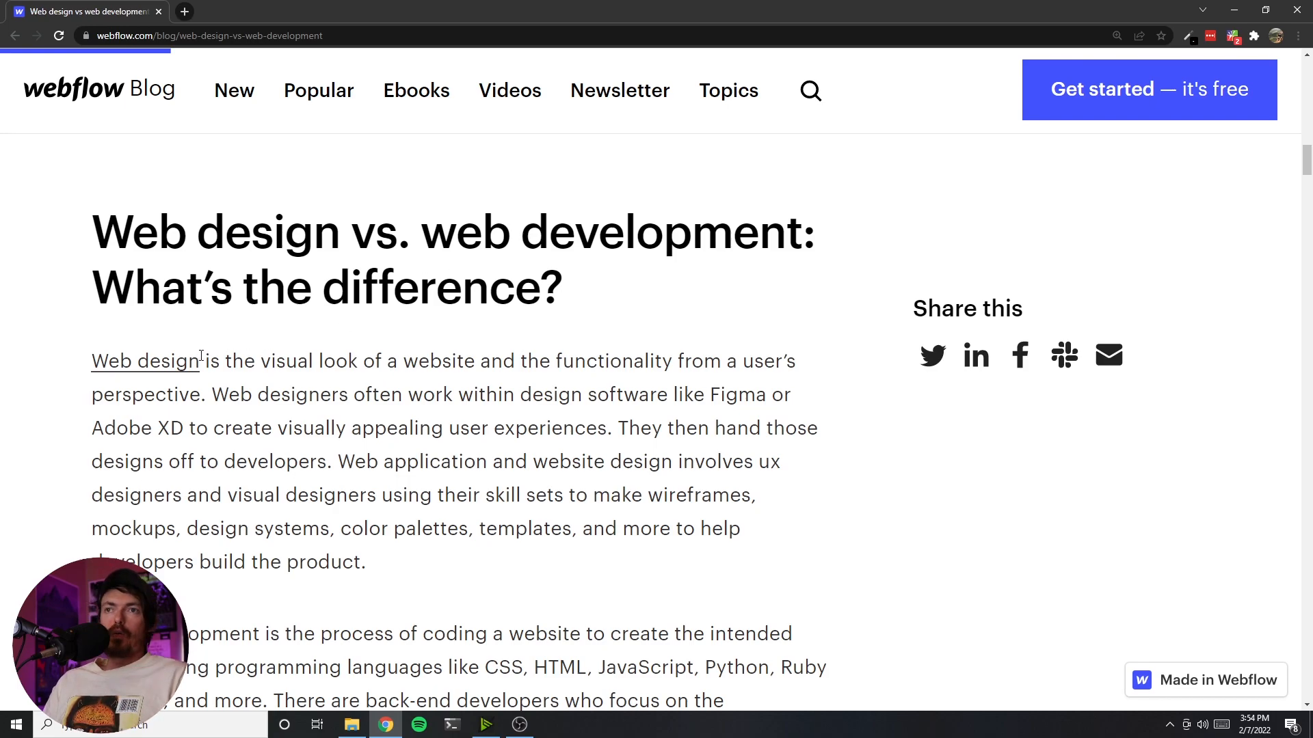
{"action": "scroll", "scroll_direction": "down", "scroll_amount": 3}
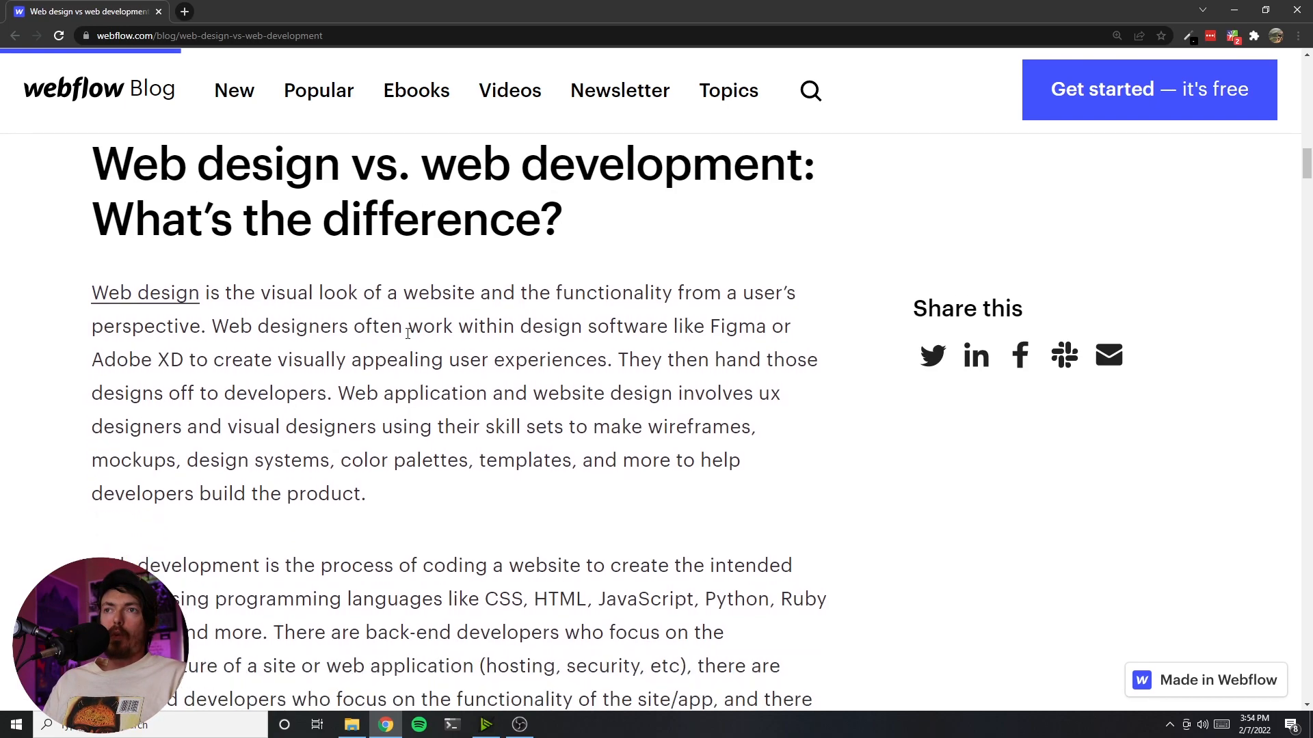
{"action": "left_click", "coordinate": [200, 327]}
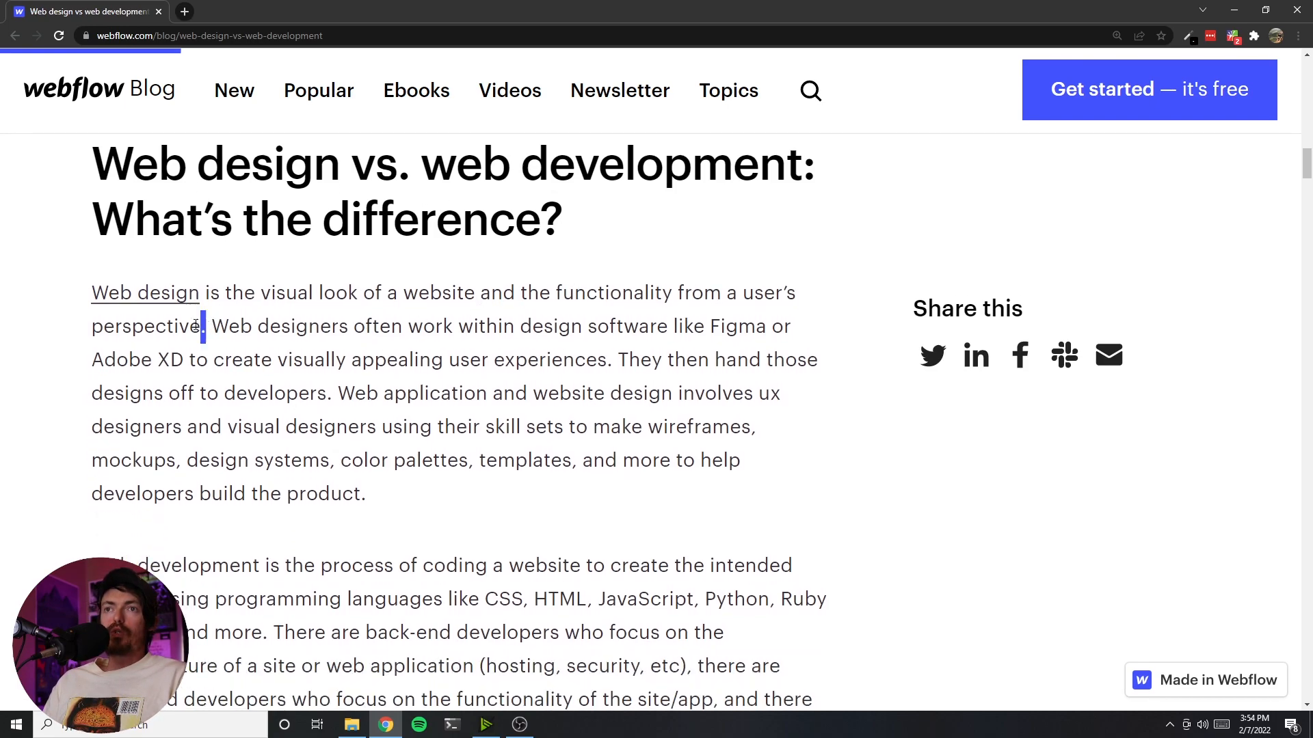
{"action": "double_click", "coordinate": [264, 326]}
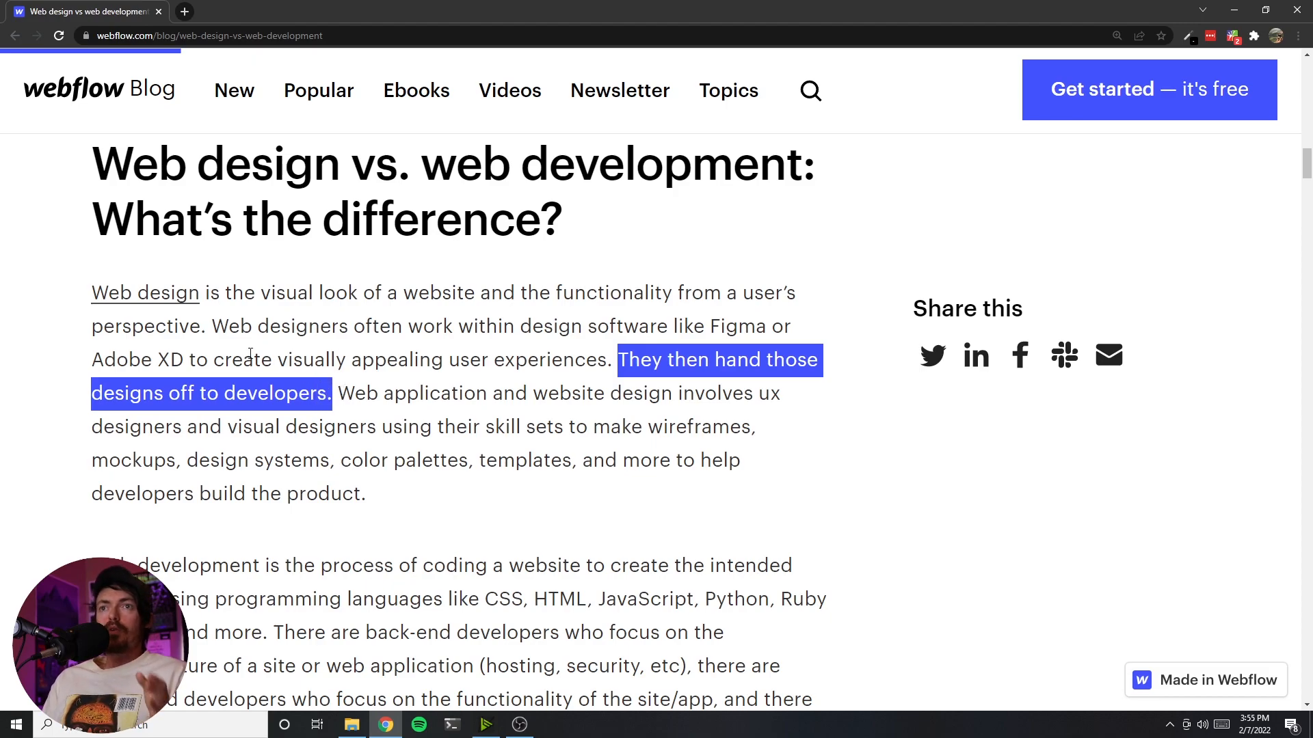
- Mark the sentence on web application and website design, then read down to 'What is the no-code movement?'
{"action": "scroll", "scroll_direction": "up", "scroll_amount": 3}
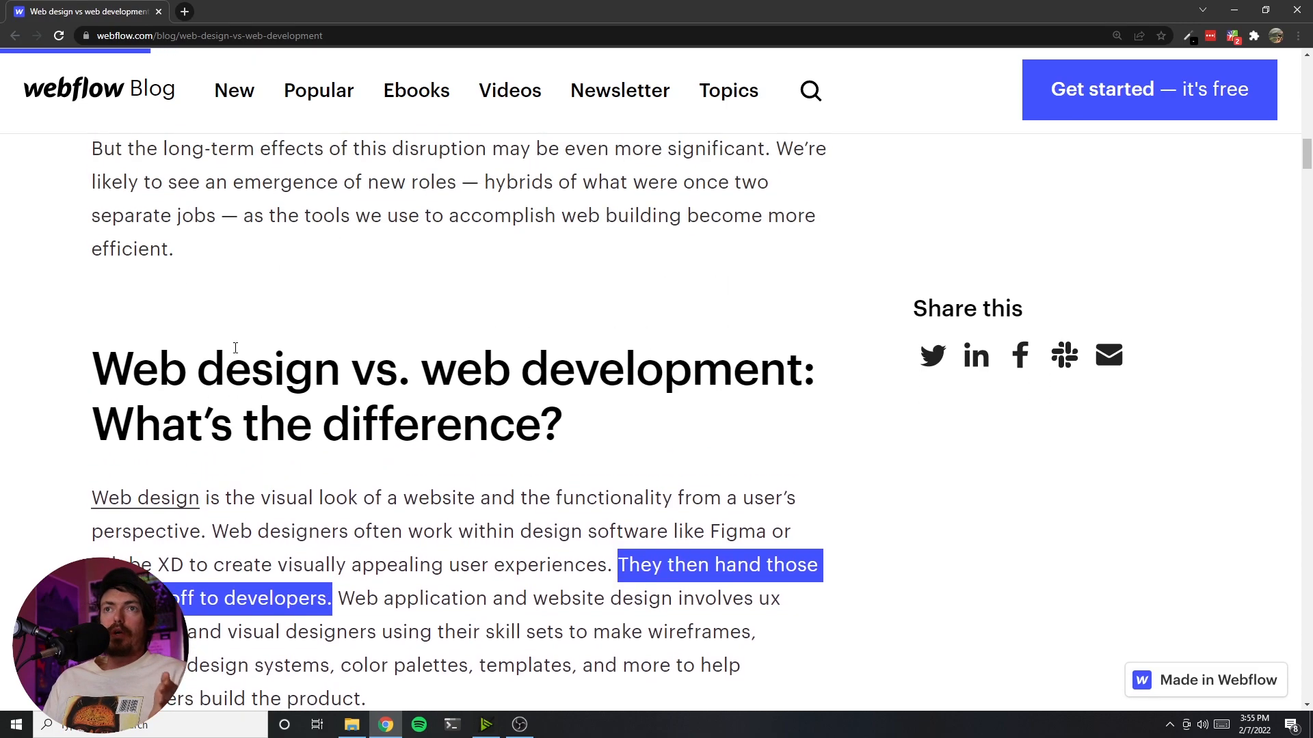
{"action": "scroll", "scroll_direction": "up", "scroll_amount": 3}
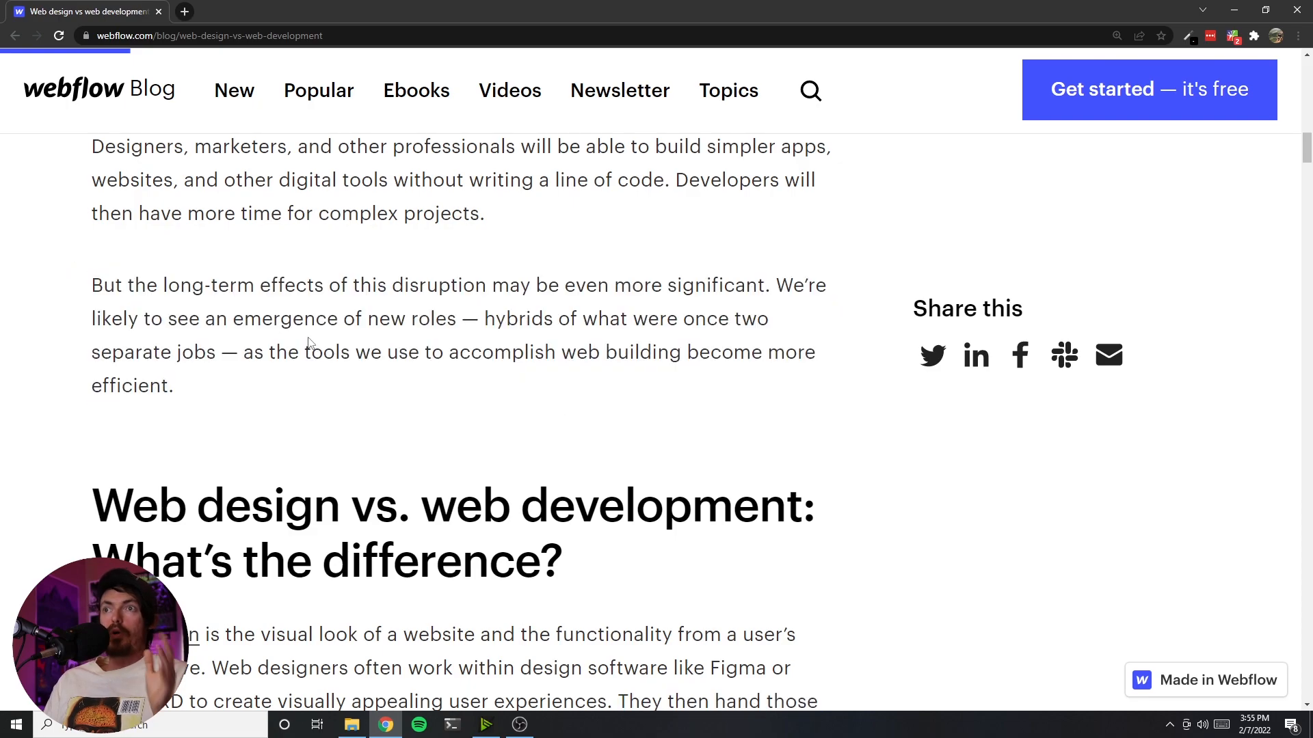
{"action": "scroll", "scroll_direction": "down", "scroll_amount": 3}
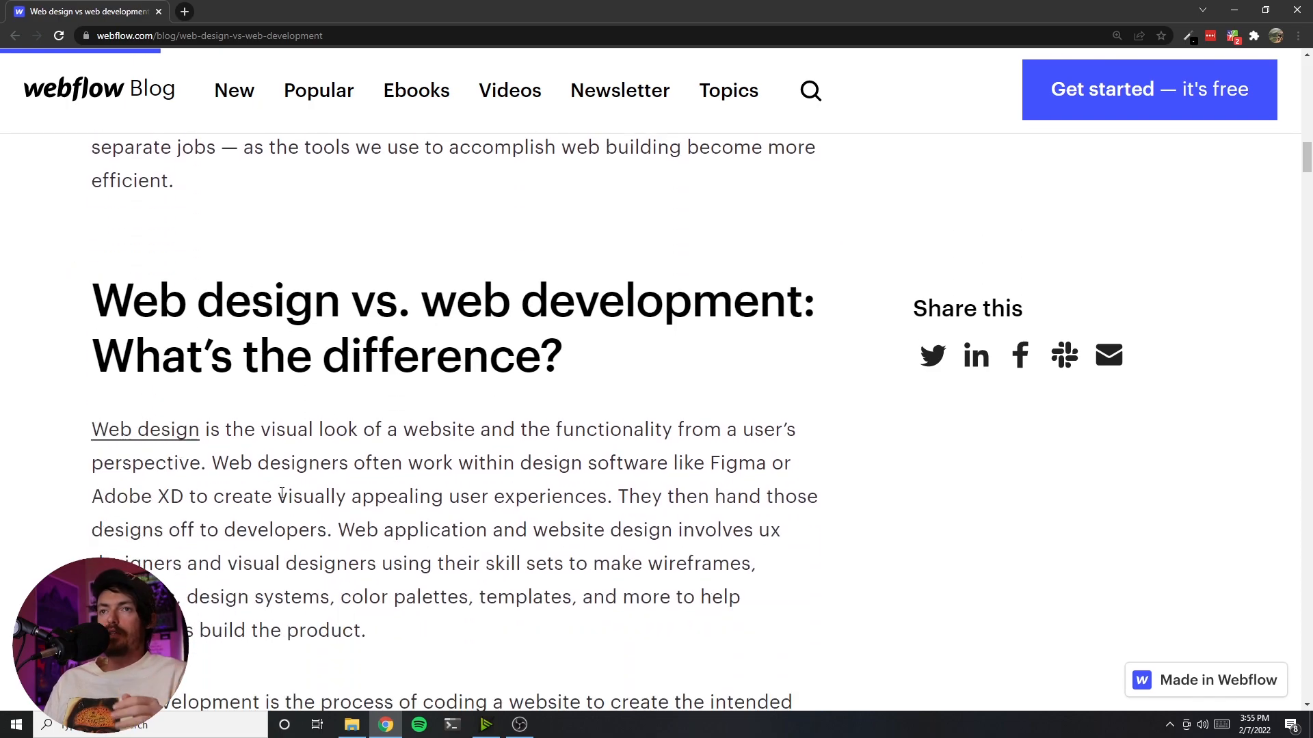
{"action": "double_click", "coordinate": [639, 359]}
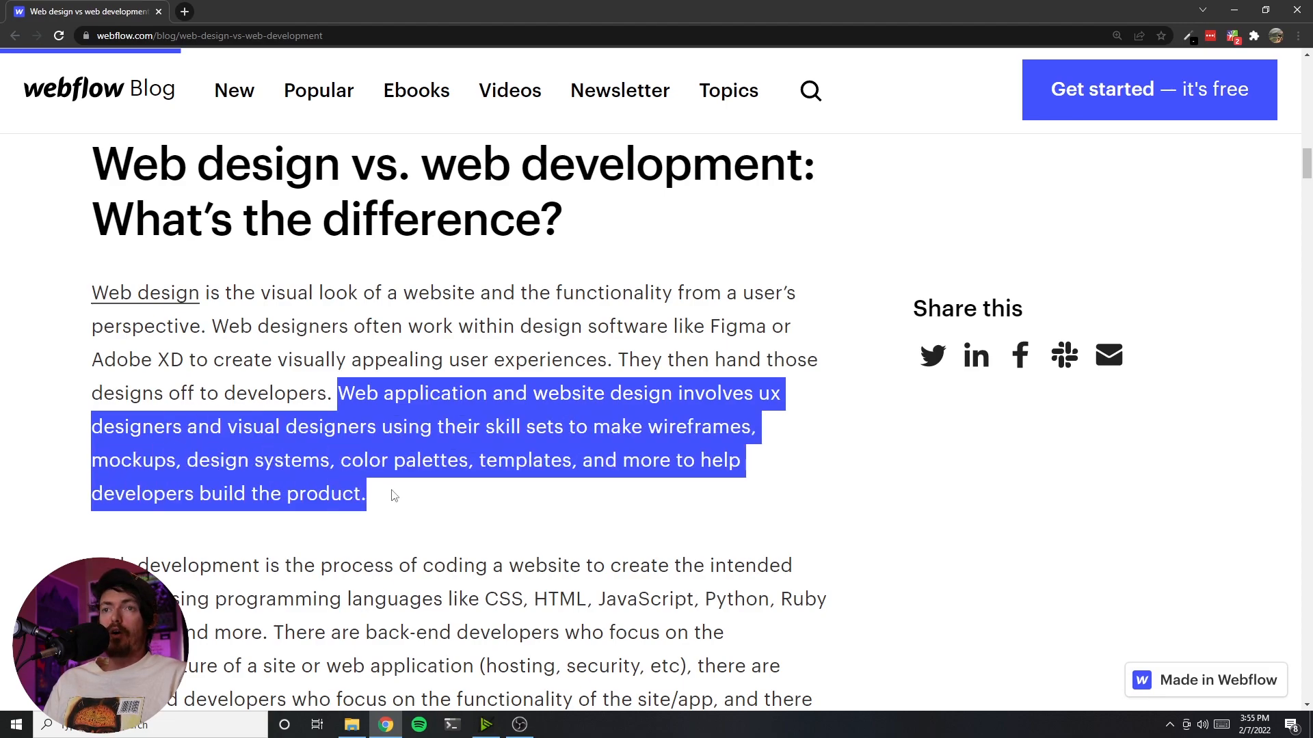
{"action": "scroll", "scroll_direction": "down", "scroll_amount": 3}
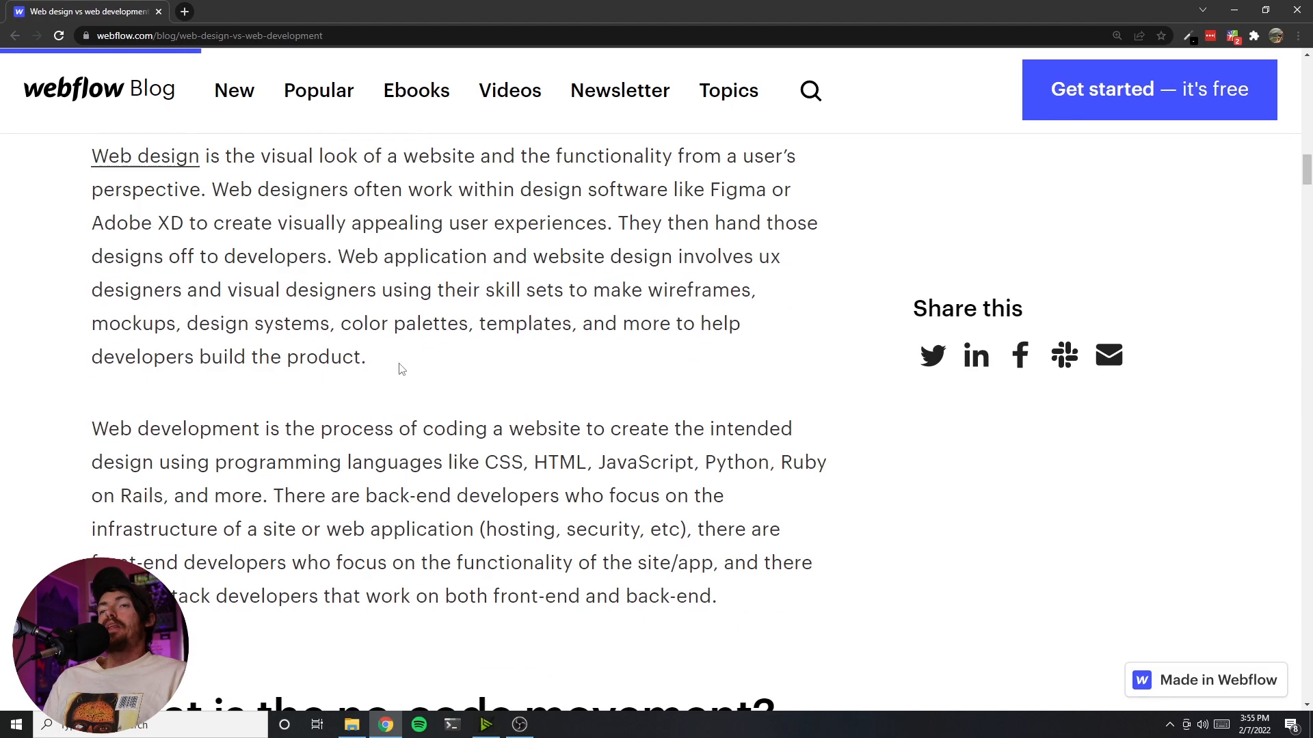
{"action": "scroll", "scroll_direction": "down", "scroll_amount": 3}
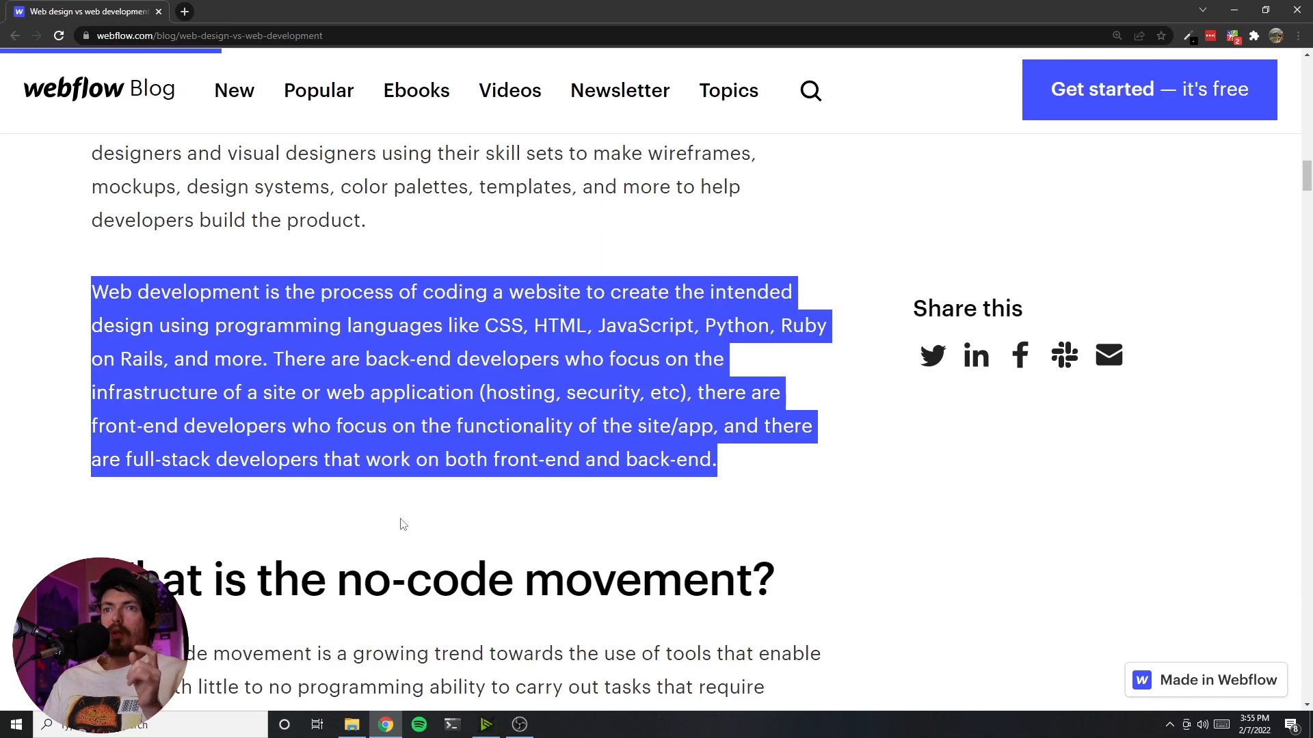
{"action": "scroll", "scroll_direction": "down", "scroll_amount": 3}
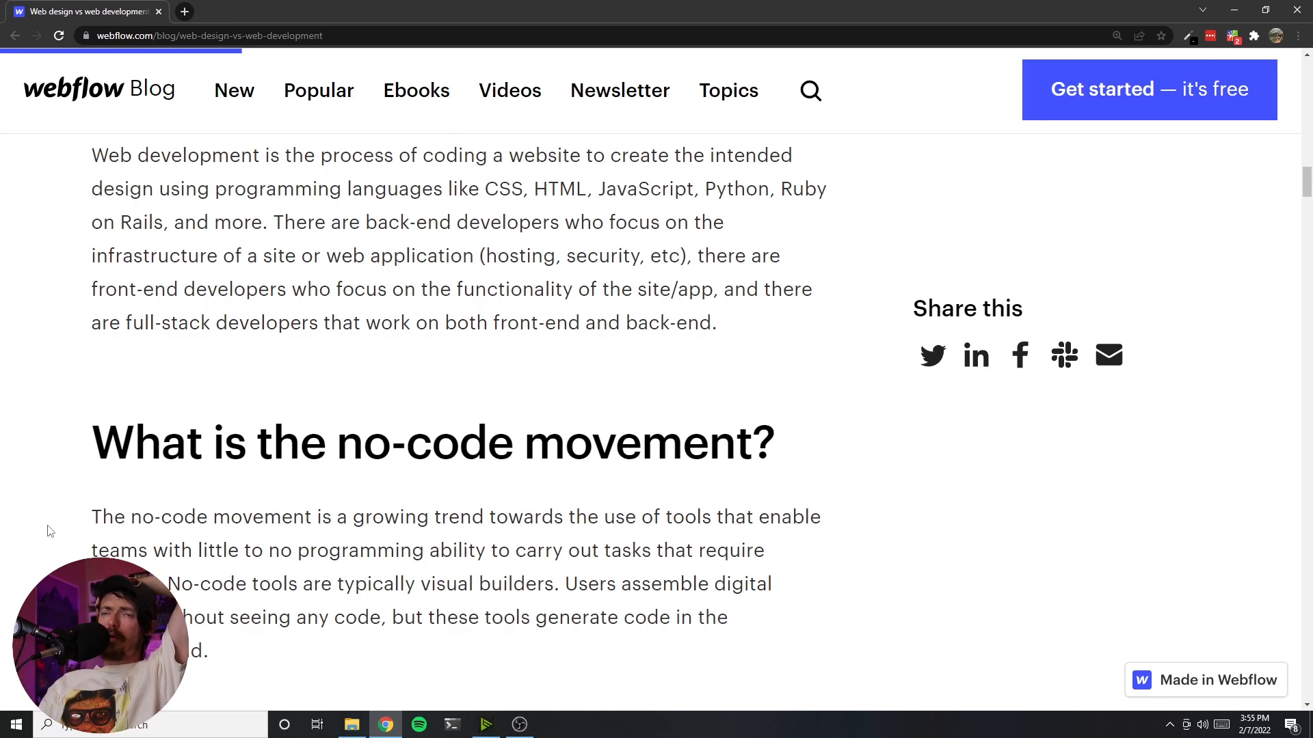
- Read down to the Sapphire Ventures quote paragraph and highlight the phrase 'API integrations'
{"action": "scroll", "scroll_direction": "down", "scroll_amount": 3}
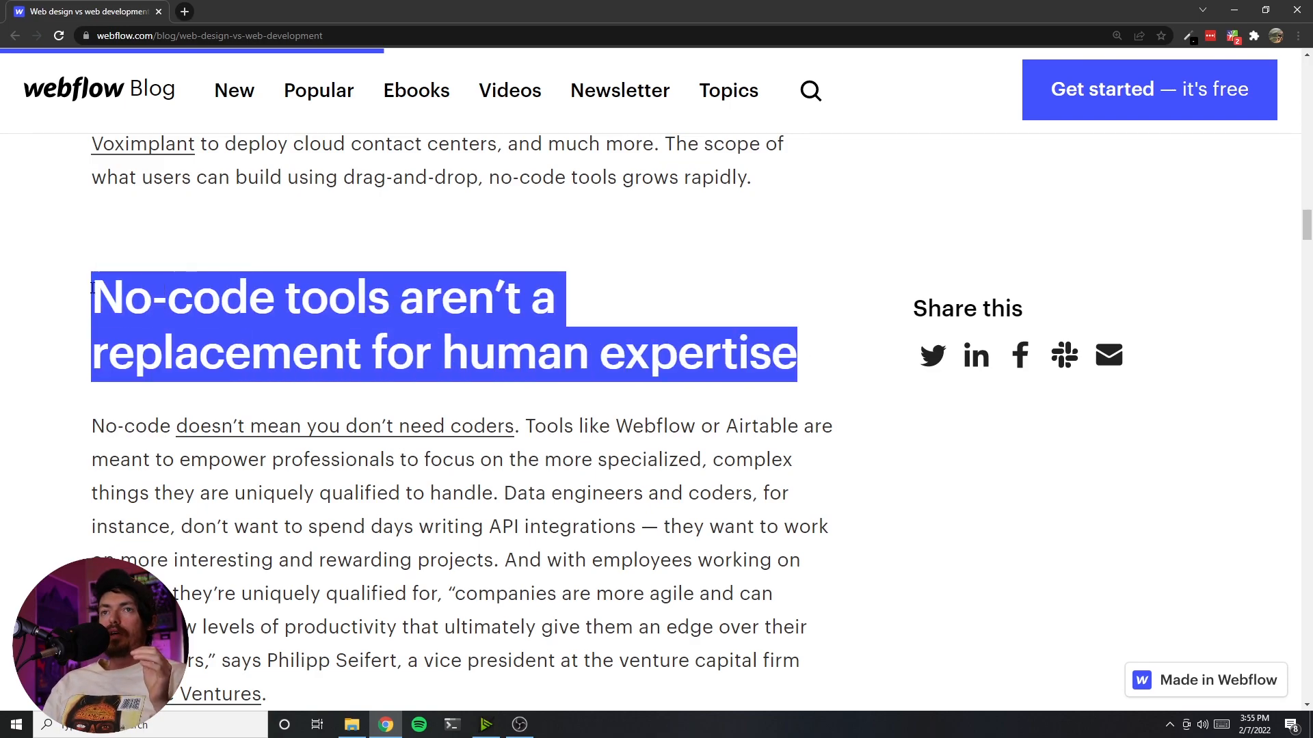
{"action": "scroll", "scroll_direction": "down", "scroll_amount": 3}
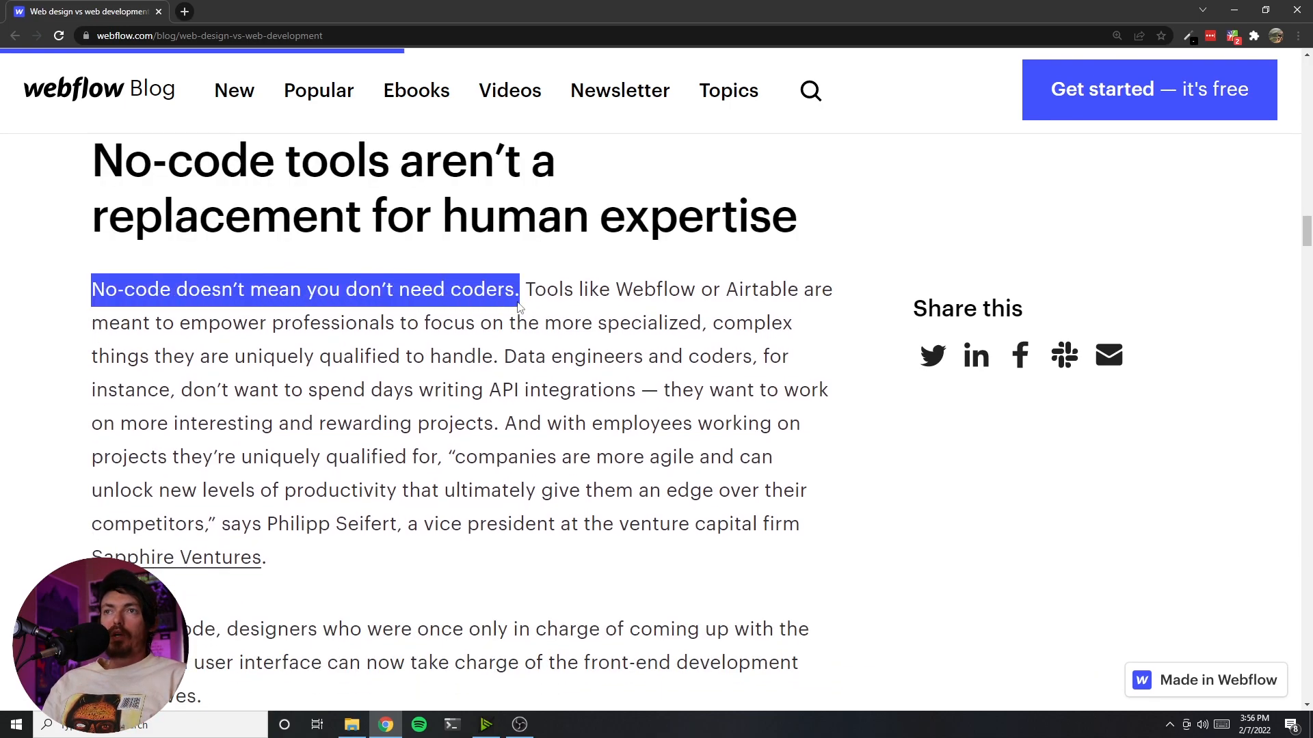
{"action": "mouse_move", "coordinate": [642, 358]}
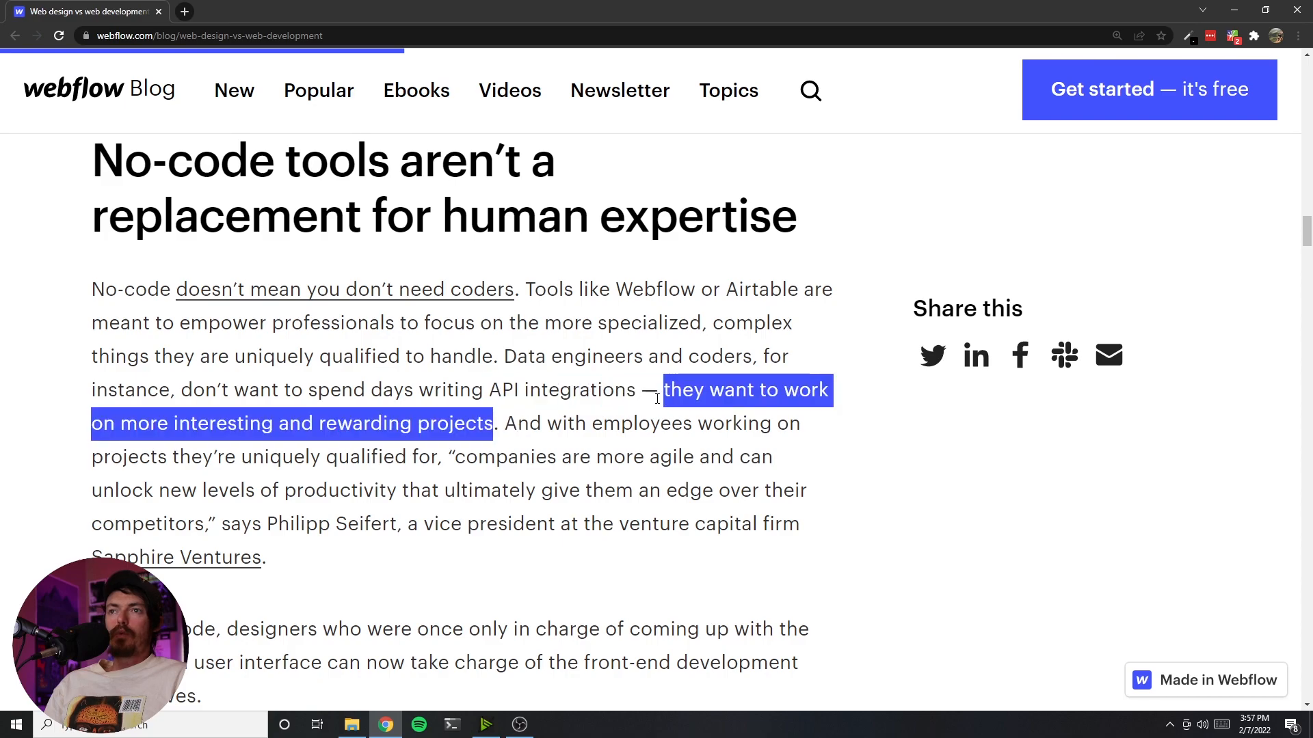
{"action": "double_click", "coordinate": [559, 390]}
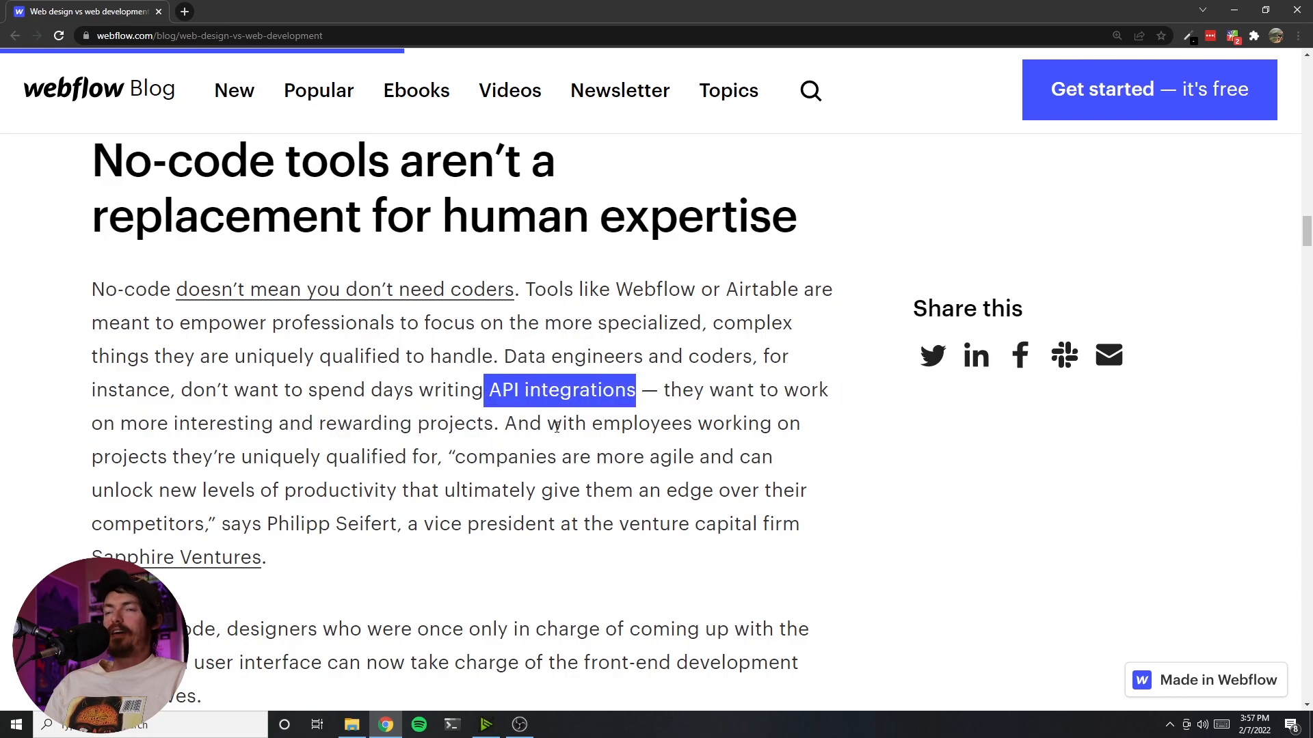
{"action": "double_click", "coordinate": [517, 424]}
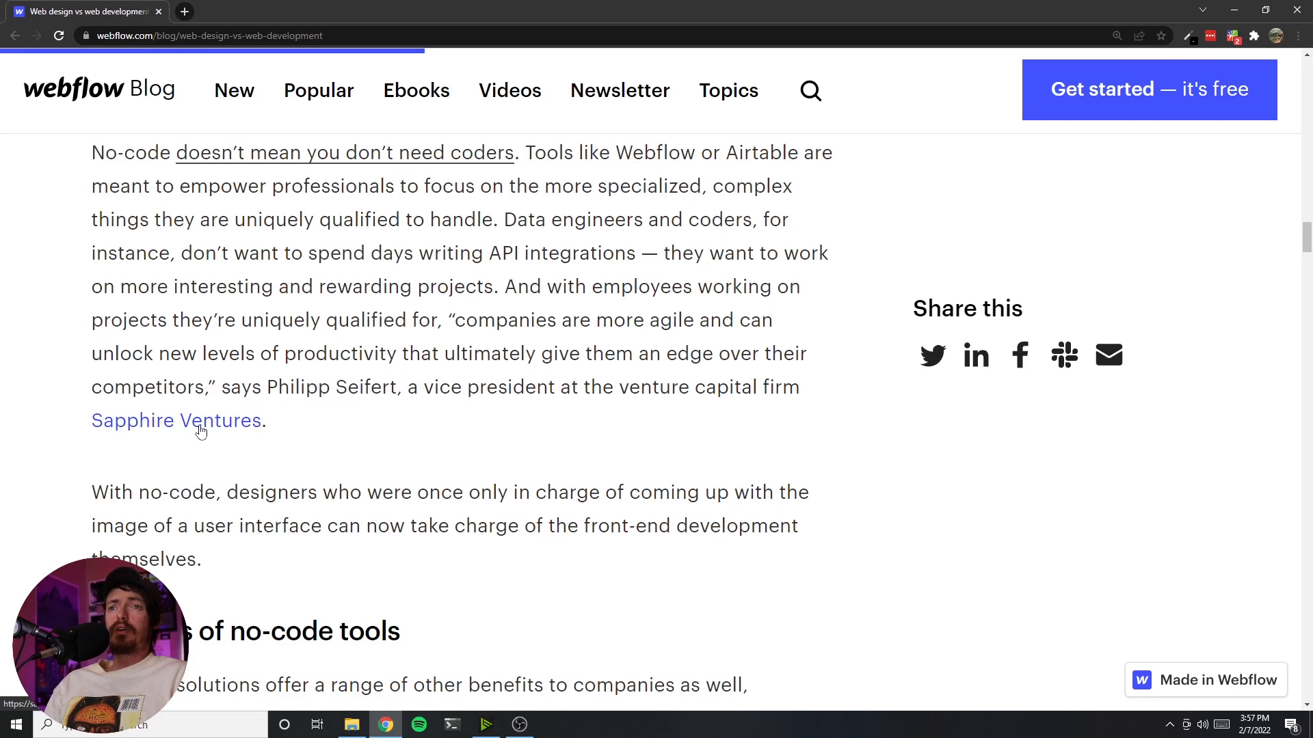
{"action": "left_click", "coordinate": [177, 420]}
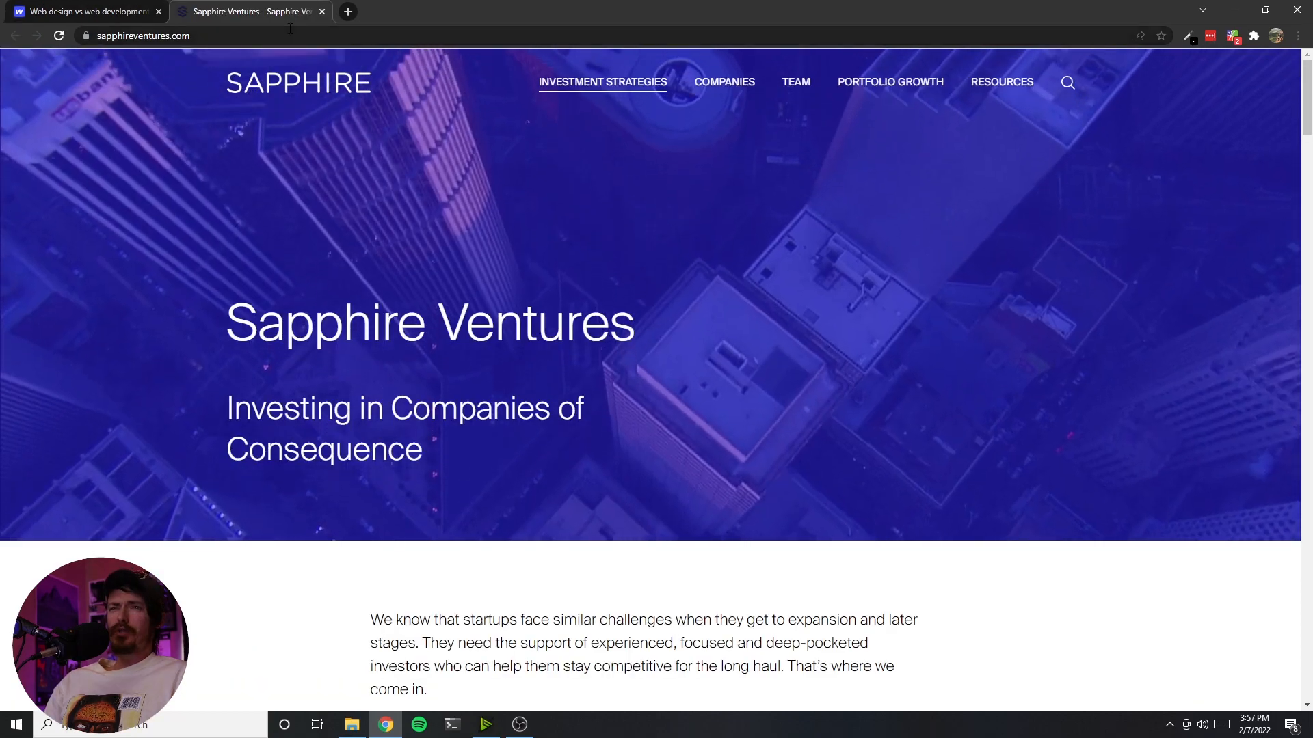
{"action": "scroll", "scroll_direction": "down", "scroll_amount": 3}
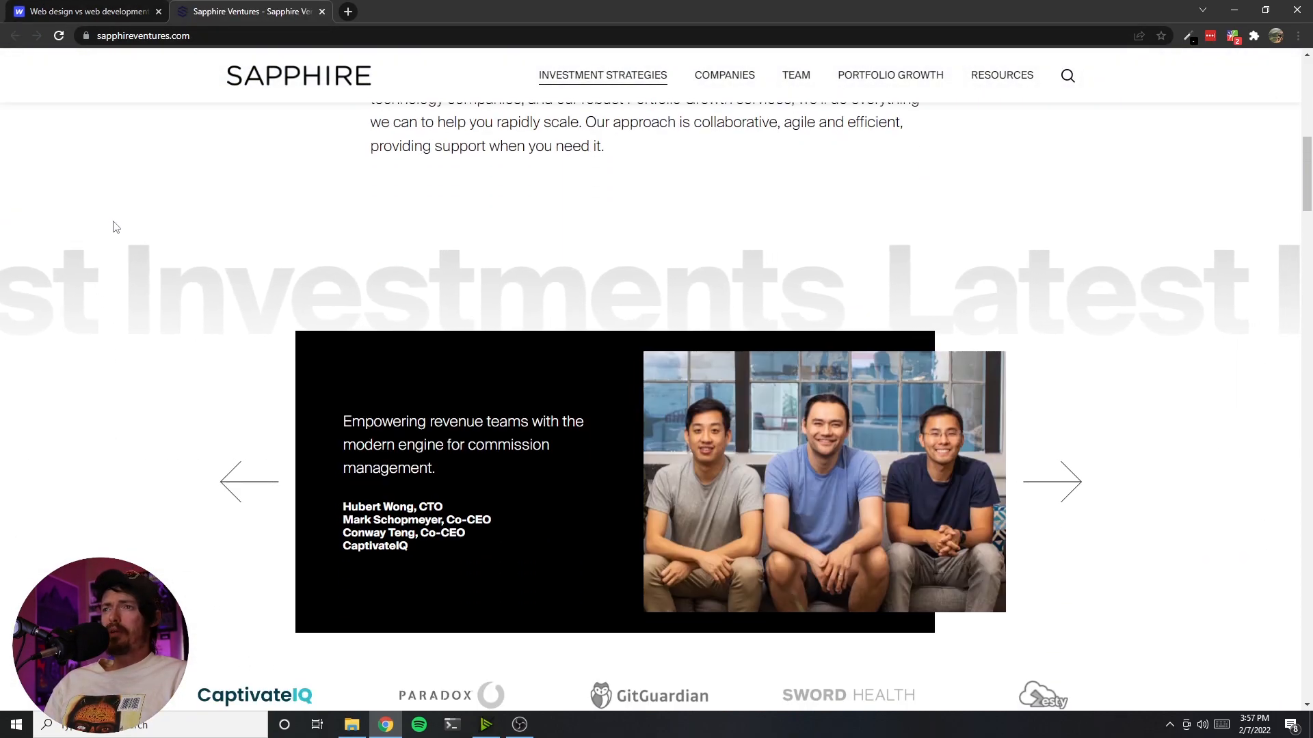
{"action": "scroll", "scroll_direction": "down", "scroll_amount": 3}
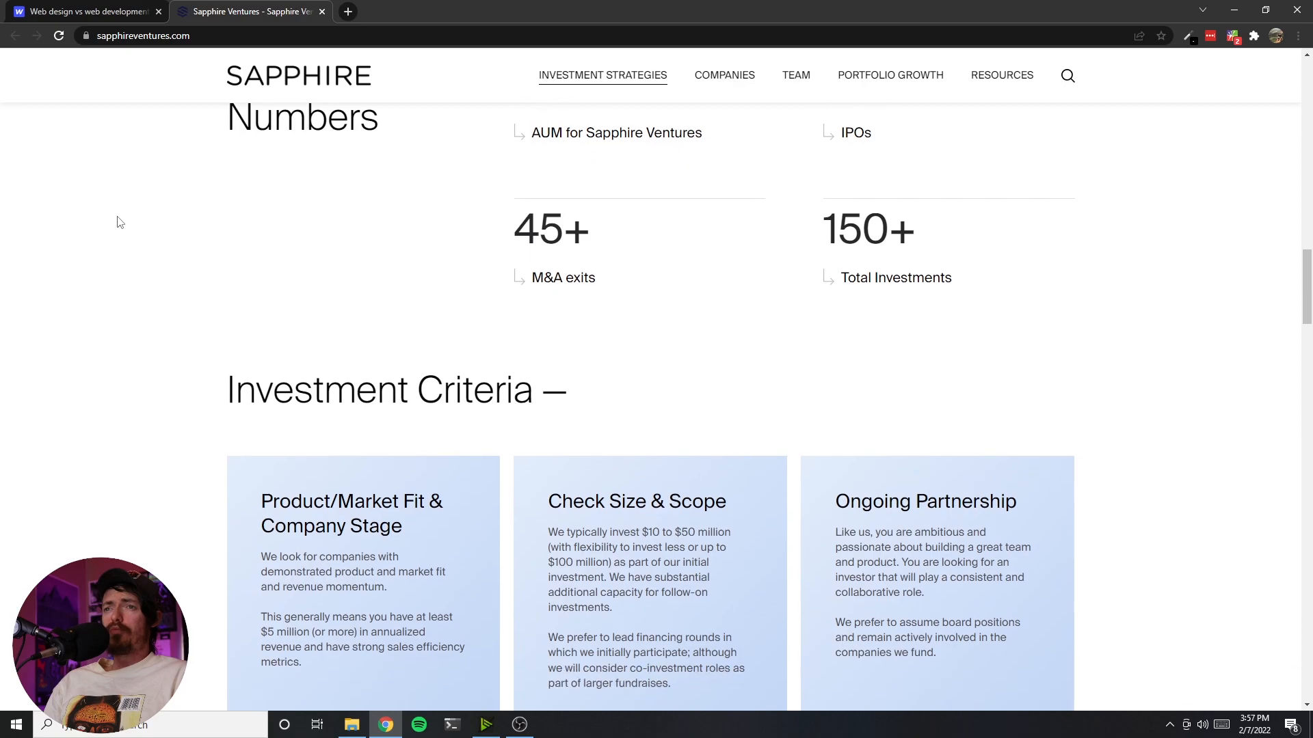
{"action": "scroll", "scroll_direction": "down", "scroll_amount": 3}
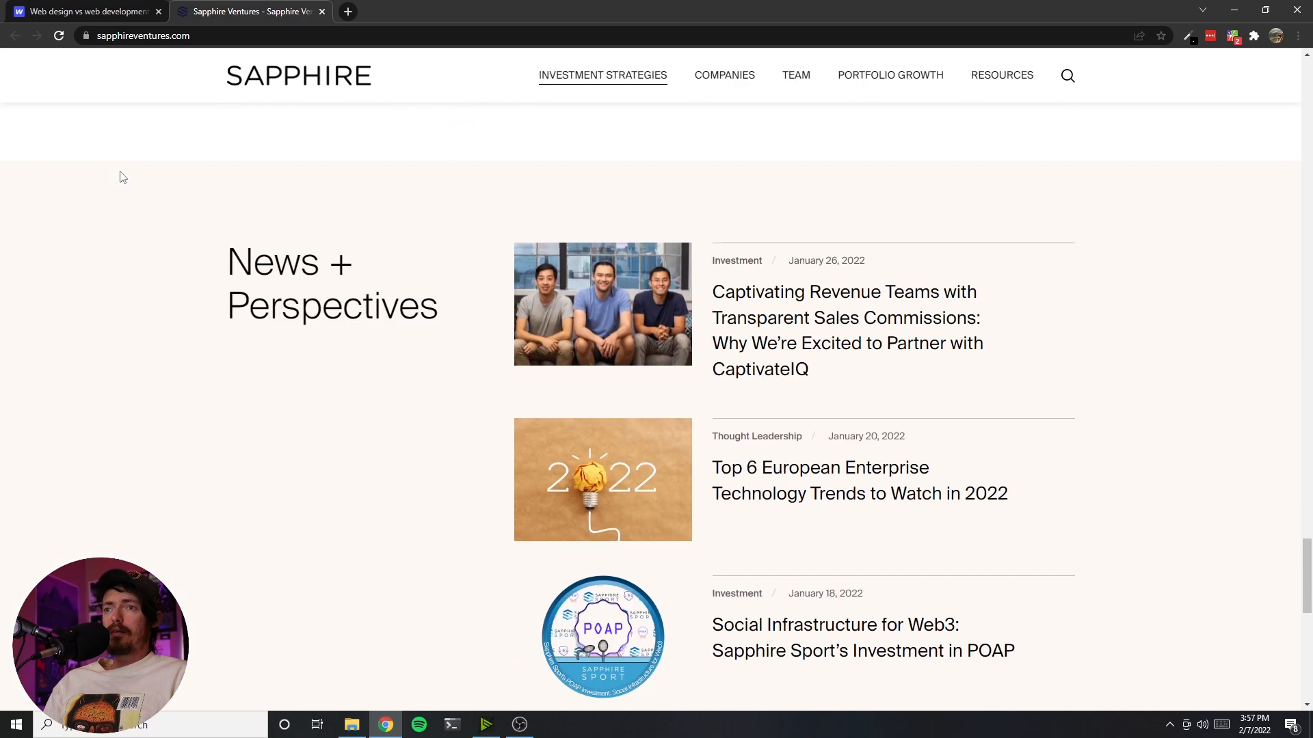
{"action": "scroll", "scroll_direction": "down", "scroll_amount": 3}
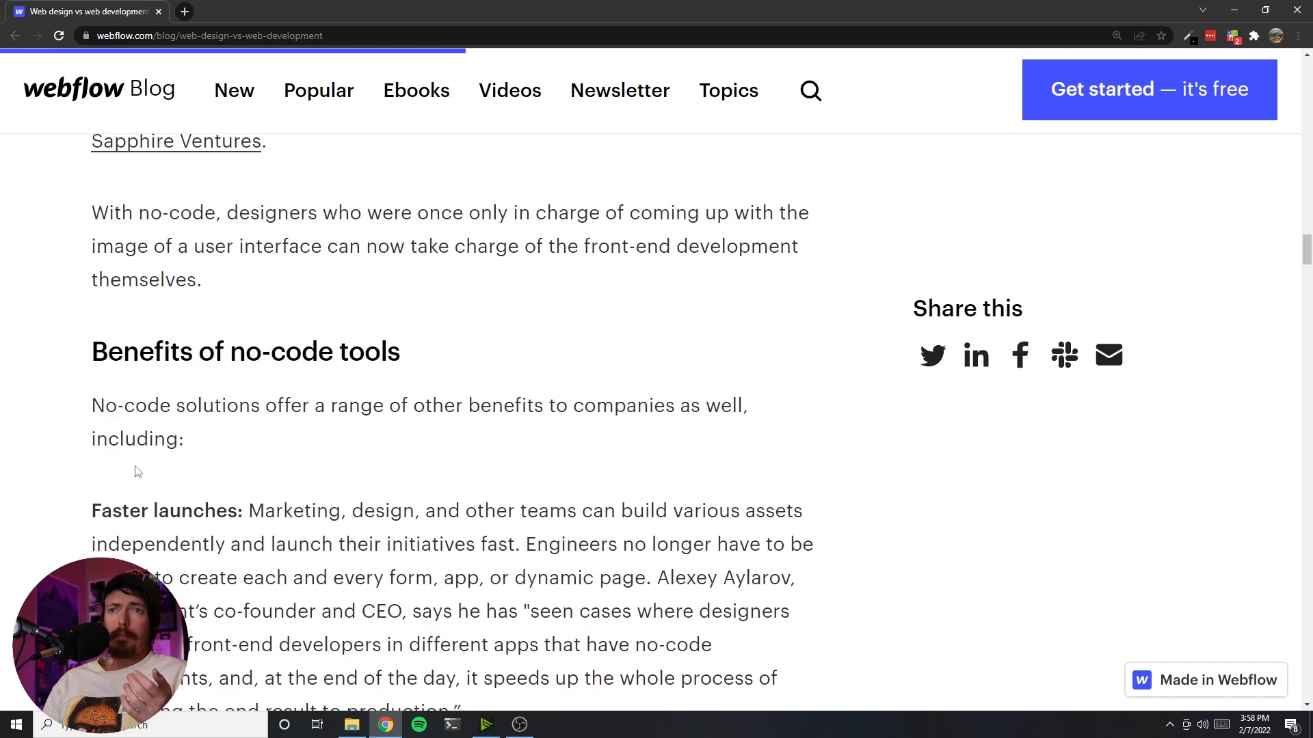
{"action": "double_click", "coordinate": [164, 380]}
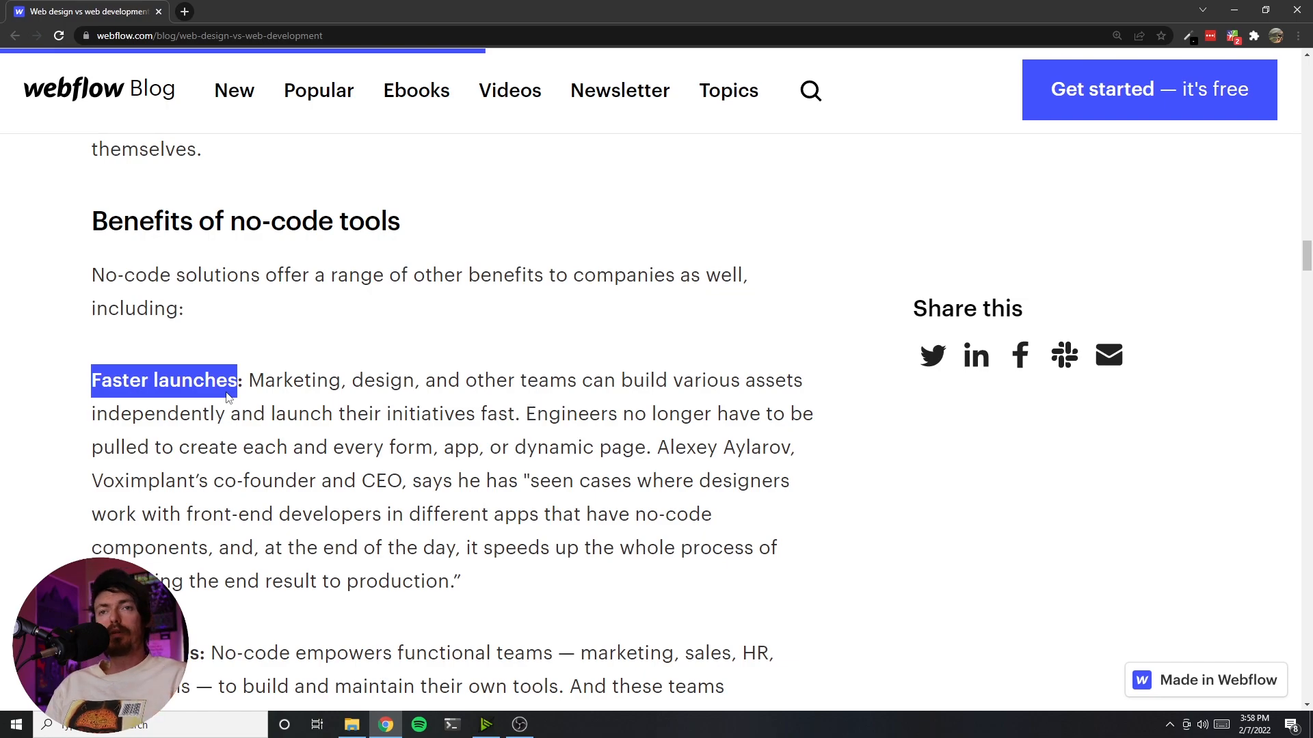
{"action": "scroll", "scroll_direction": "down", "scroll_amount": 3}
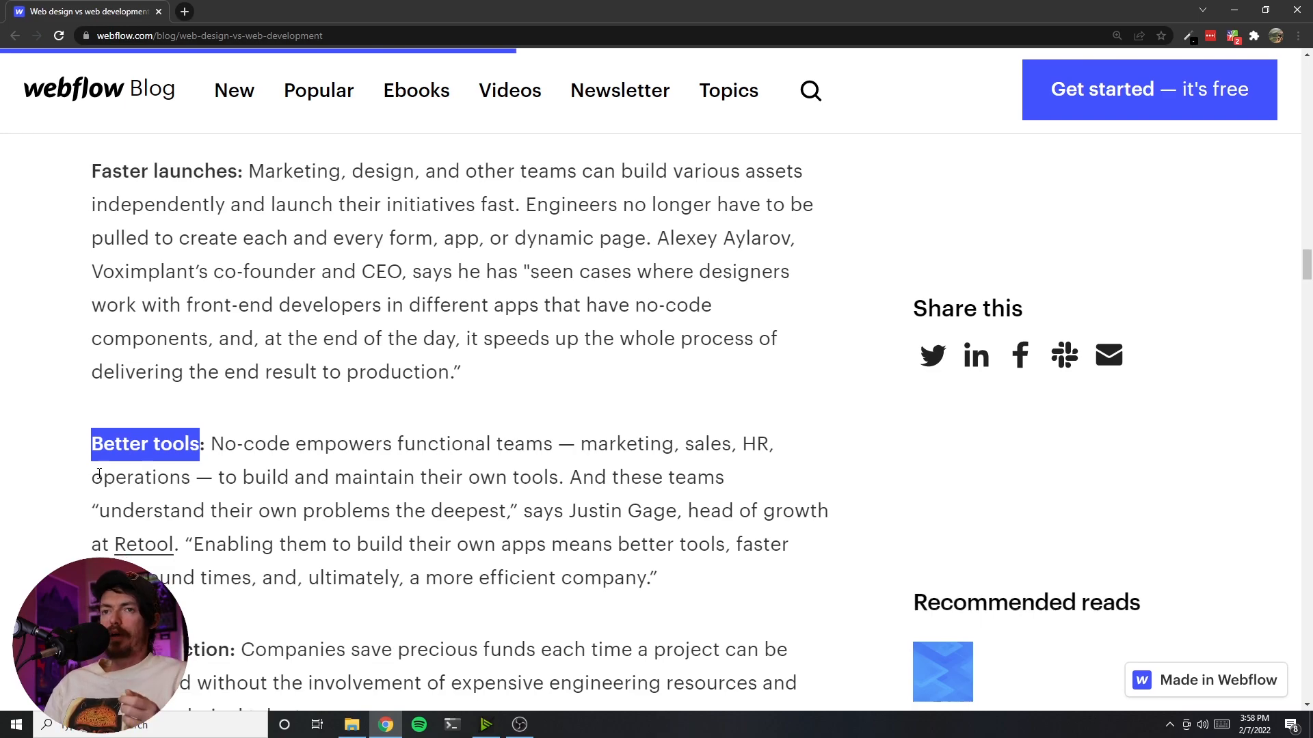
{"action": "scroll", "scroll_direction": "down", "scroll_amount": 3}
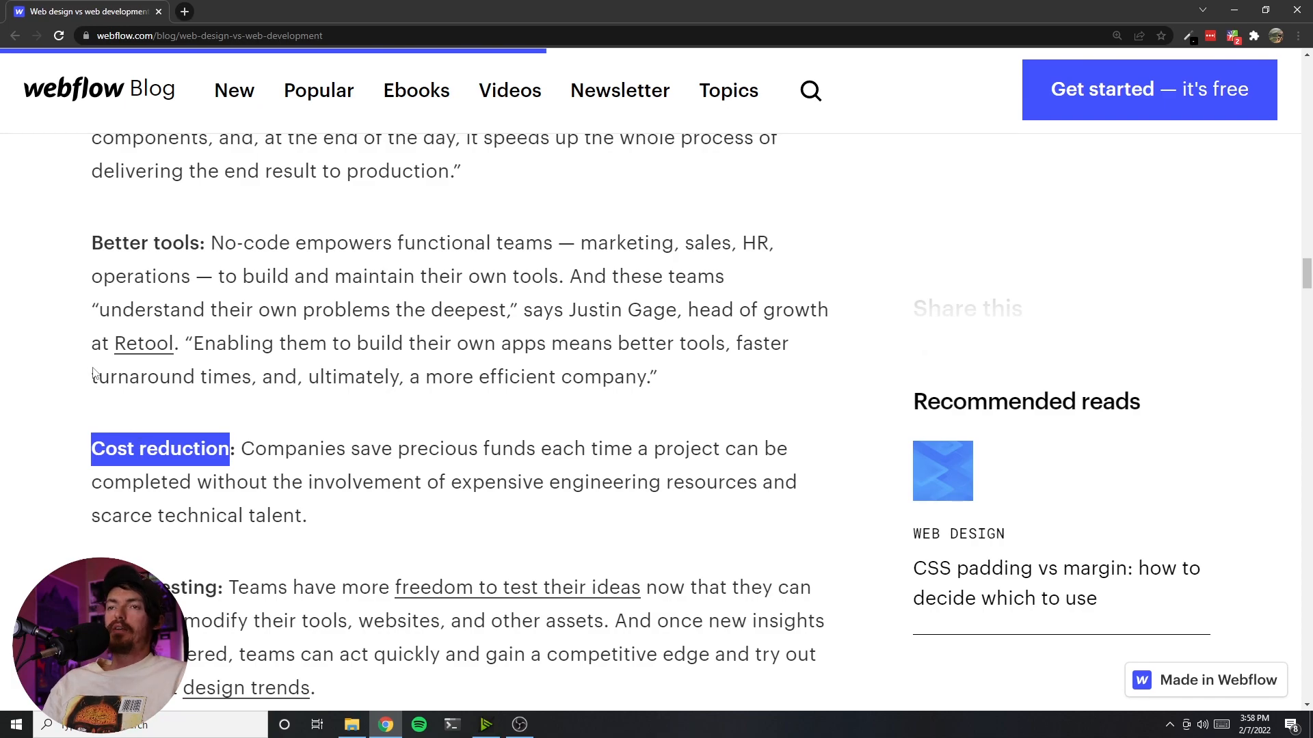
{"action": "scroll", "scroll_direction": "down", "scroll_amount": 3}
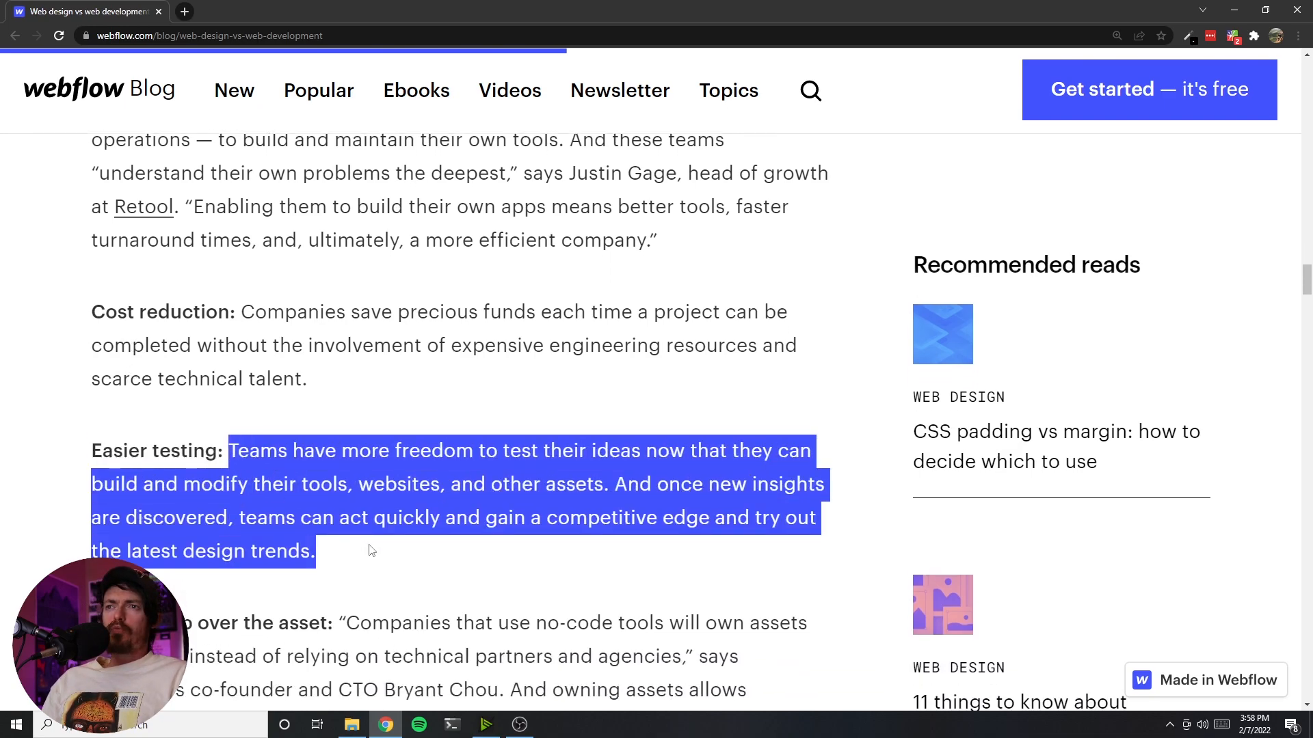
{"action": "mouse_move", "coordinate": [350, 546]}
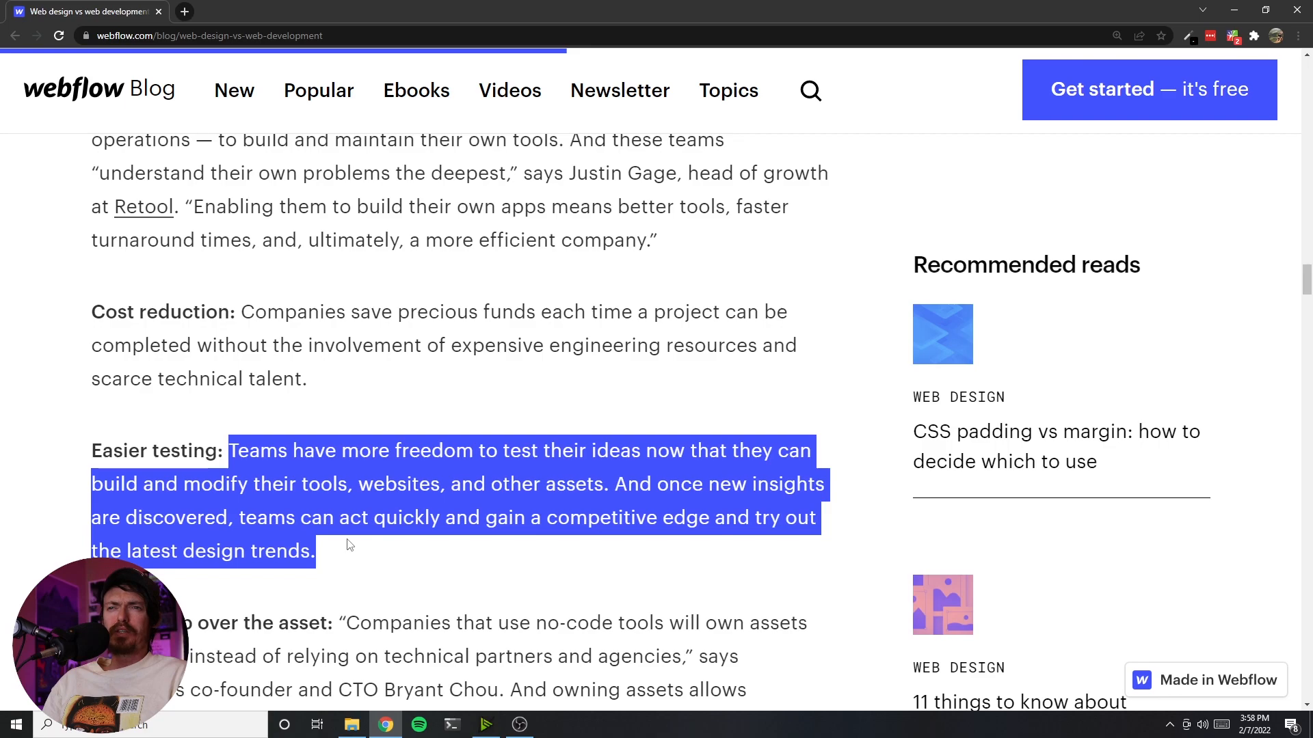
{"action": "scroll", "scroll_direction": "down", "scroll_amount": 3}
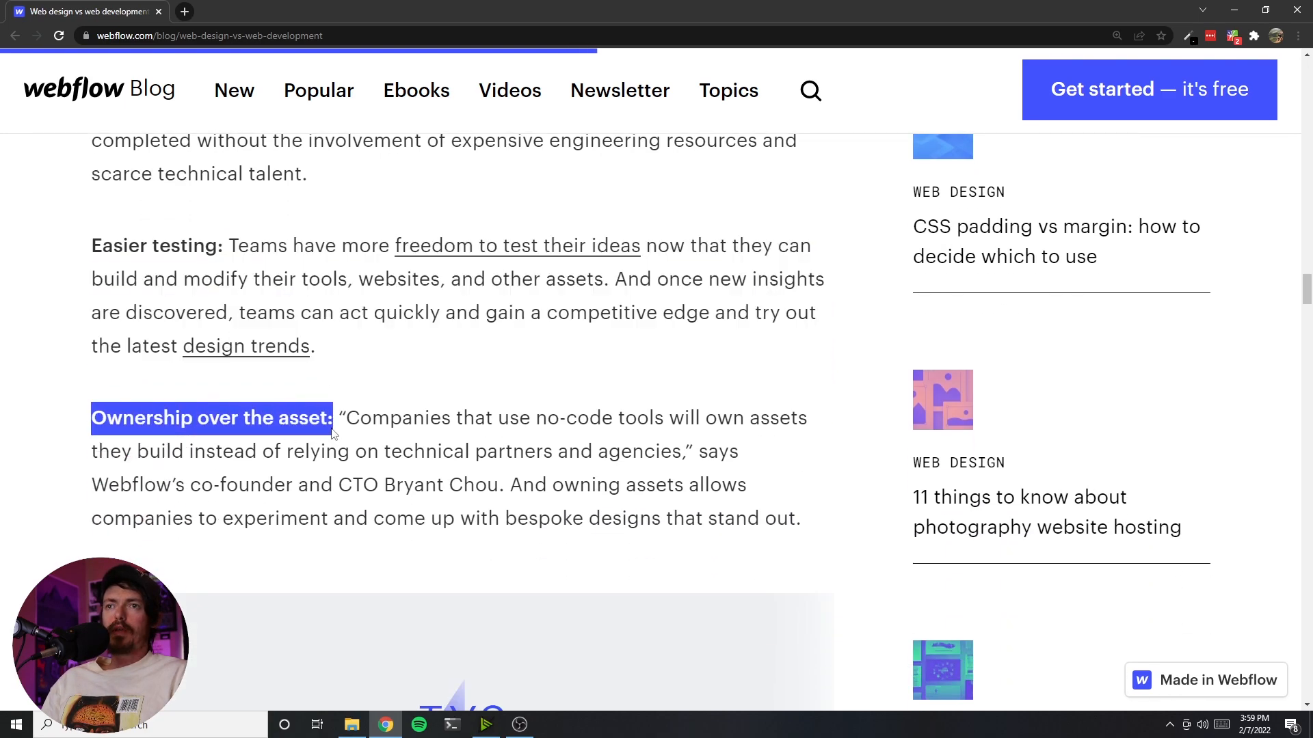
{"action": "scroll", "scroll_direction": "down", "scroll_amount": 3}
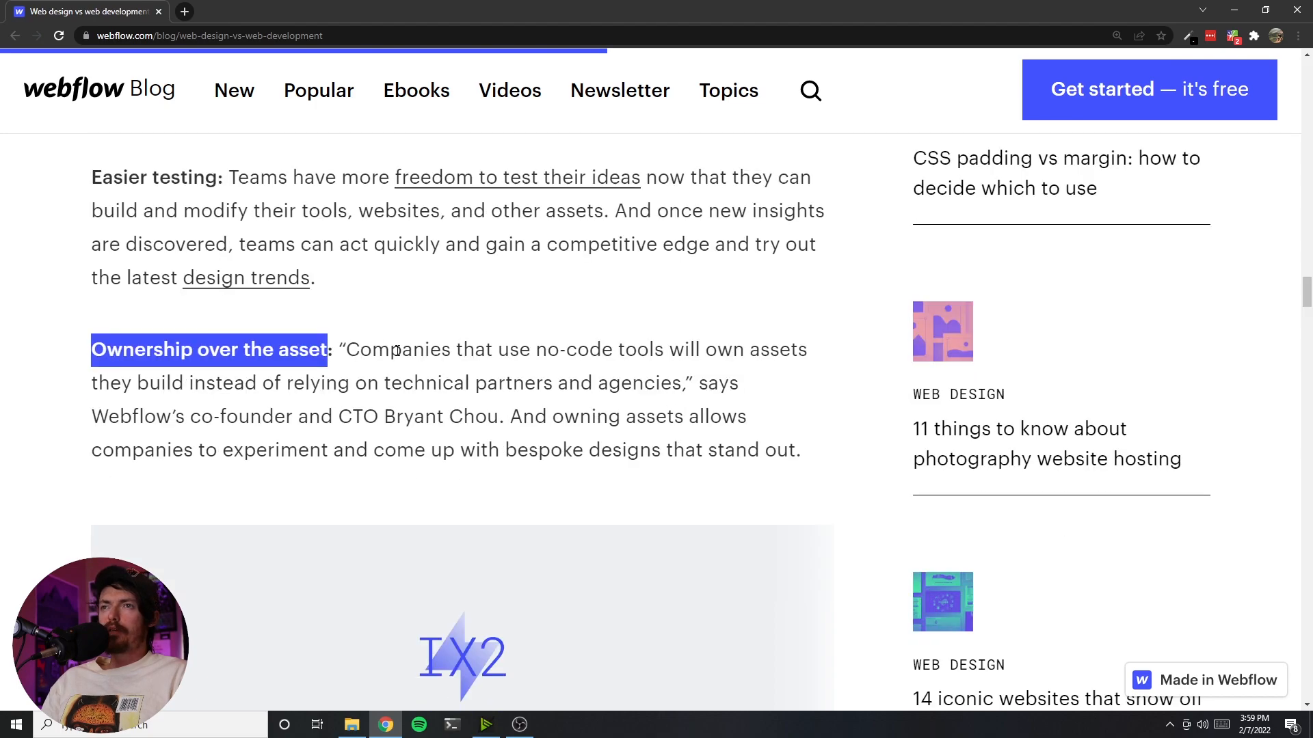
{"action": "scroll", "scroll_direction": "down", "scroll_amount": 3}
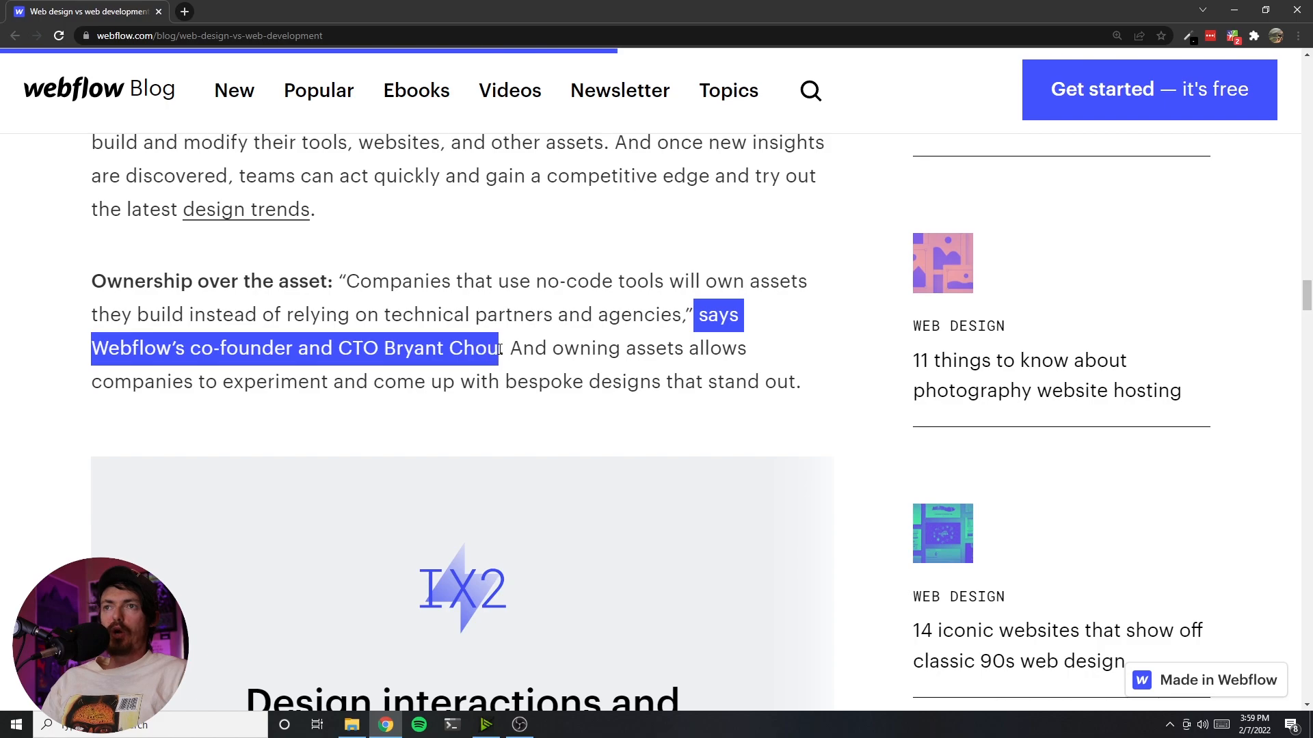
{"action": "left_click", "coordinate": [335, 348]}
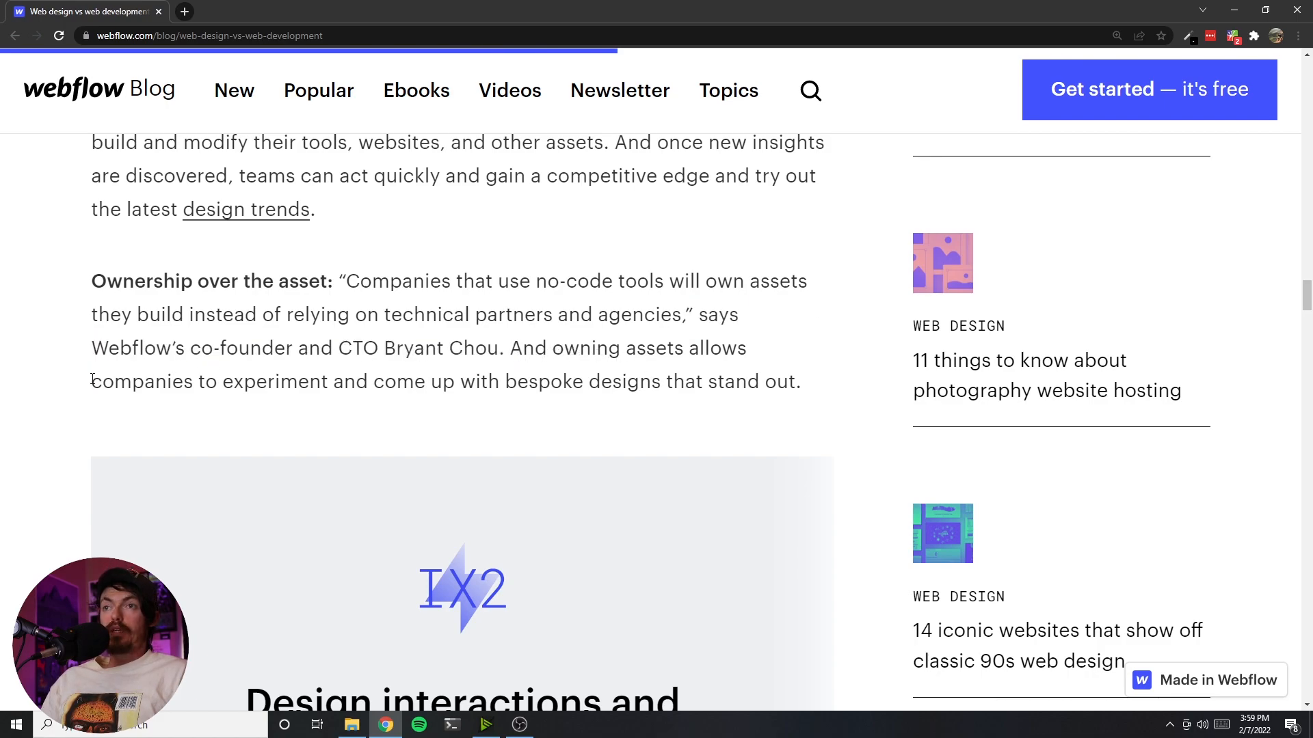
{"action": "mouse_move", "coordinate": [37, 367]}
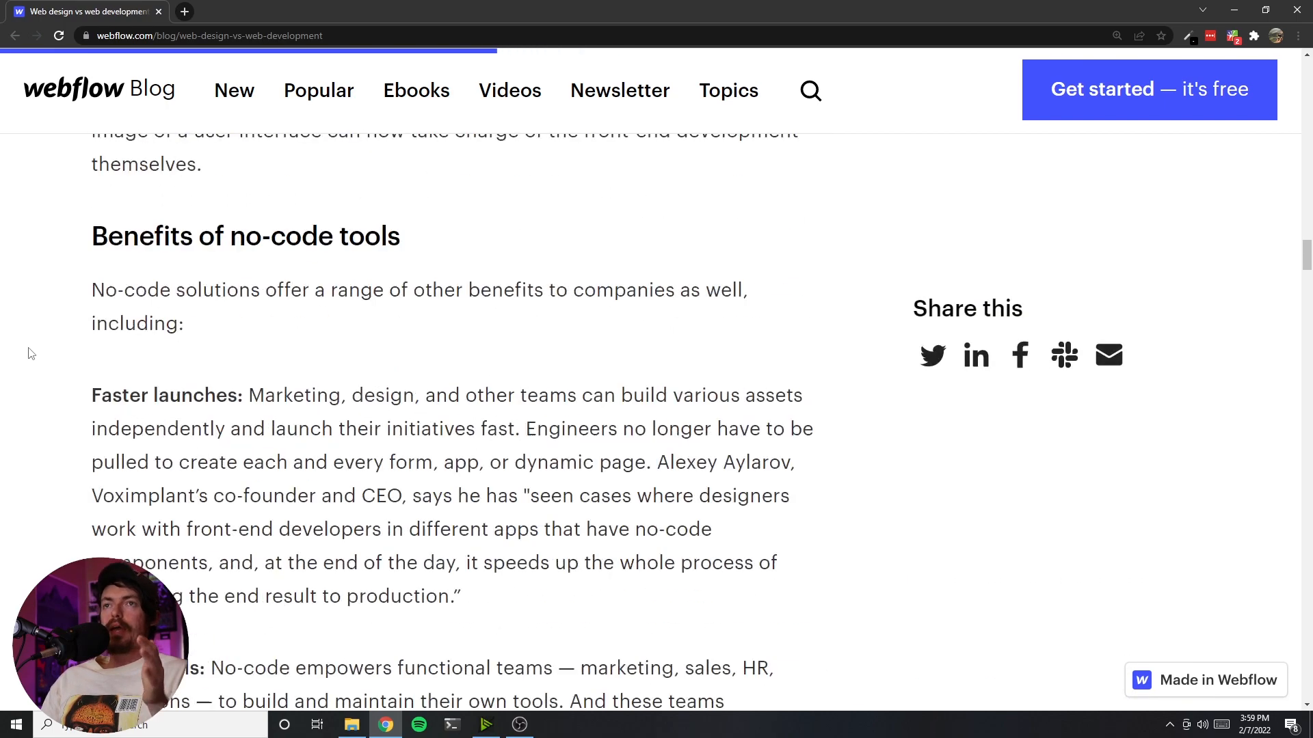
- Return to the article headline, select the title, clear it, and view the header illustration
{"action": "scroll", "scroll_direction": "up", "scroll_amount": 3}
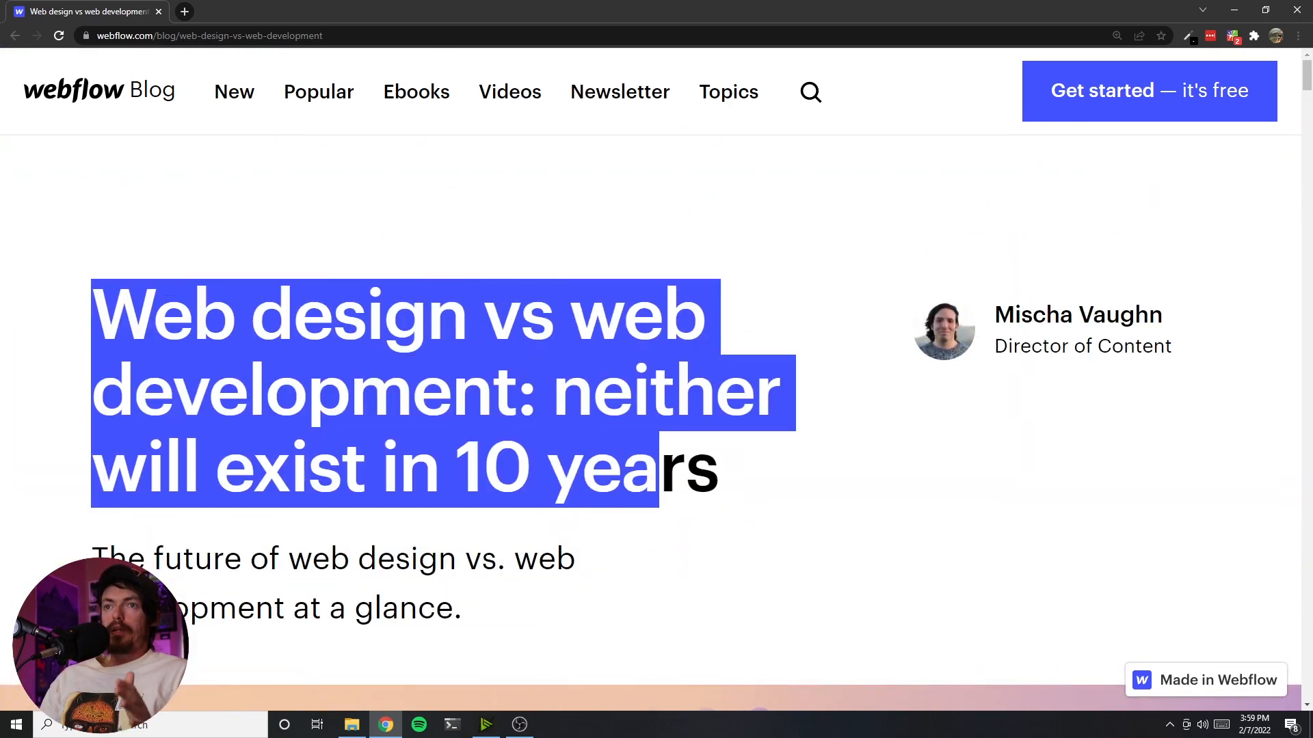
{"action": "scroll", "scroll_direction": "down", "scroll_amount": 3}
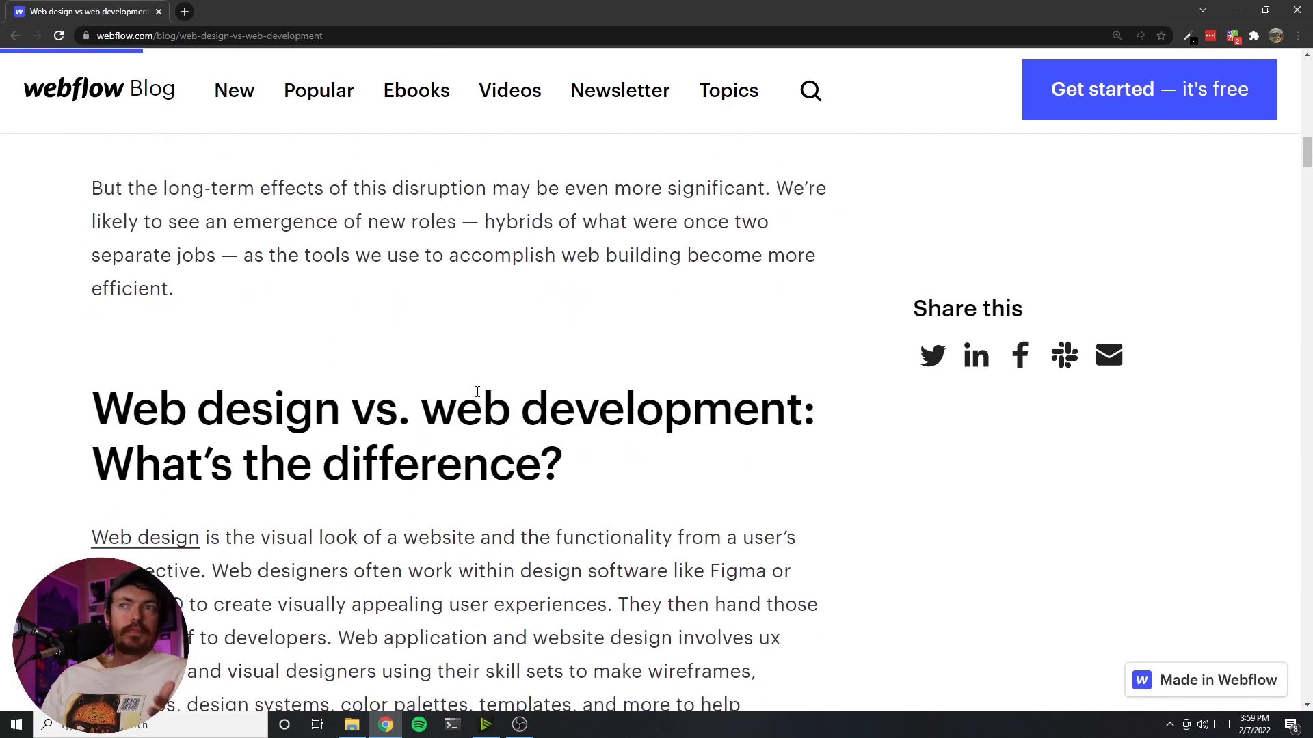
{"action": "scroll", "scroll_direction": "up", "scroll_amount": 3}
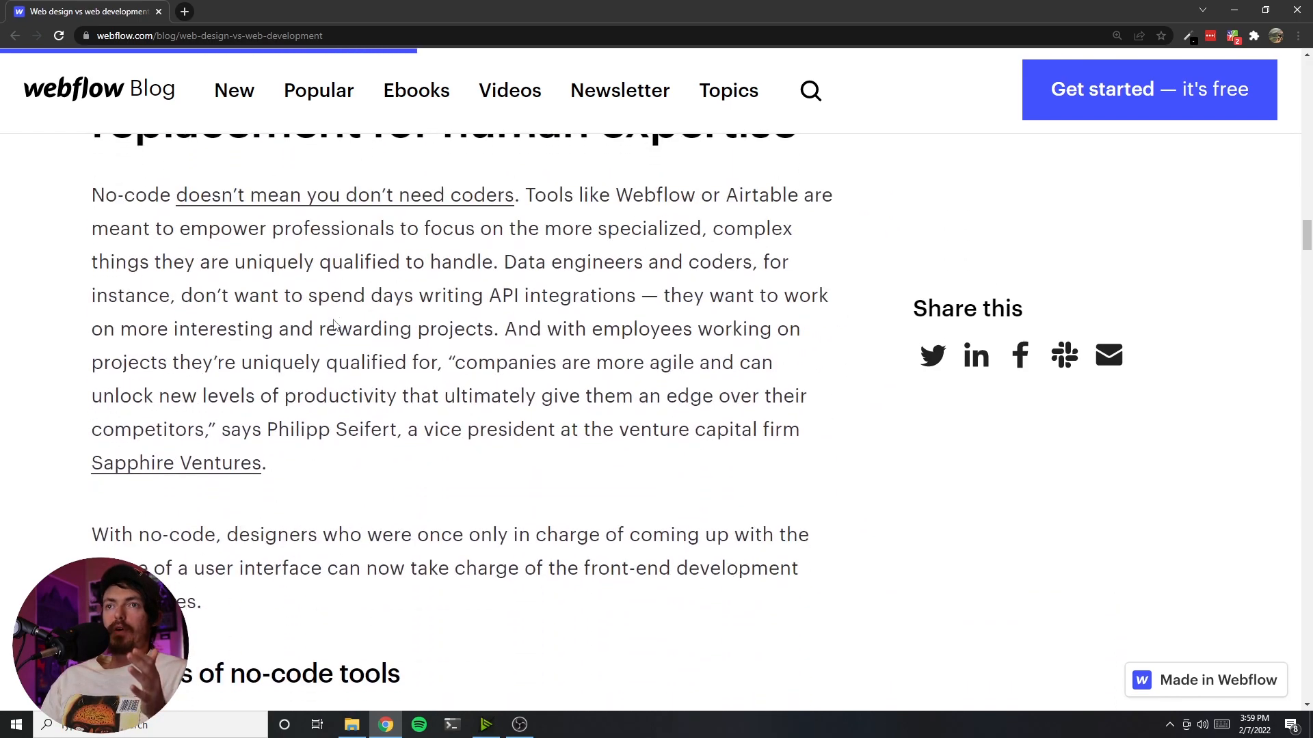
{"action": "scroll", "scroll_direction": "down", "scroll_amount": 3}
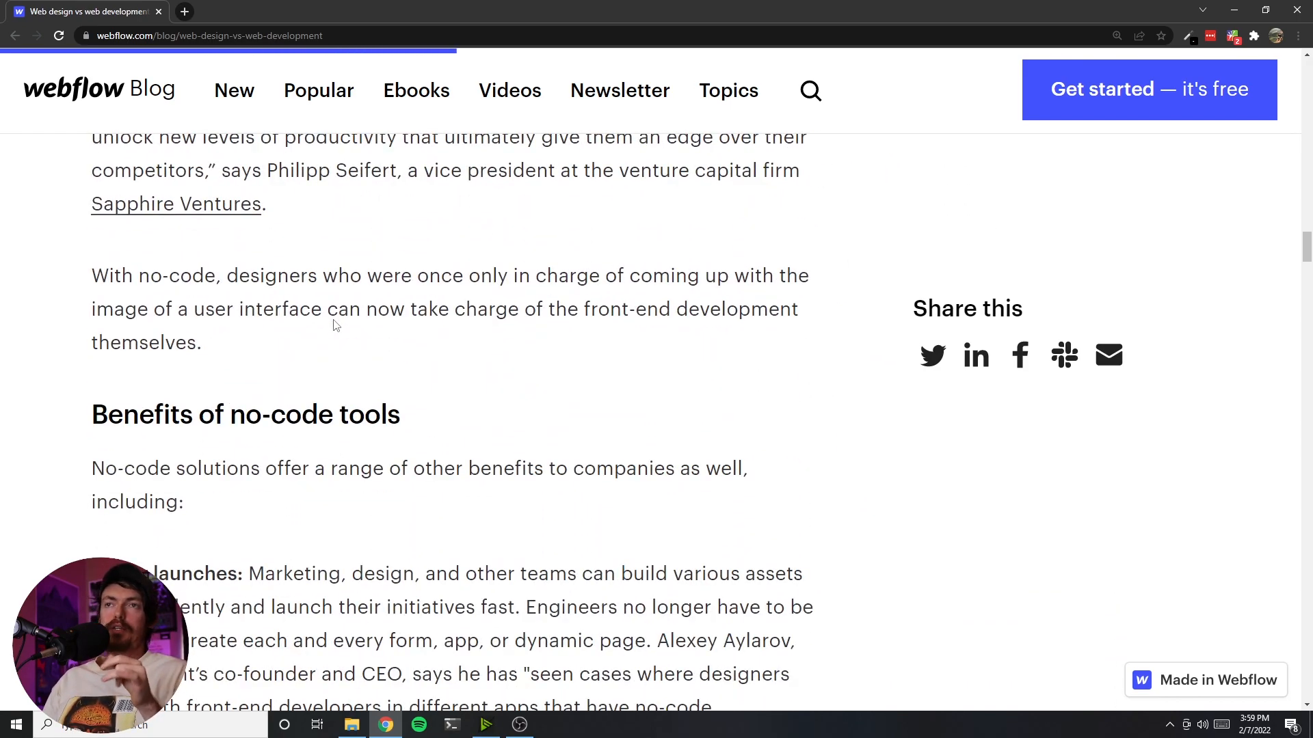
{"action": "scroll", "scroll_direction": "up", "scroll_amount": 3}
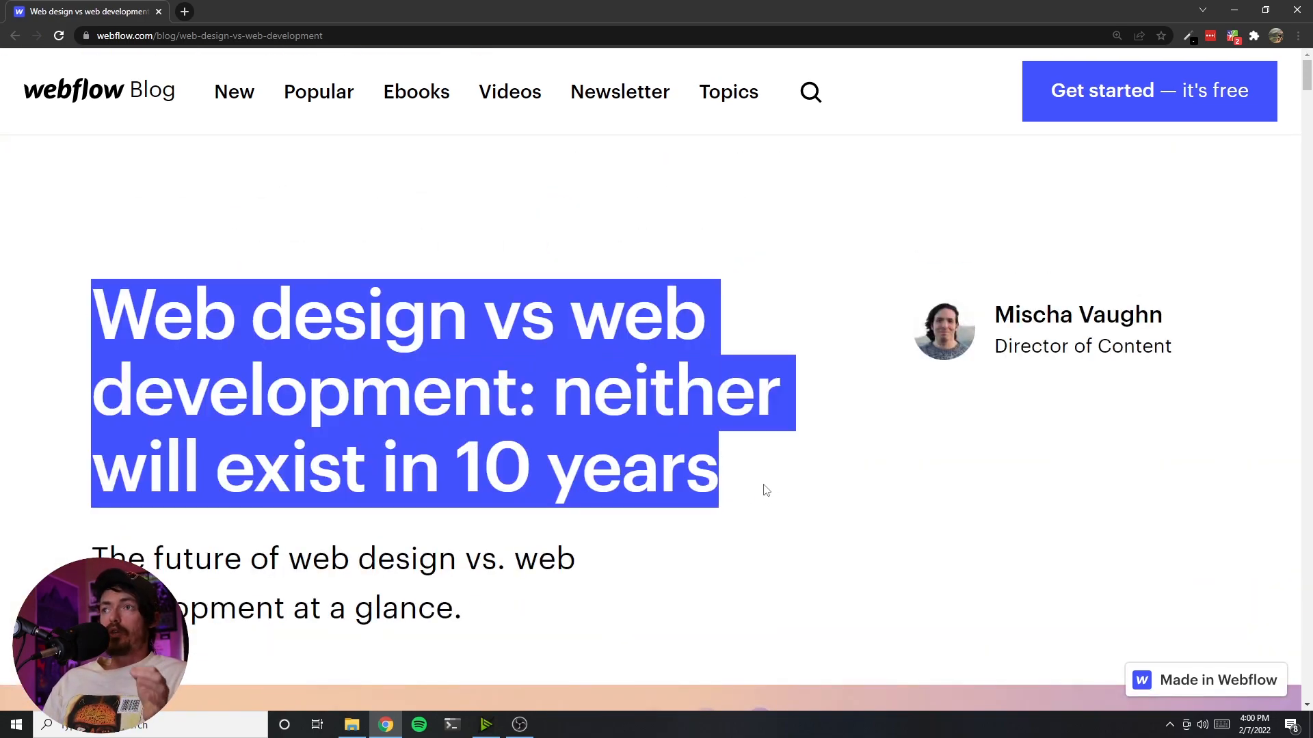
{"action": "mouse_move", "coordinate": [24, 301]}
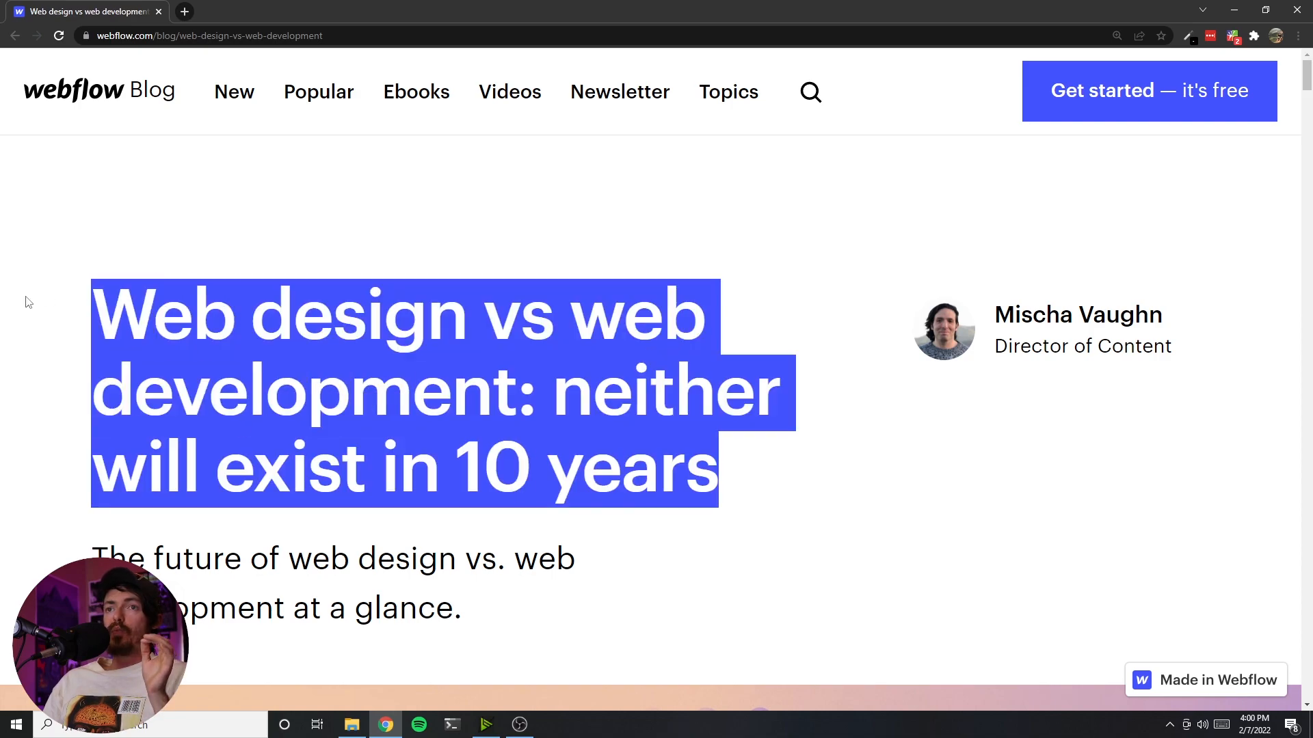
{"action": "left_click", "coordinate": [413, 419]}
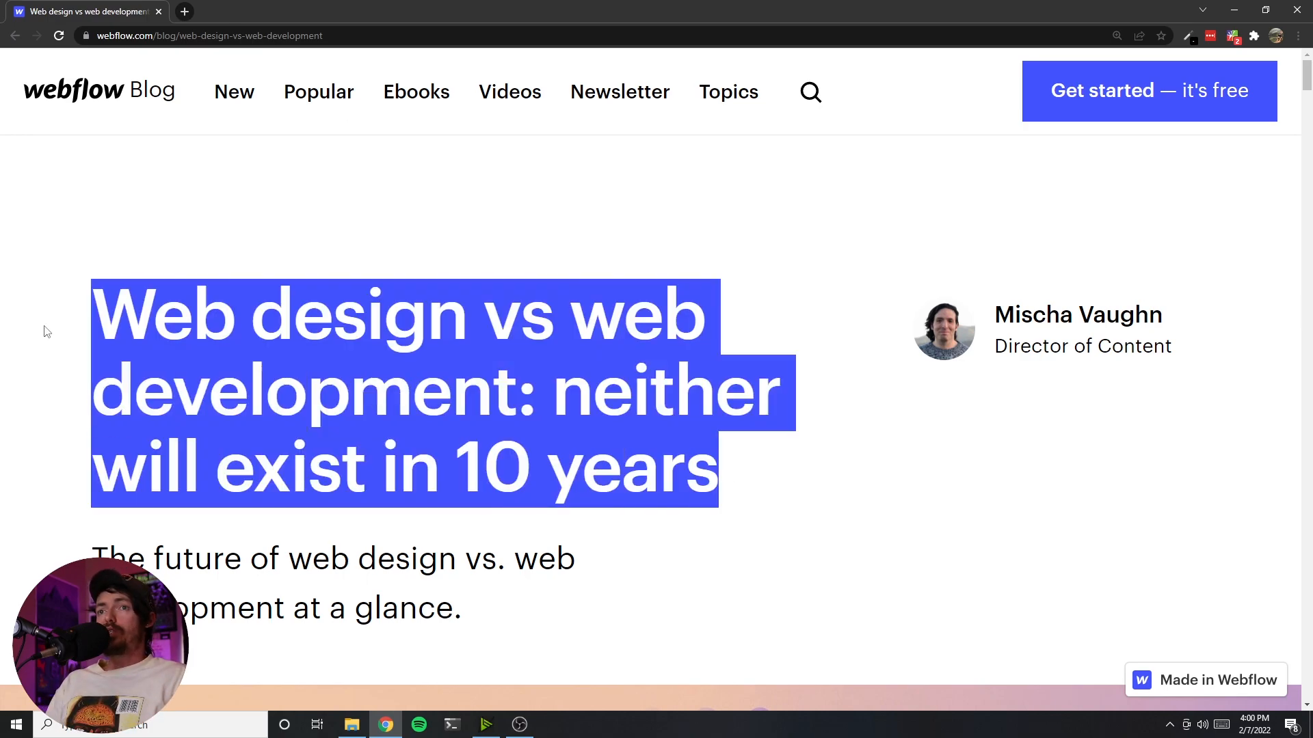
{"action": "left_click", "coordinate": [824, 481]}
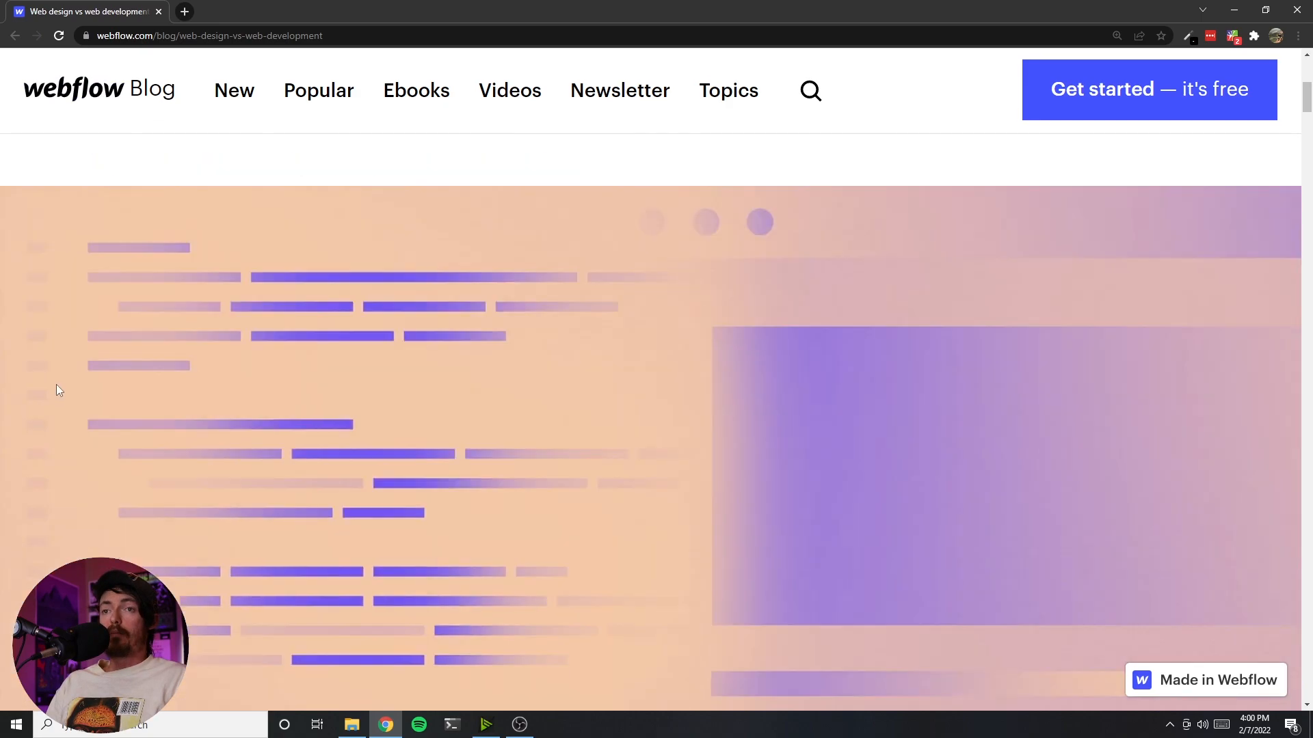
- Mark the 'Turning designs into high-quality code' heading and read on to the future section
{"action": "scroll", "scroll_direction": "down", "scroll_amount": 3}
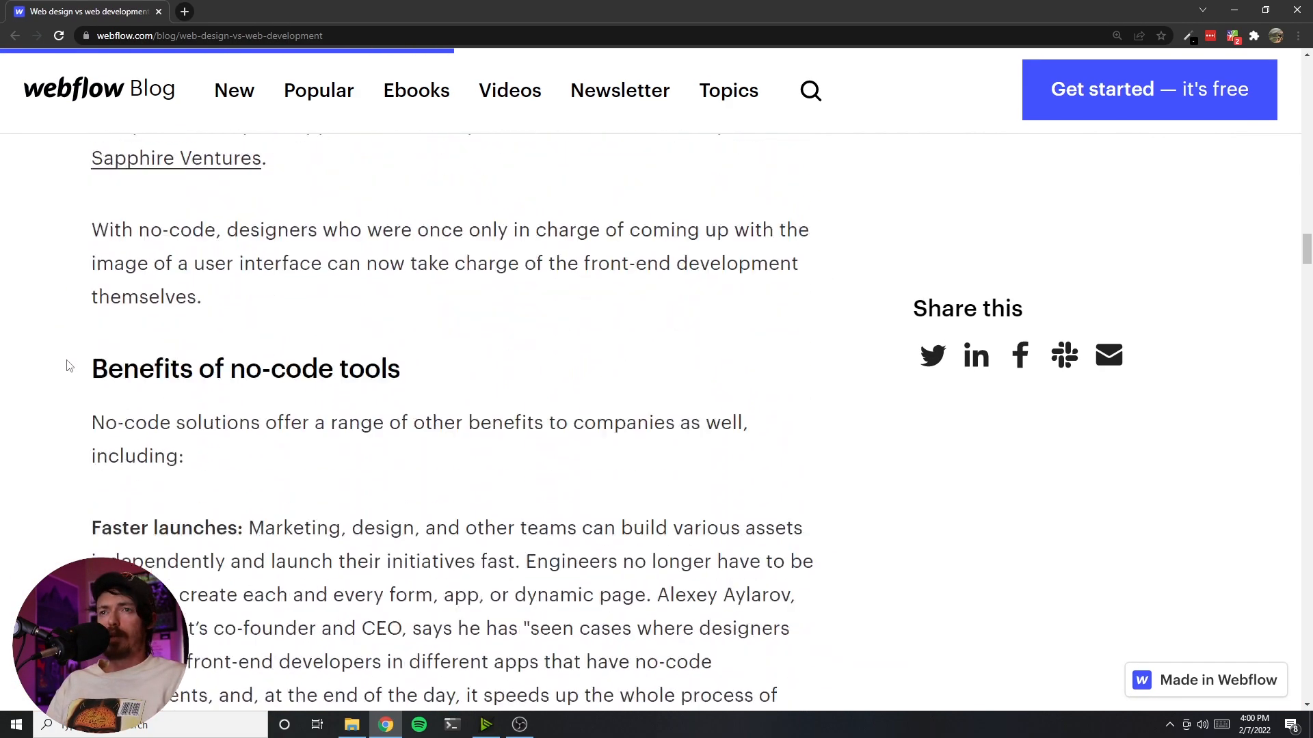
{"action": "scroll", "scroll_direction": "down", "scroll_amount": 3}
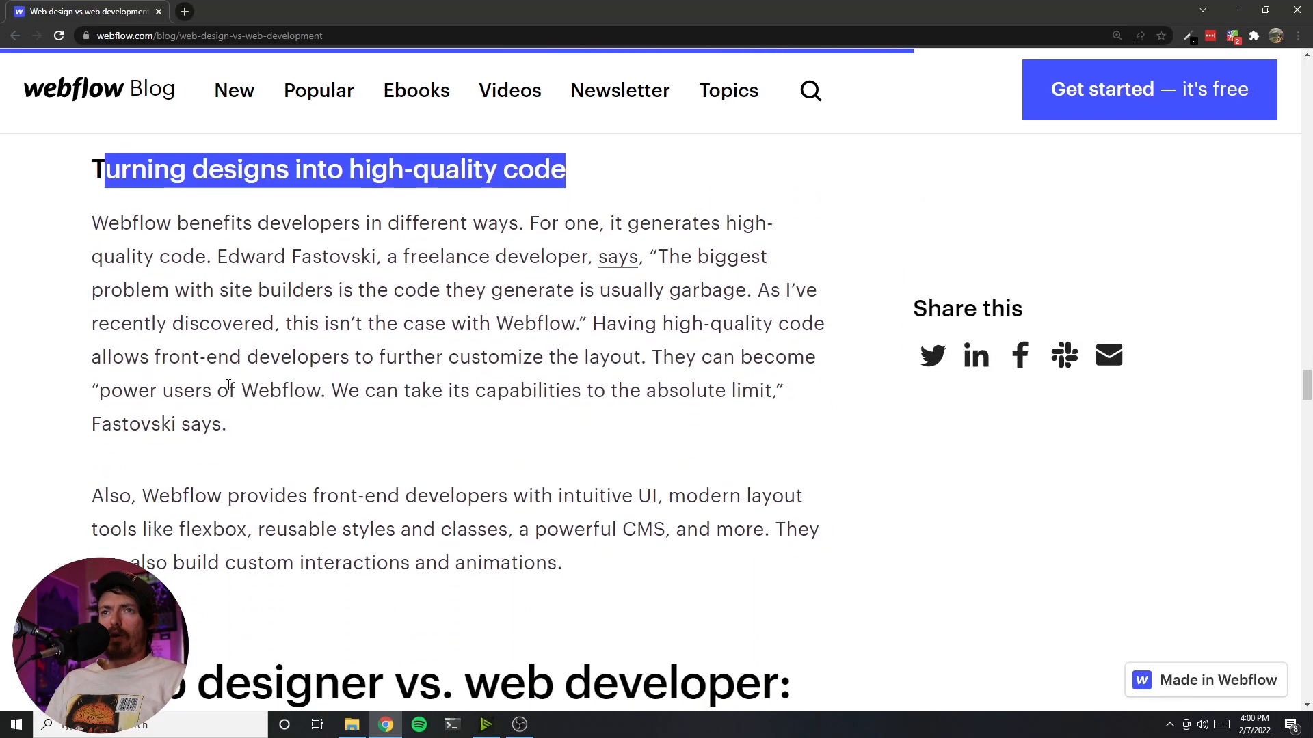
{"action": "scroll", "scroll_direction": "up", "scroll_amount": 3}
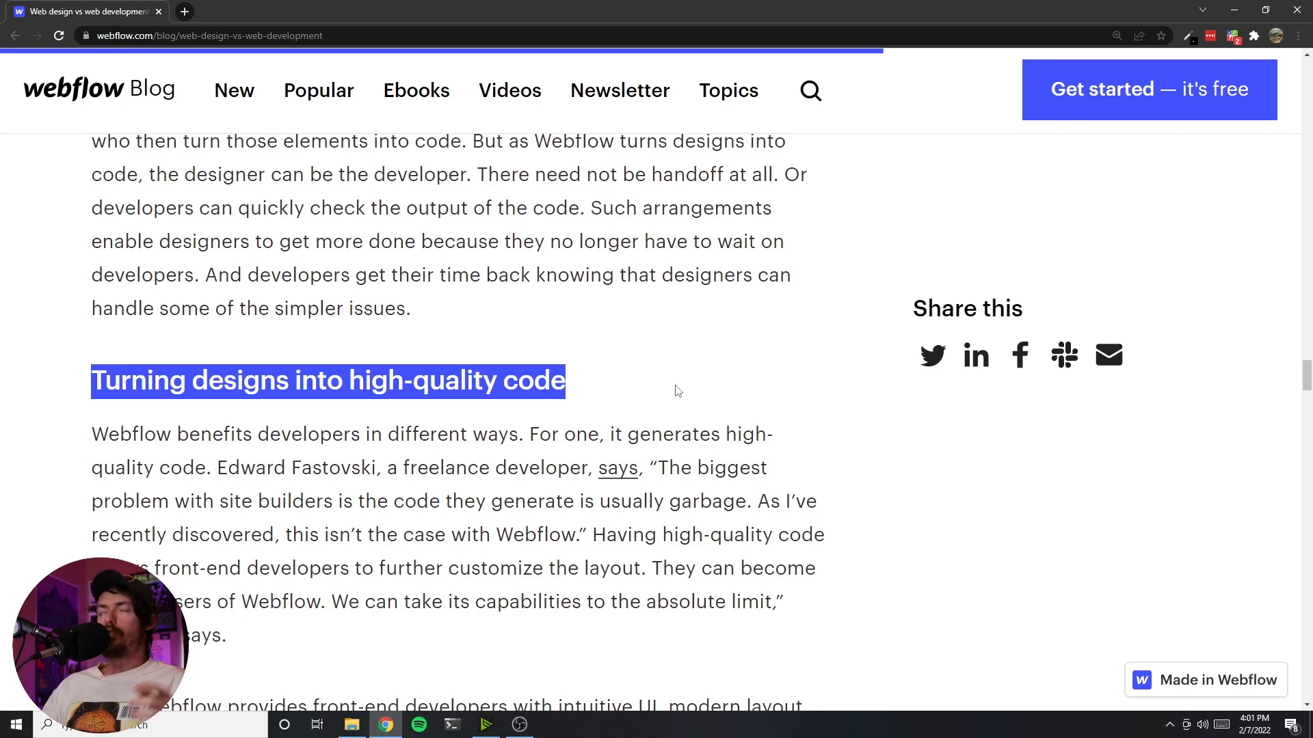
{"action": "left_click", "coordinate": [571, 383]}
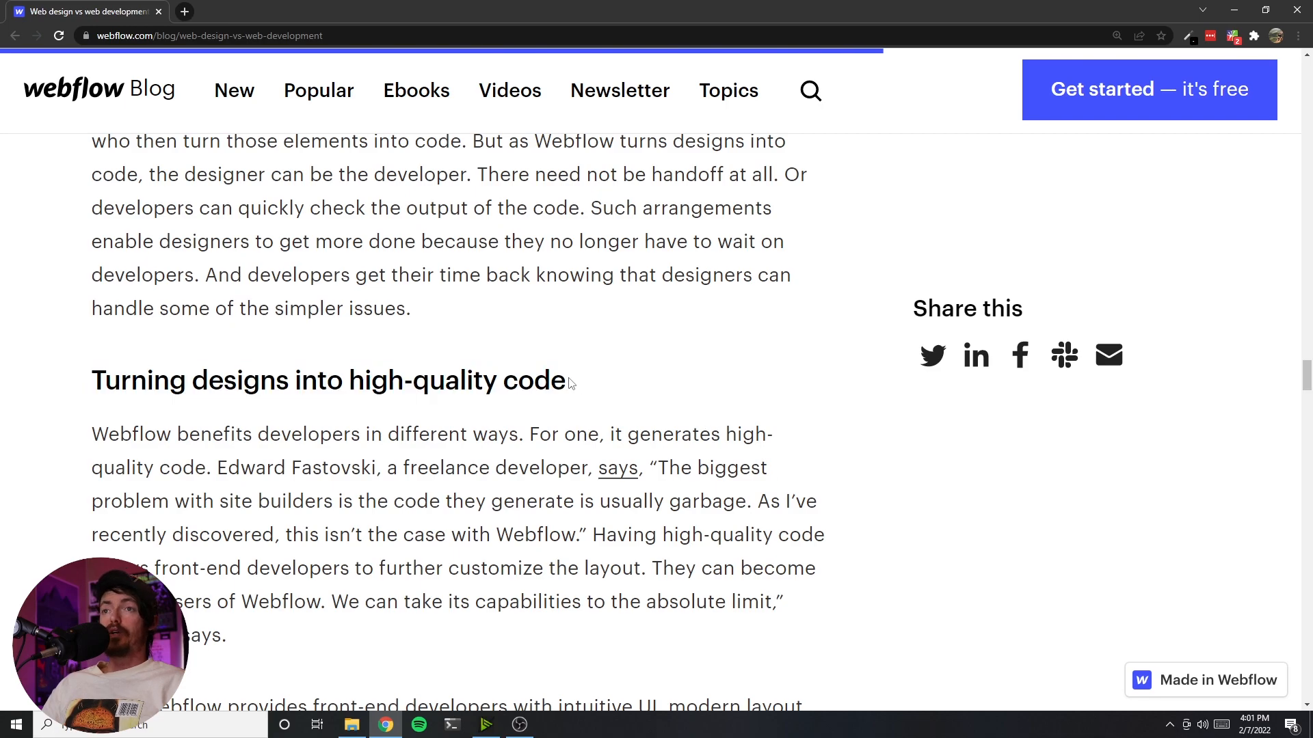
{"action": "scroll", "scroll_direction": "down", "scroll_amount": 3}
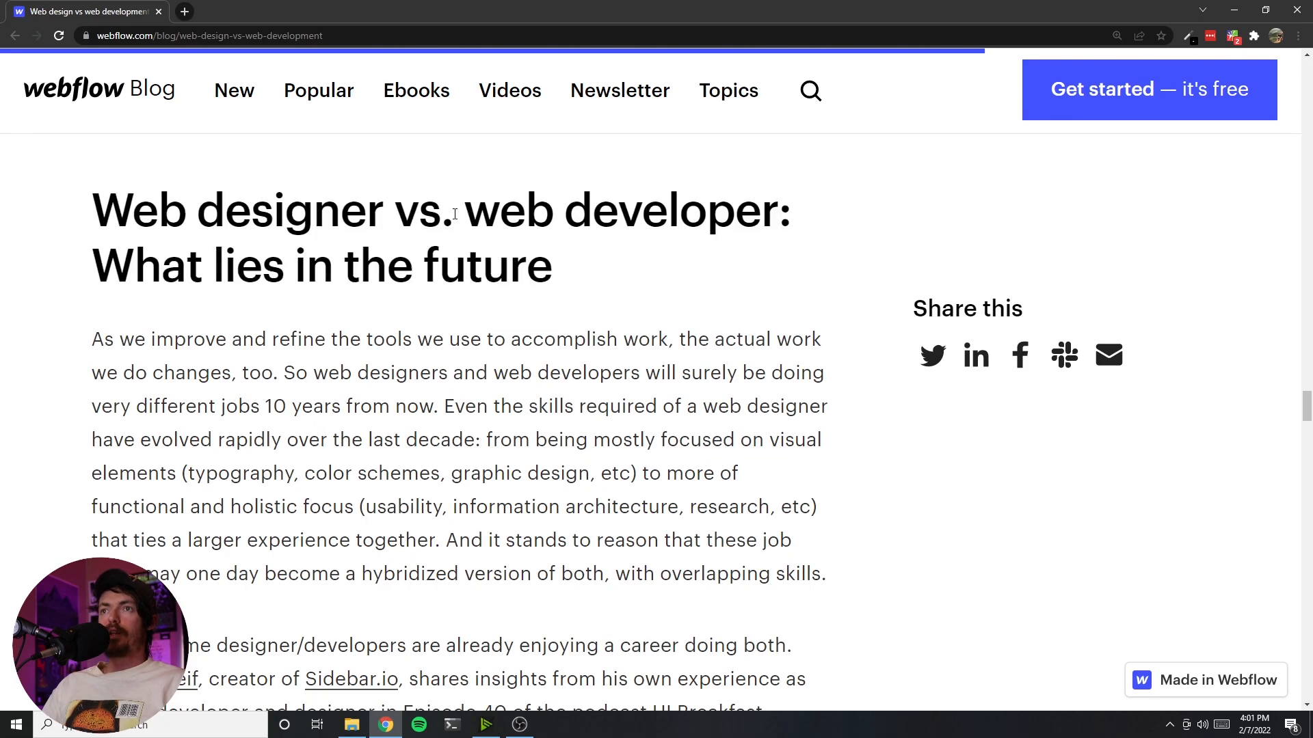
{"action": "mouse_move", "coordinate": [215, 273]}
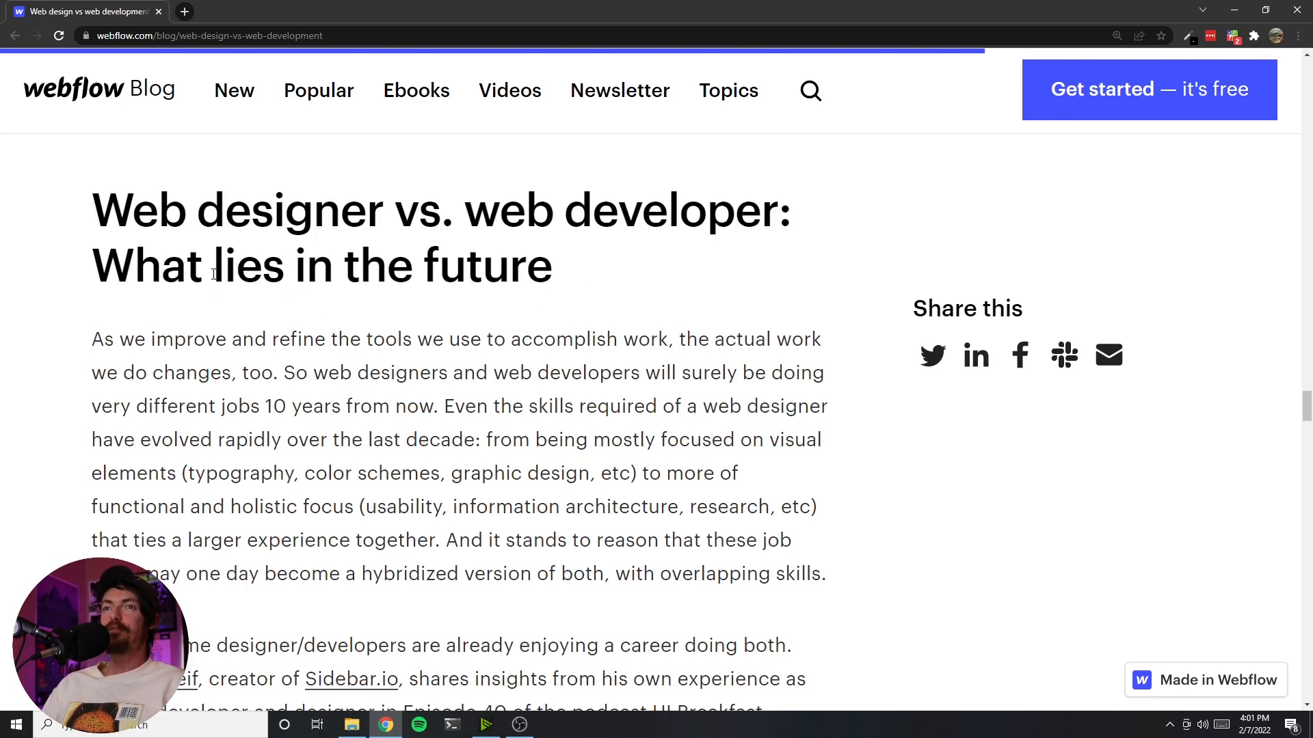
{"action": "mouse_move", "coordinate": [93, 345]}
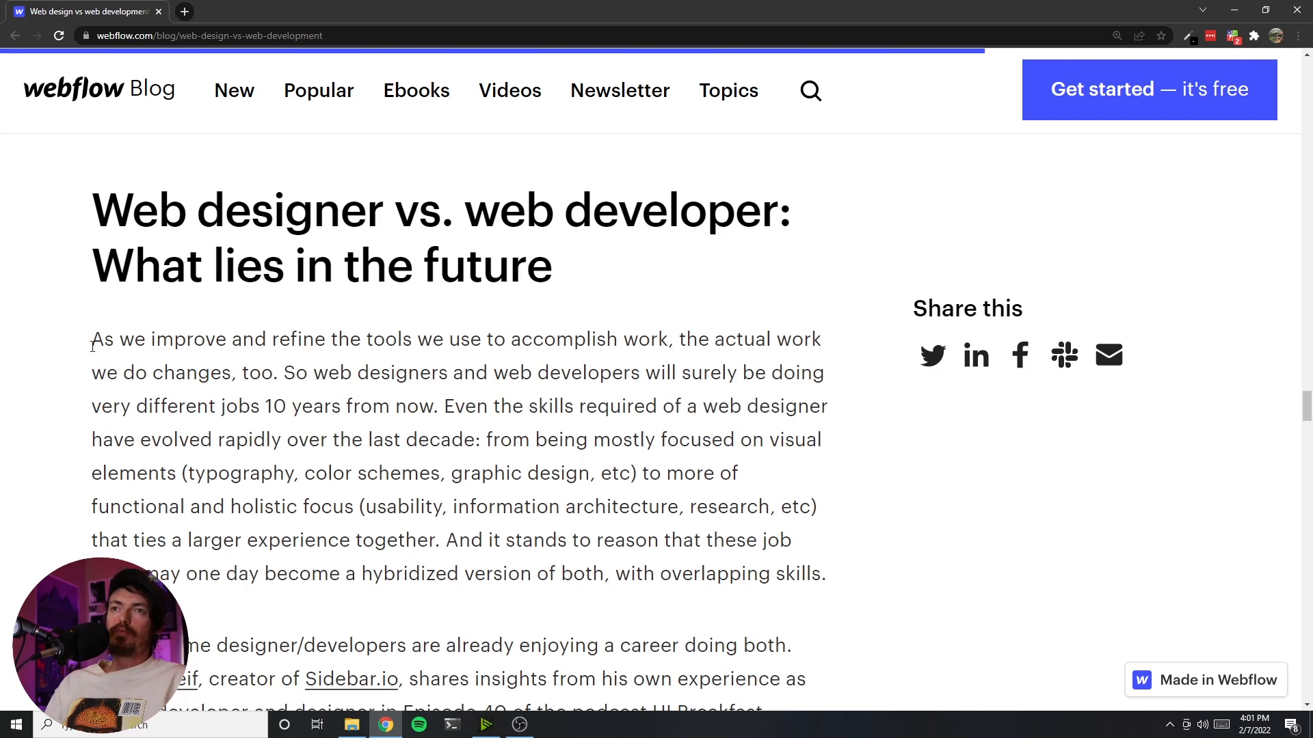
{"action": "scroll", "scroll_direction": "down", "scroll_amount": 3}
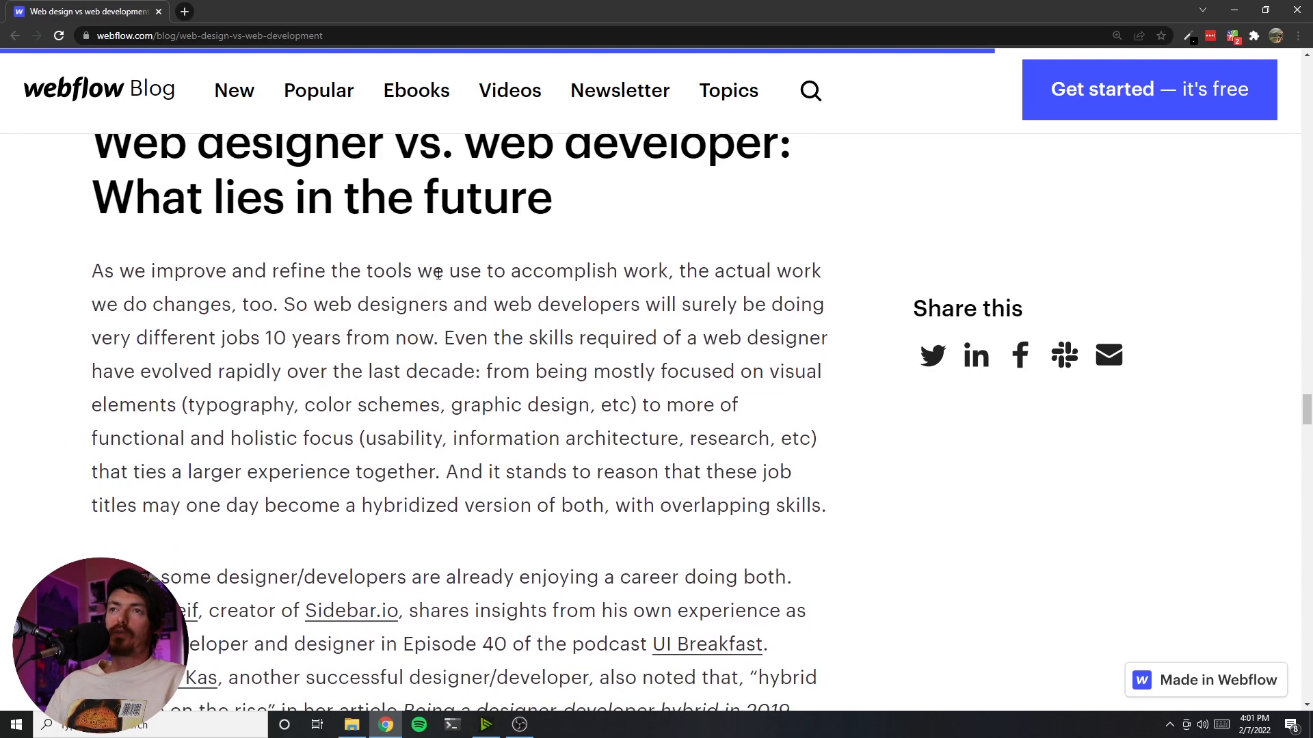
{"action": "mouse_move", "coordinate": [92, 303]}
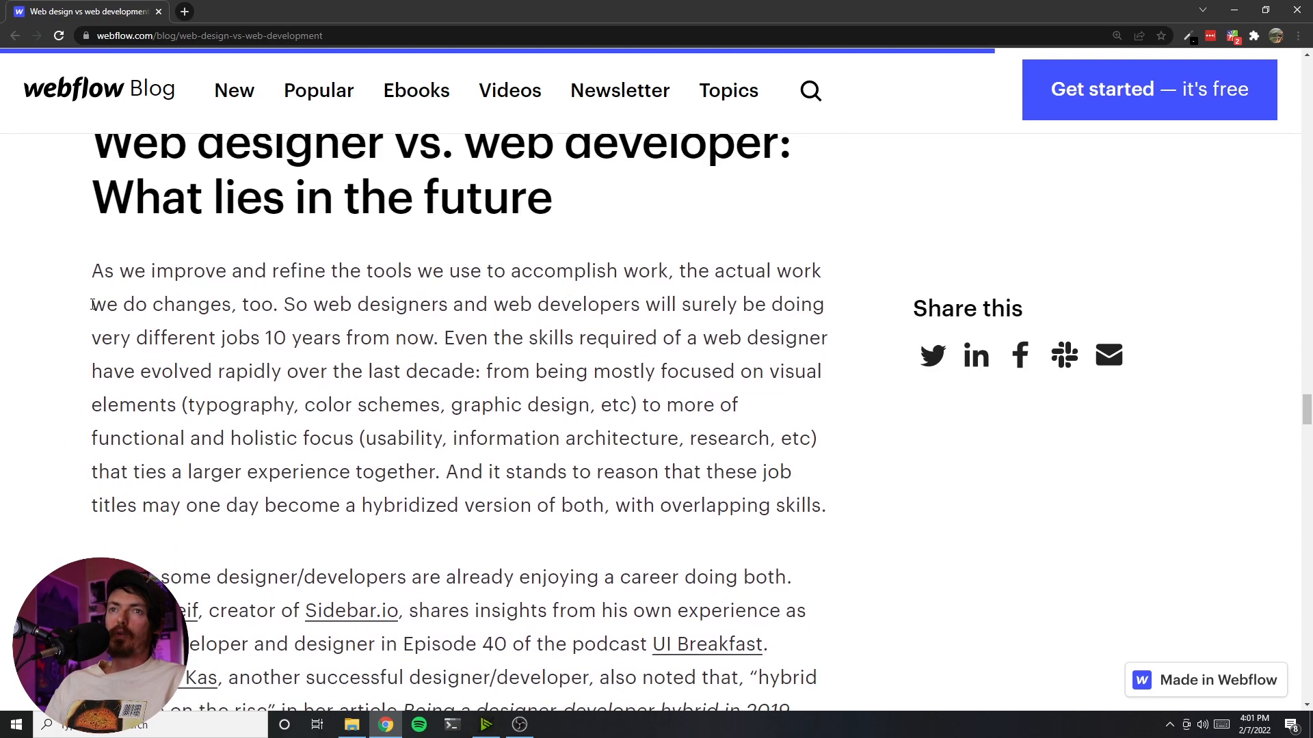
{"action": "left_click_drag", "start_coordinate": [94, 271], "coordinate": [278, 303]}
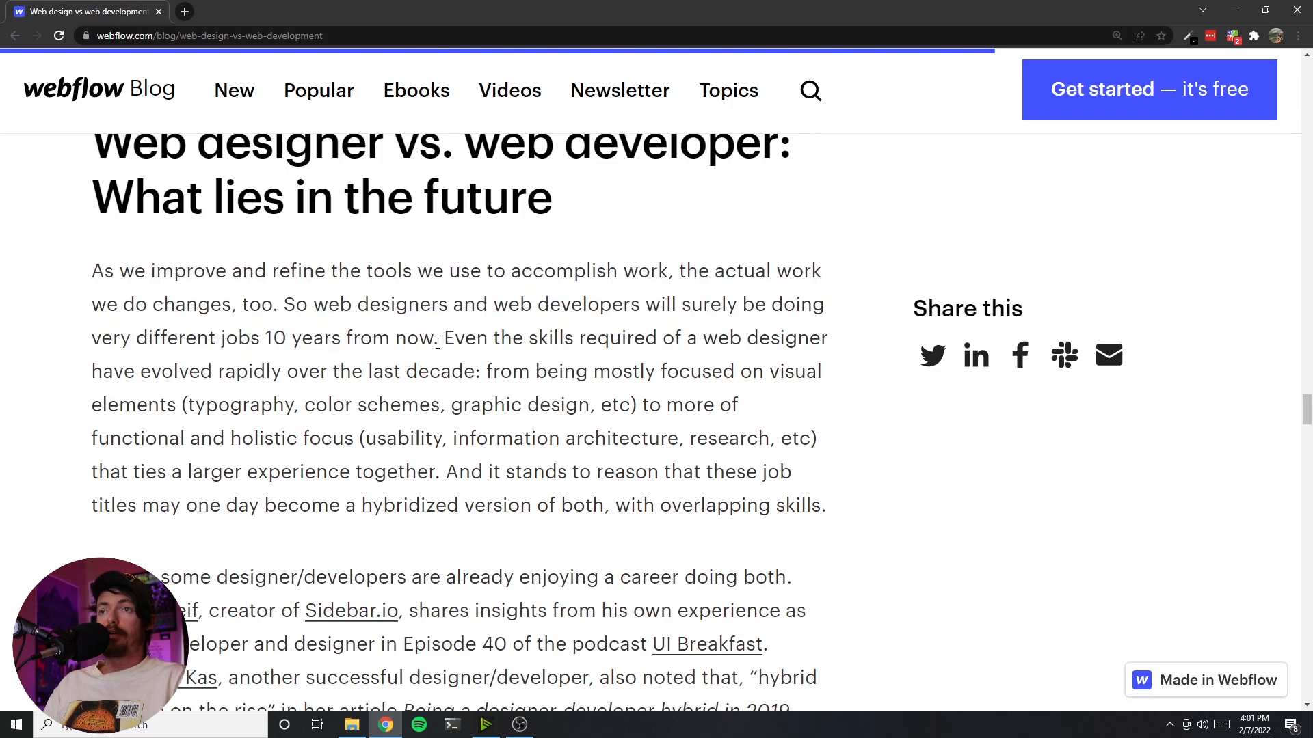
{"action": "double_click", "coordinate": [414, 338]}
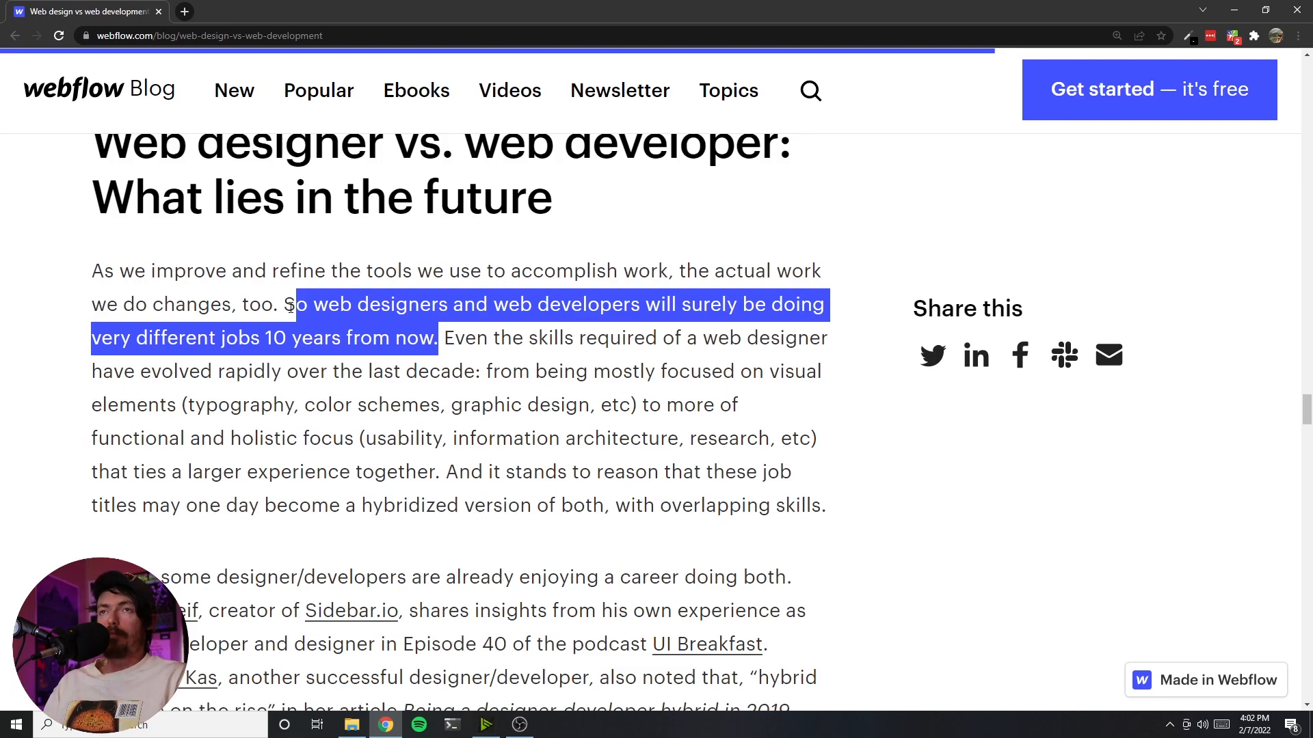
{"action": "mouse_move", "coordinate": [422, 320]}
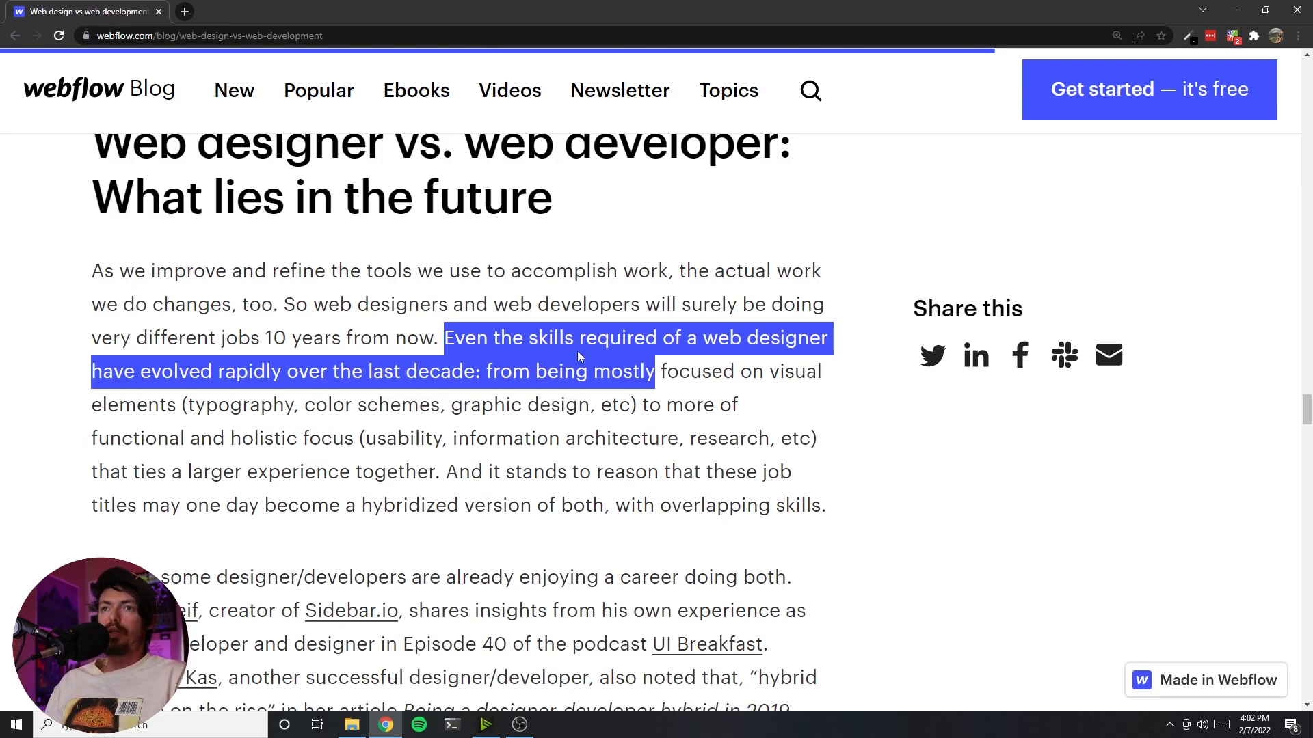
{"action": "left_click", "coordinate": [81, 370]}
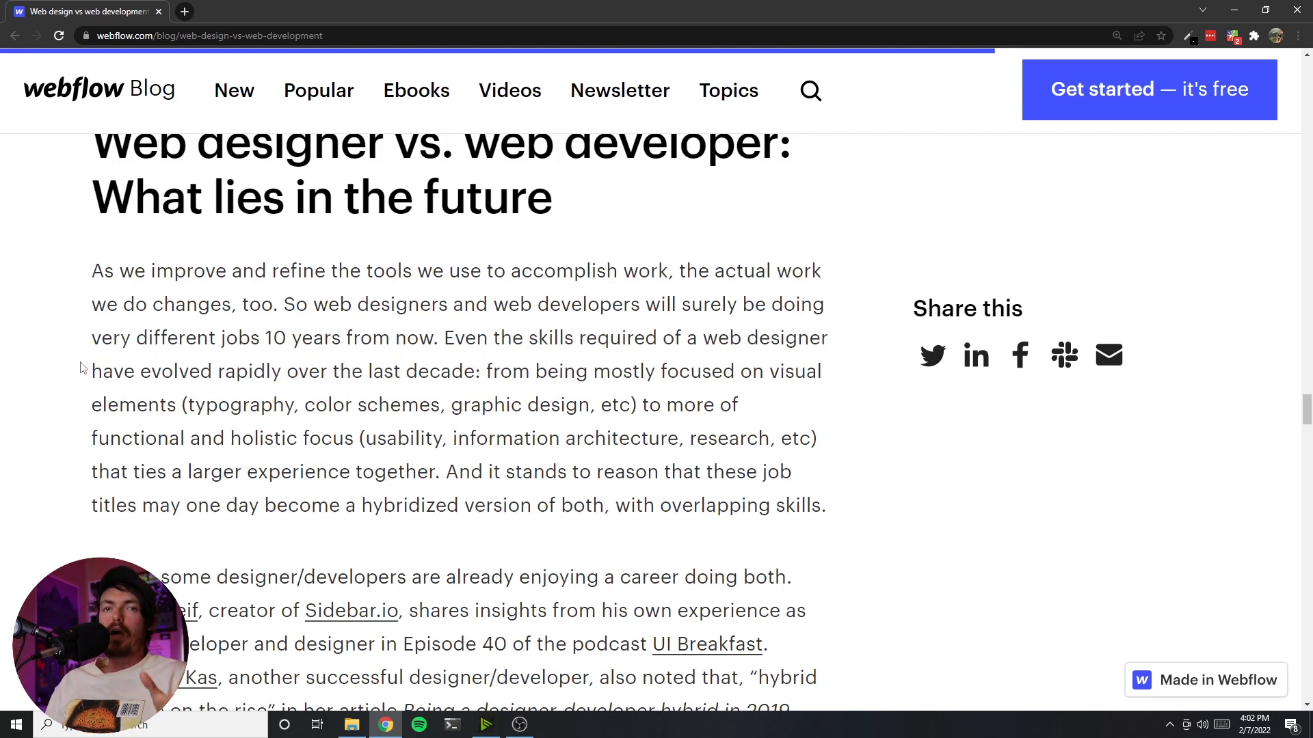
{"action": "mouse_move", "coordinate": [38, 457]}
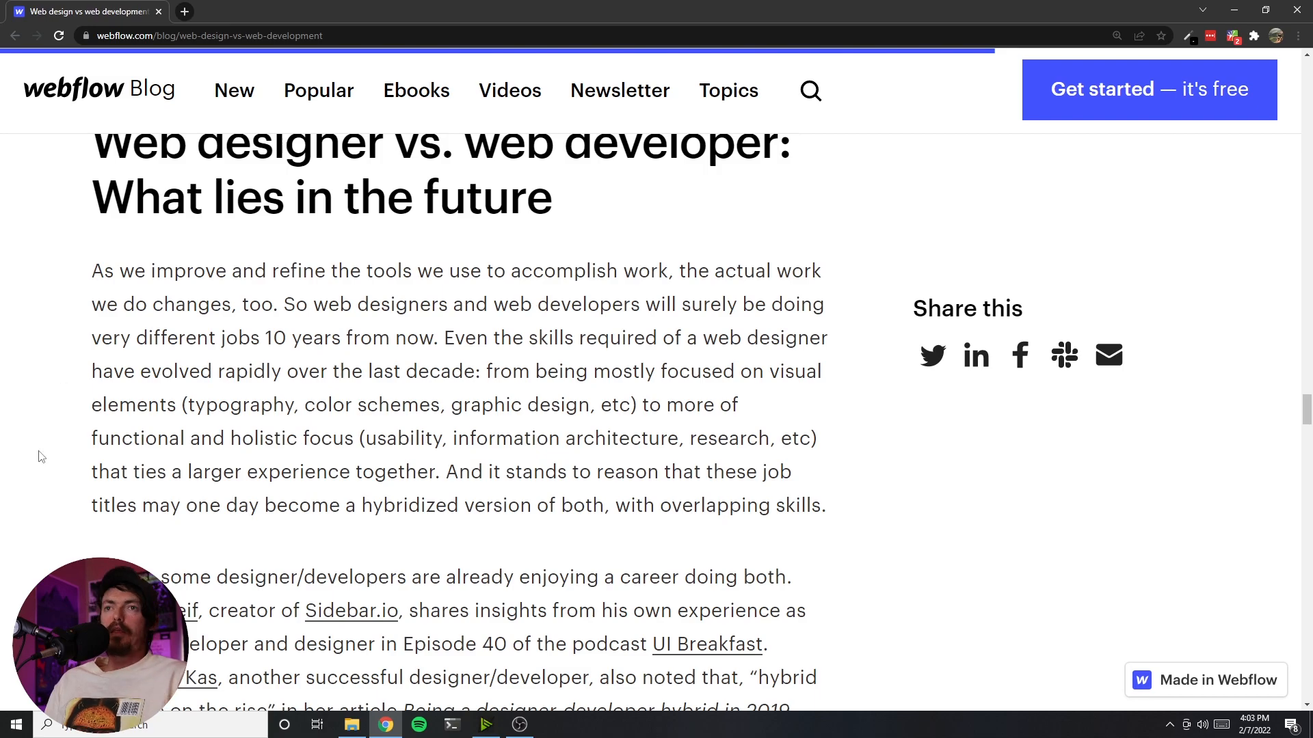
- Skim the closing no-code movement section down to the comments
{"action": "scroll", "scroll_direction": "down", "scroll_amount": 3}
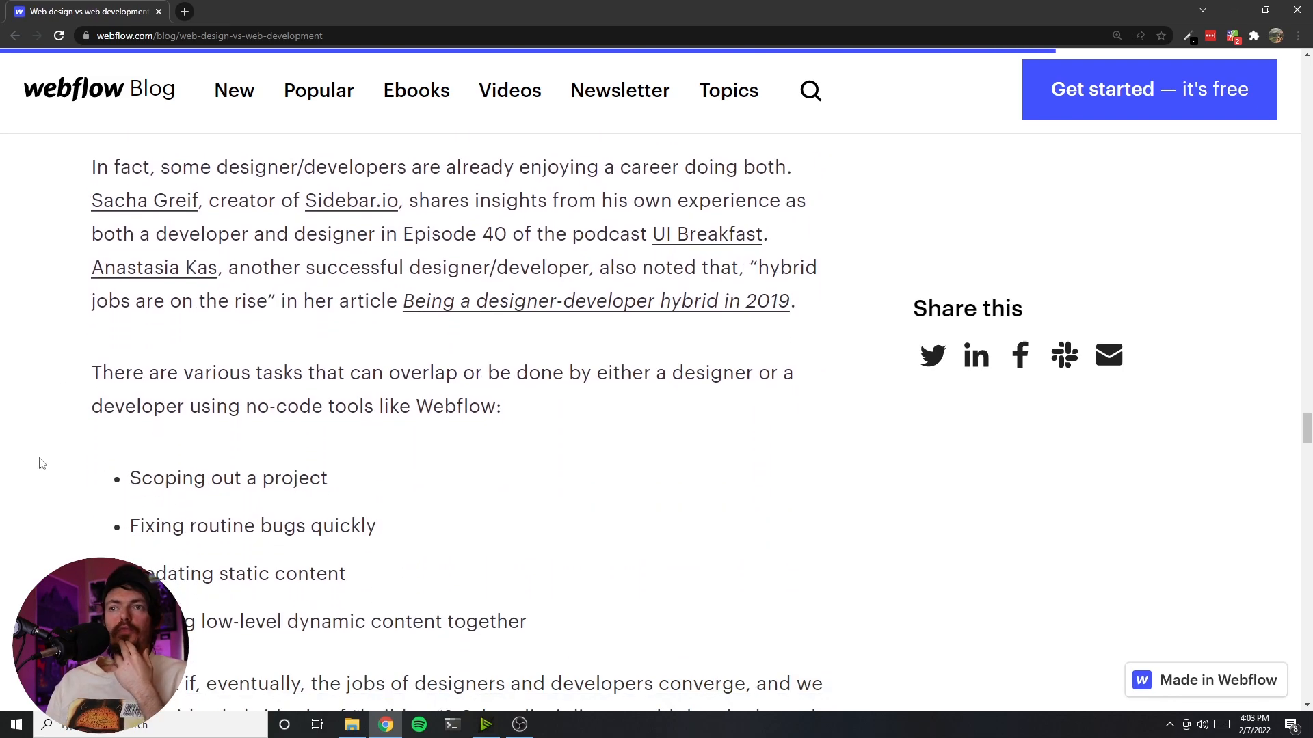
{"action": "scroll", "scroll_direction": "down", "scroll_amount": 3}
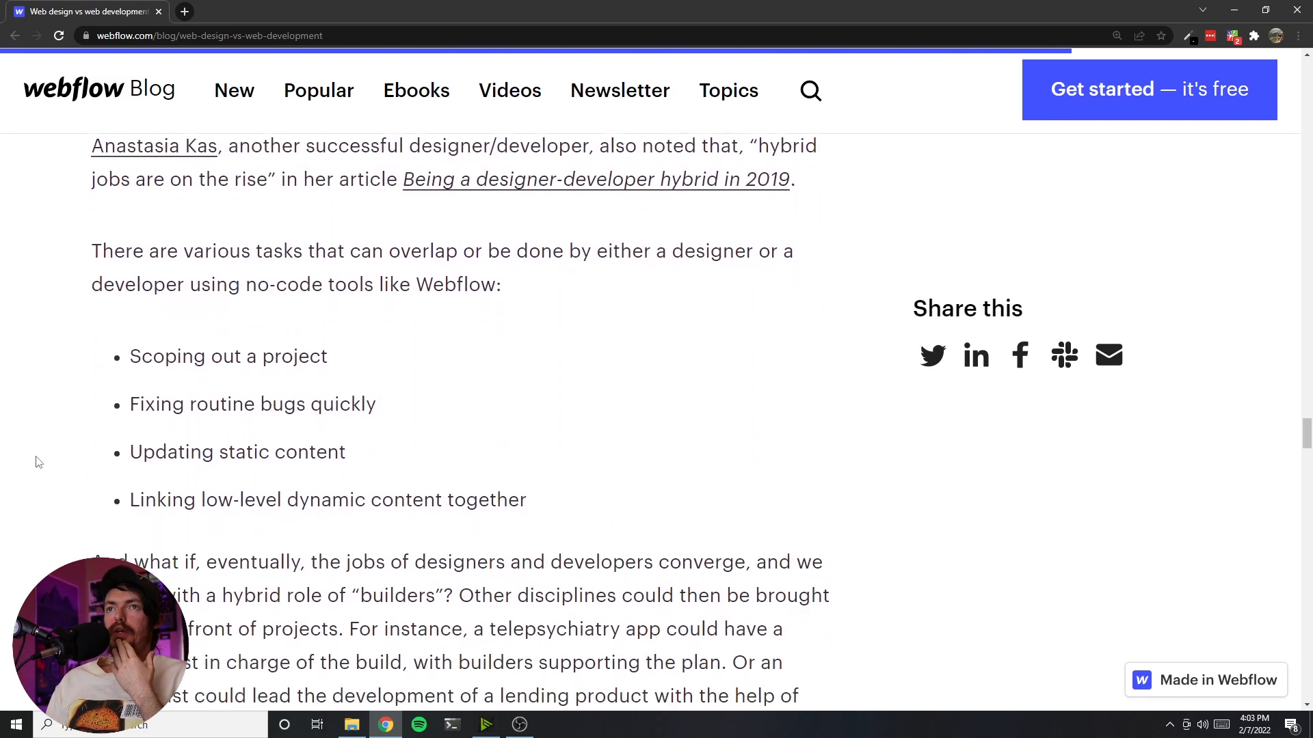
{"action": "scroll", "scroll_direction": "down", "scroll_amount": 3}
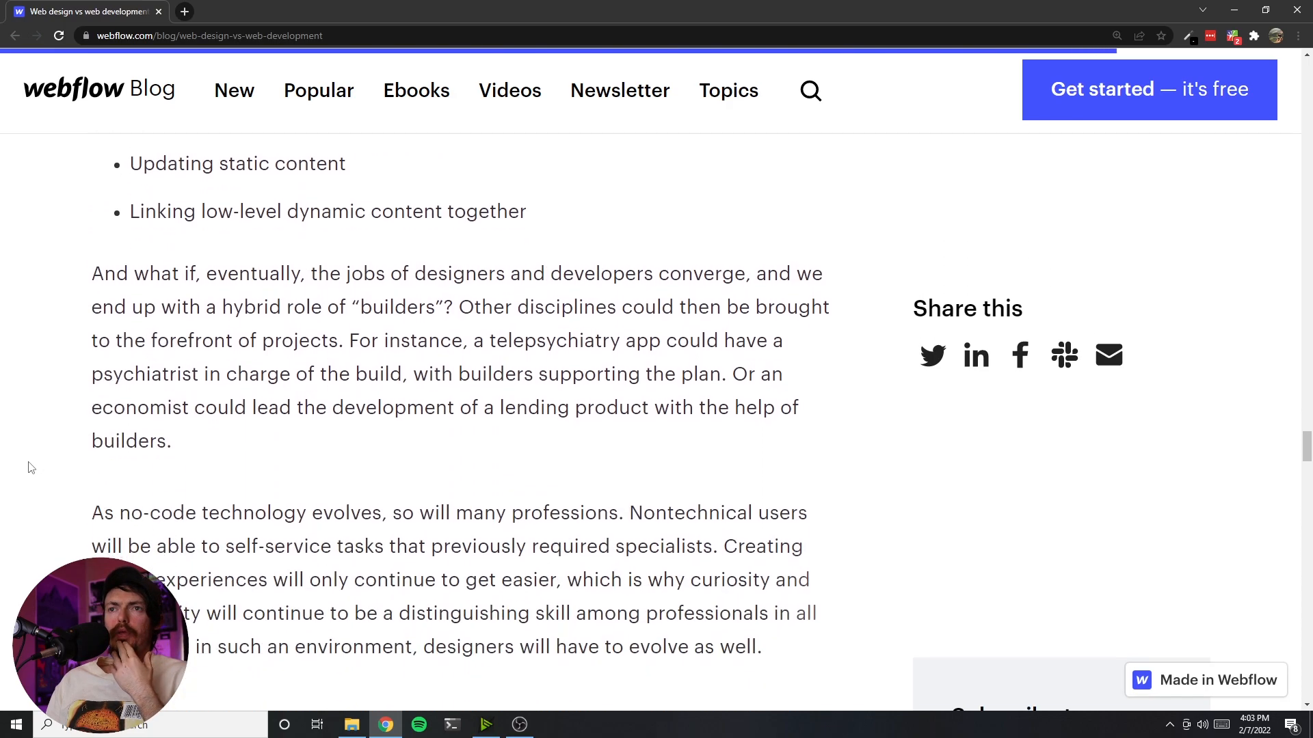
{"action": "scroll", "scroll_direction": "down", "scroll_amount": 3}
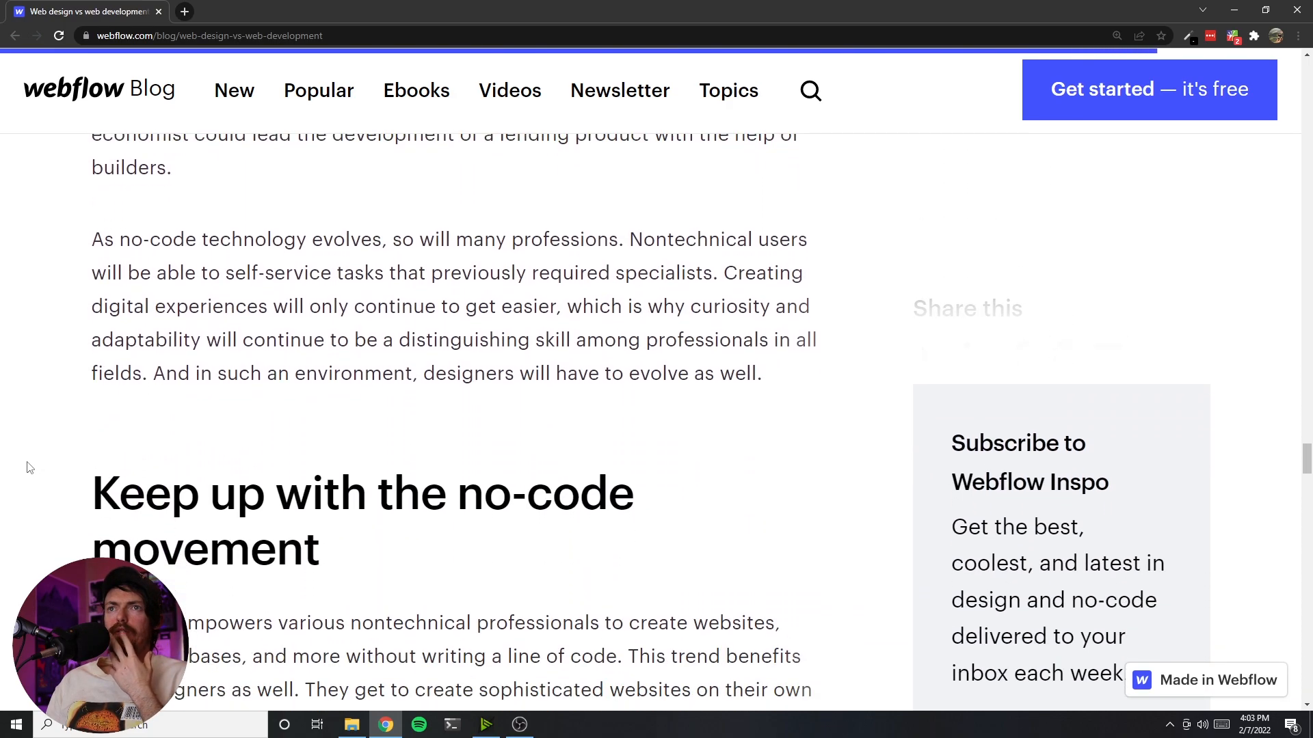
{"action": "scroll", "scroll_direction": "down", "scroll_amount": 3}
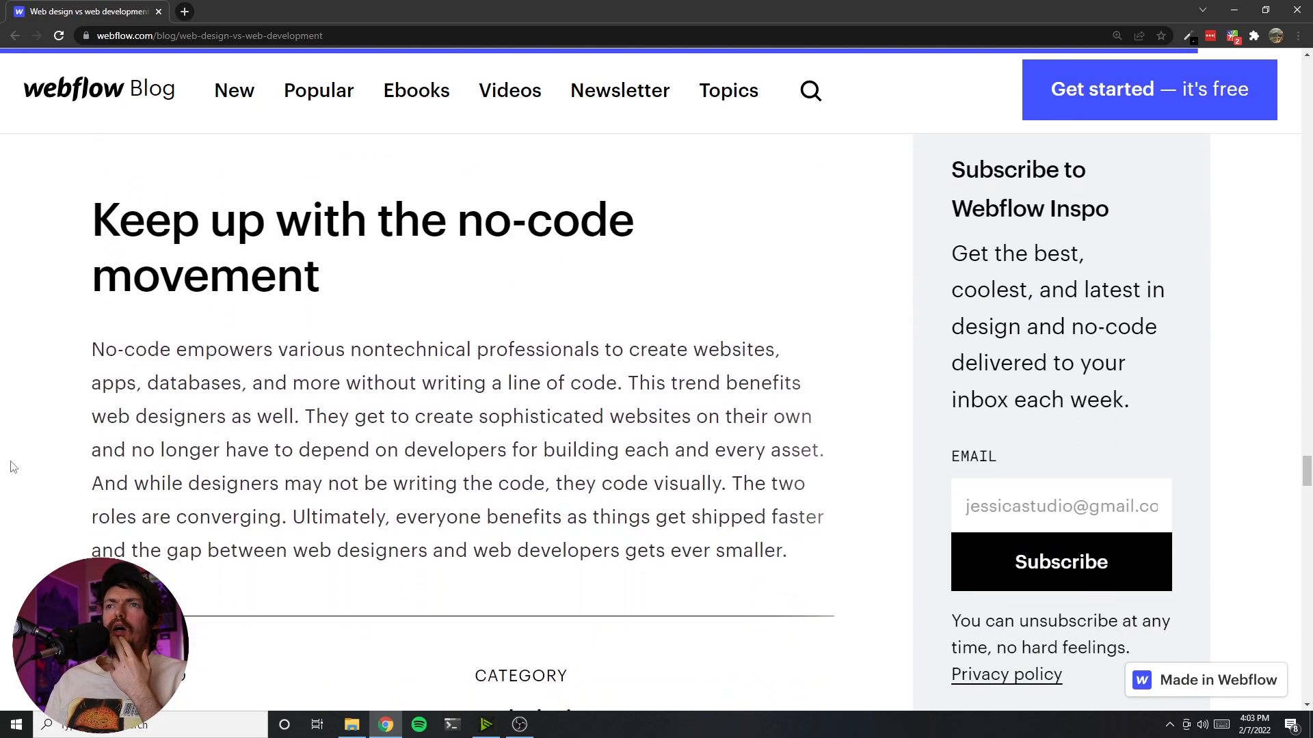
{"action": "scroll", "scroll_direction": "down", "scroll_amount": 3}
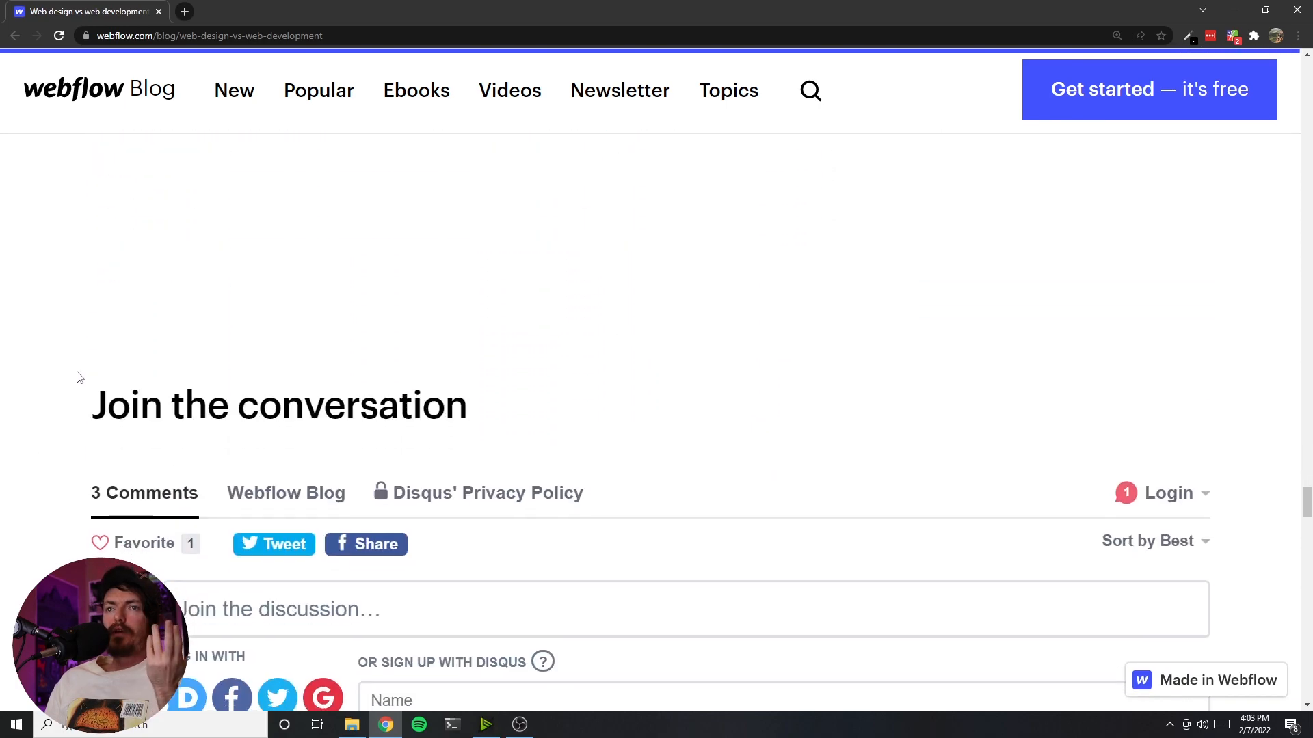
- Come back to the article headline and clear the highlight on the title
{"action": "scroll", "scroll_direction": "up", "scroll_amount": 3}
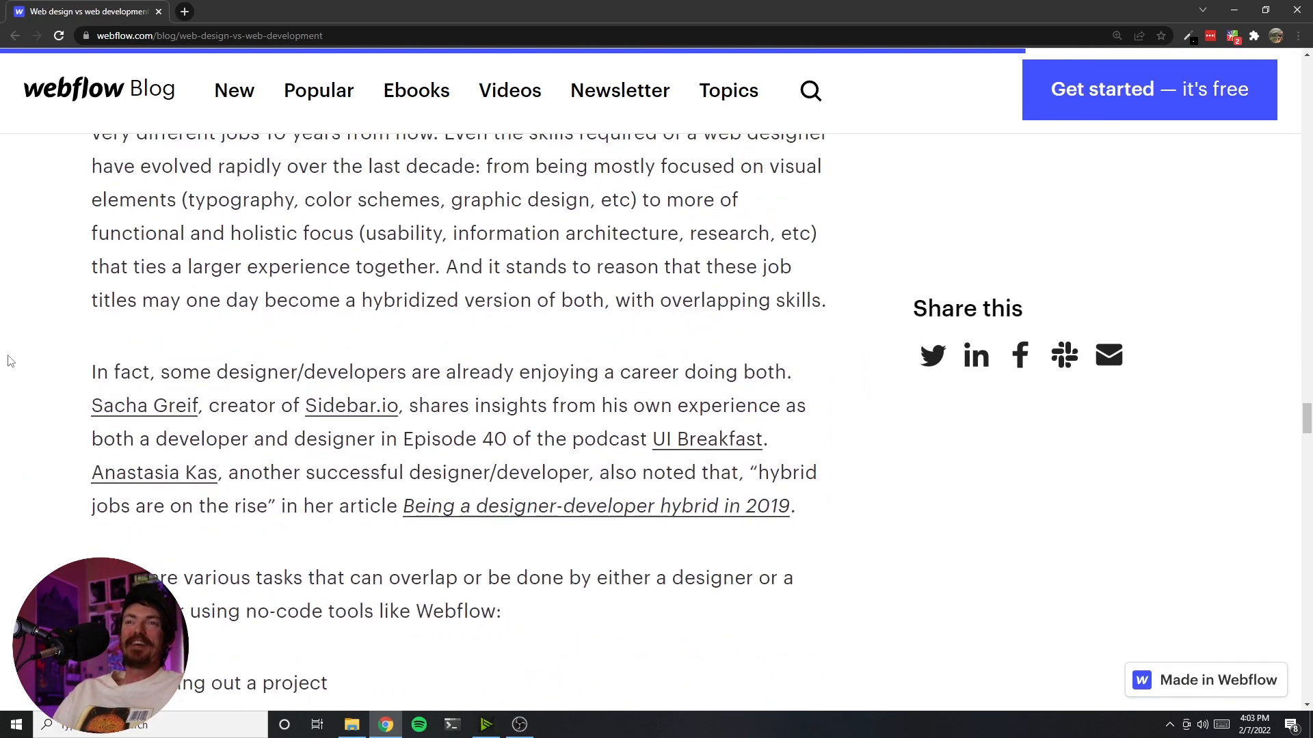
{"action": "scroll", "scroll_direction": "down", "scroll_amount": 3}
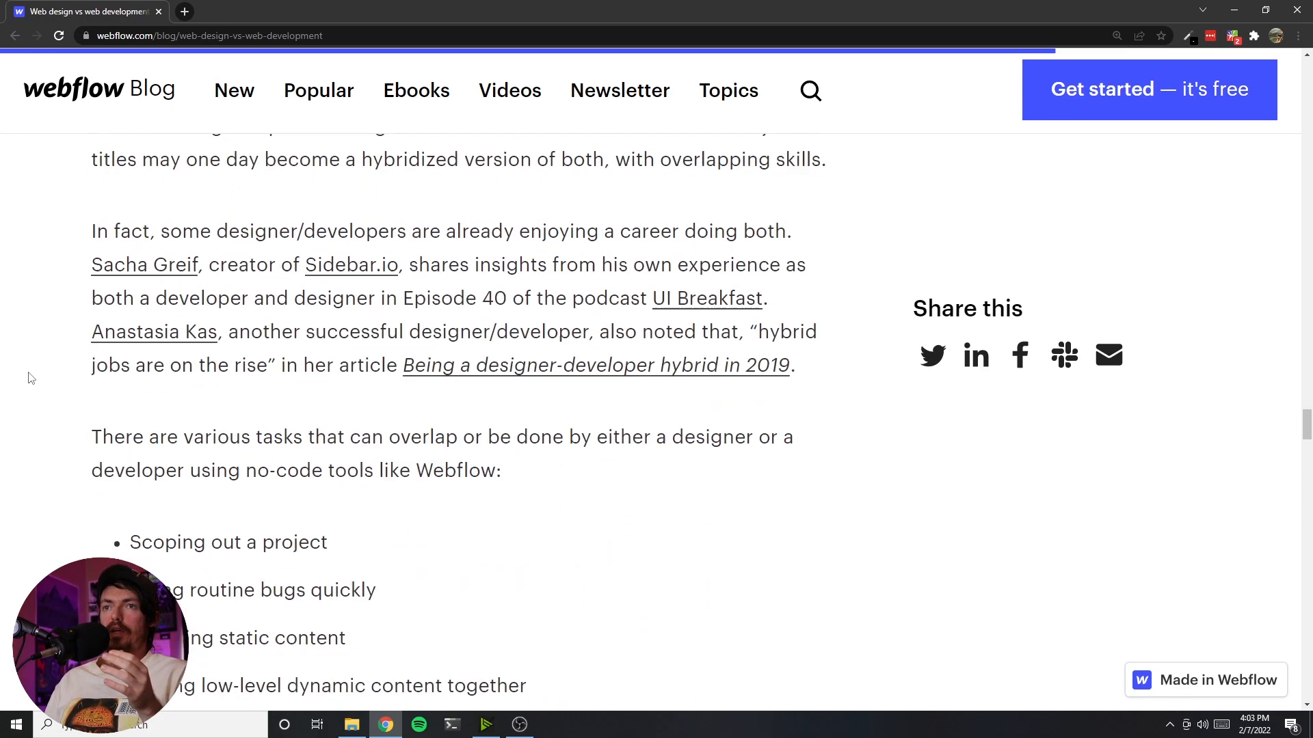
{"action": "scroll", "scroll_direction": "up", "scroll_amount": 3}
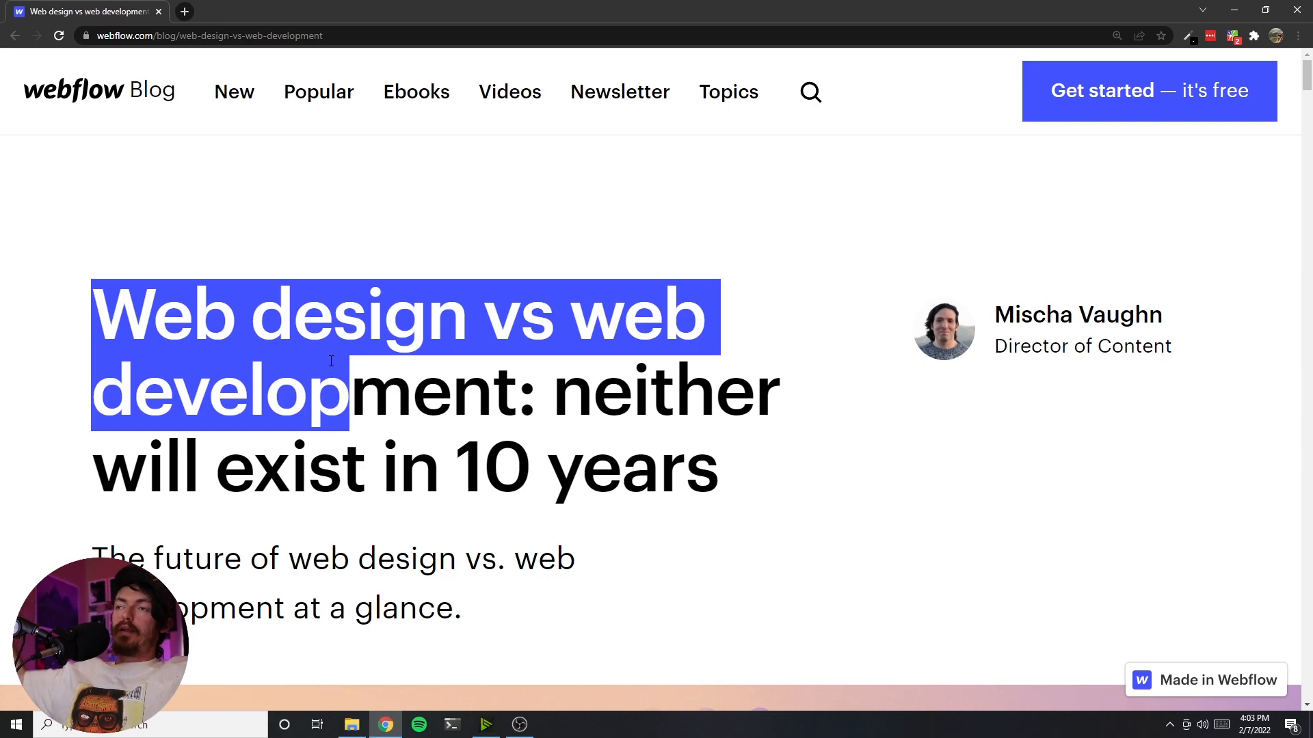
{"action": "left_click", "coordinate": [1078, 315]}
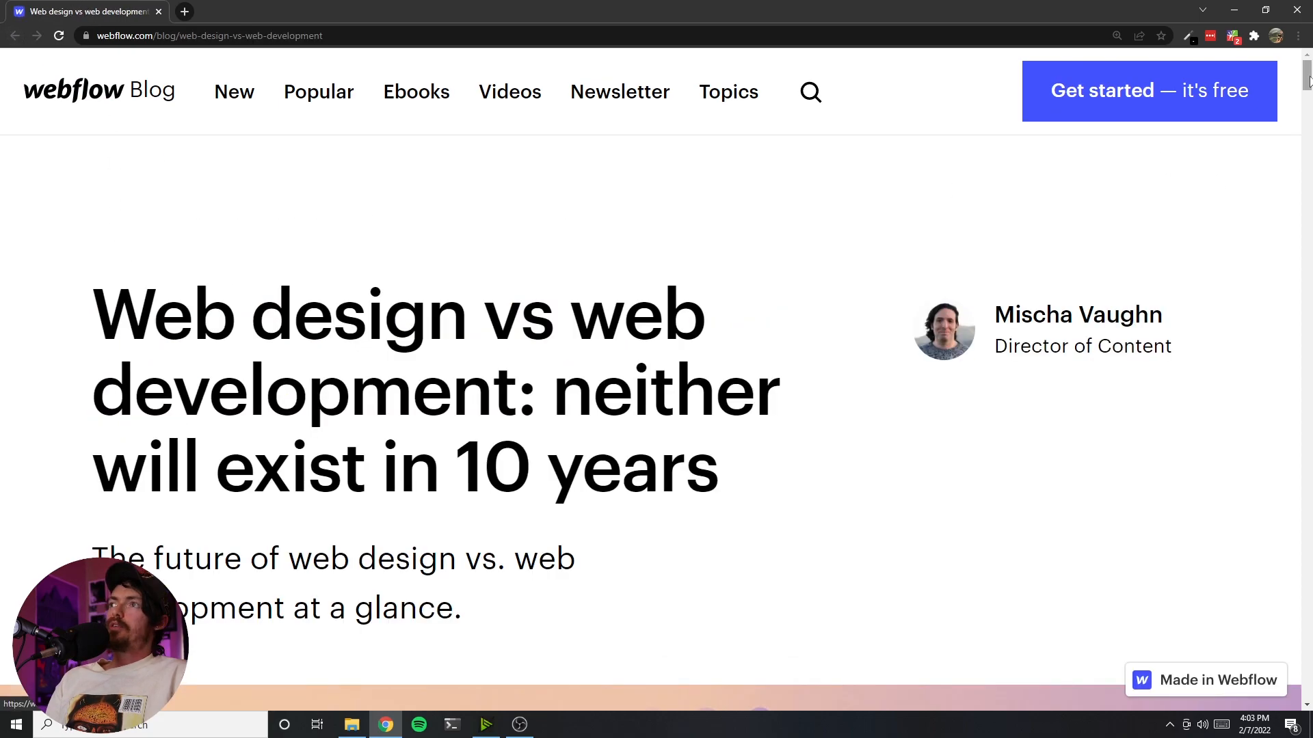
- Bring the Disqus comments into view and mark sentences in the critical no-code comment
{"action": "scroll", "scroll_direction": "down", "scroll_amount": 3}
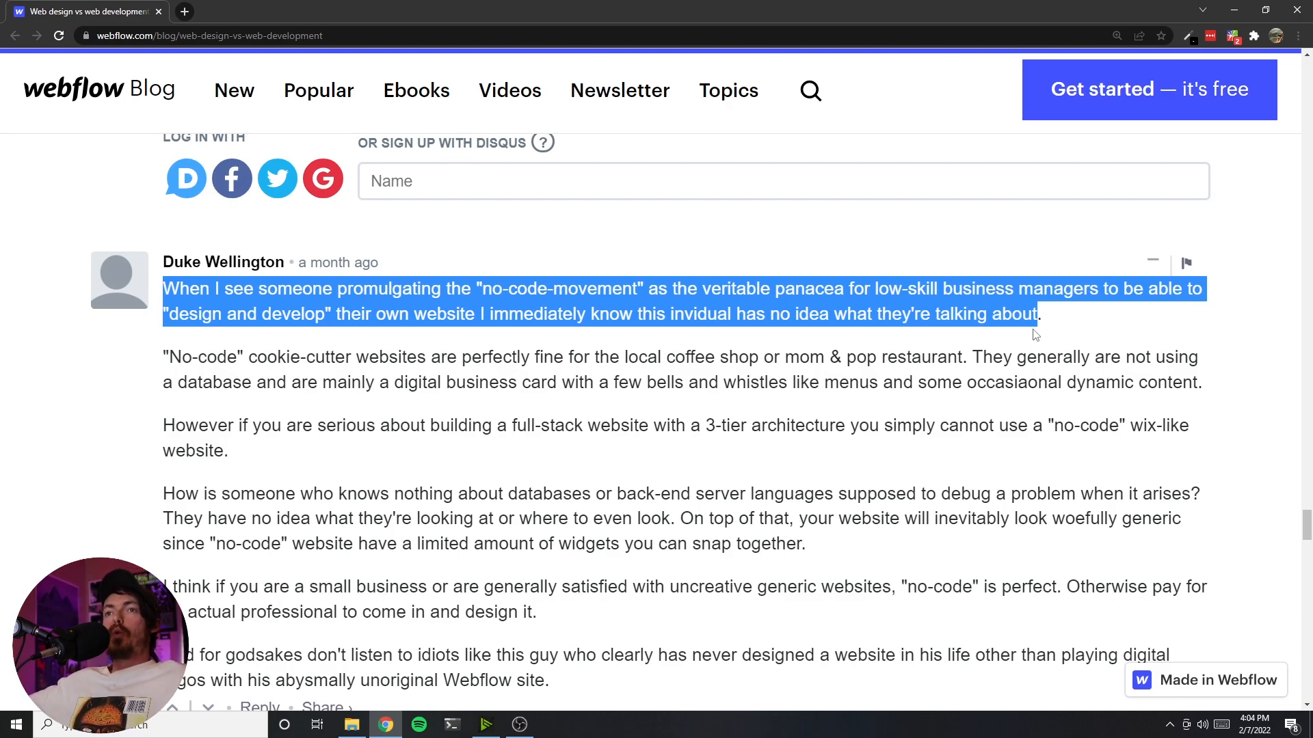
{"action": "mouse_move", "coordinate": [76, 446]}
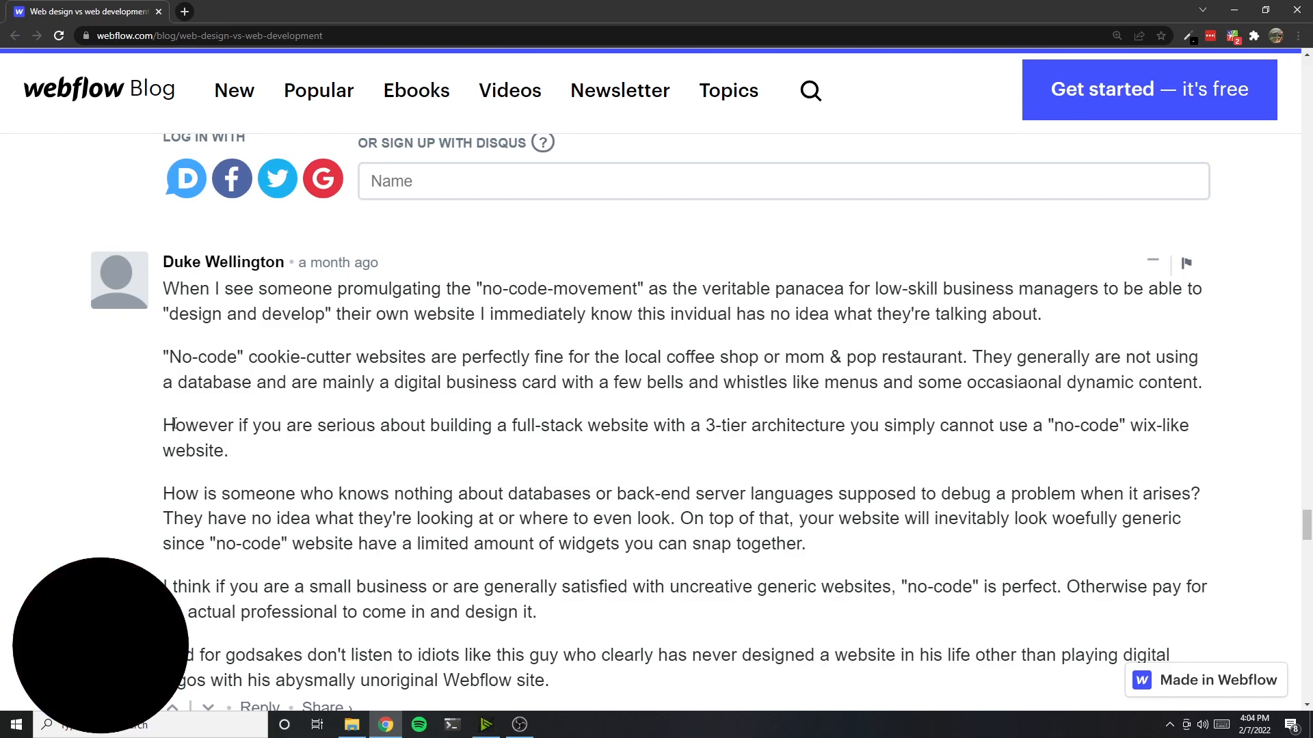
{"action": "scroll", "scroll_direction": "down", "scroll_amount": 3}
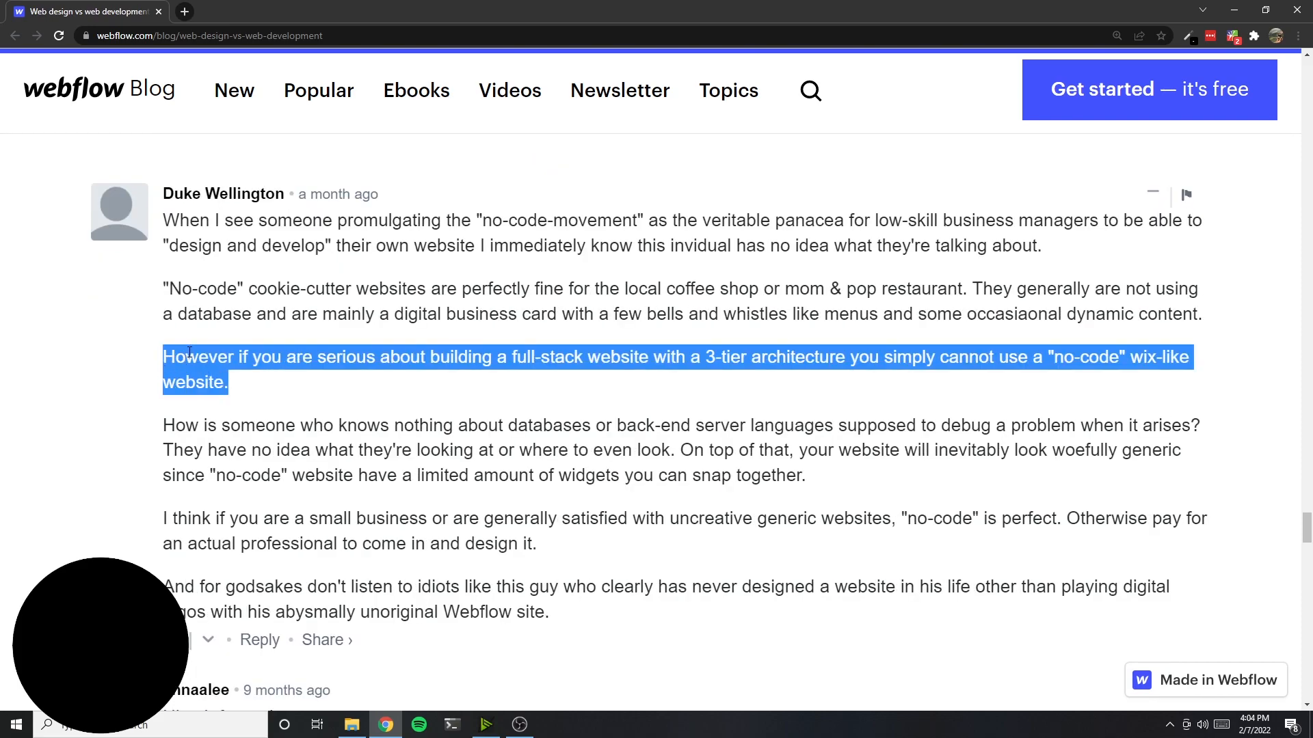
{"action": "mouse_move", "coordinate": [232, 343]}
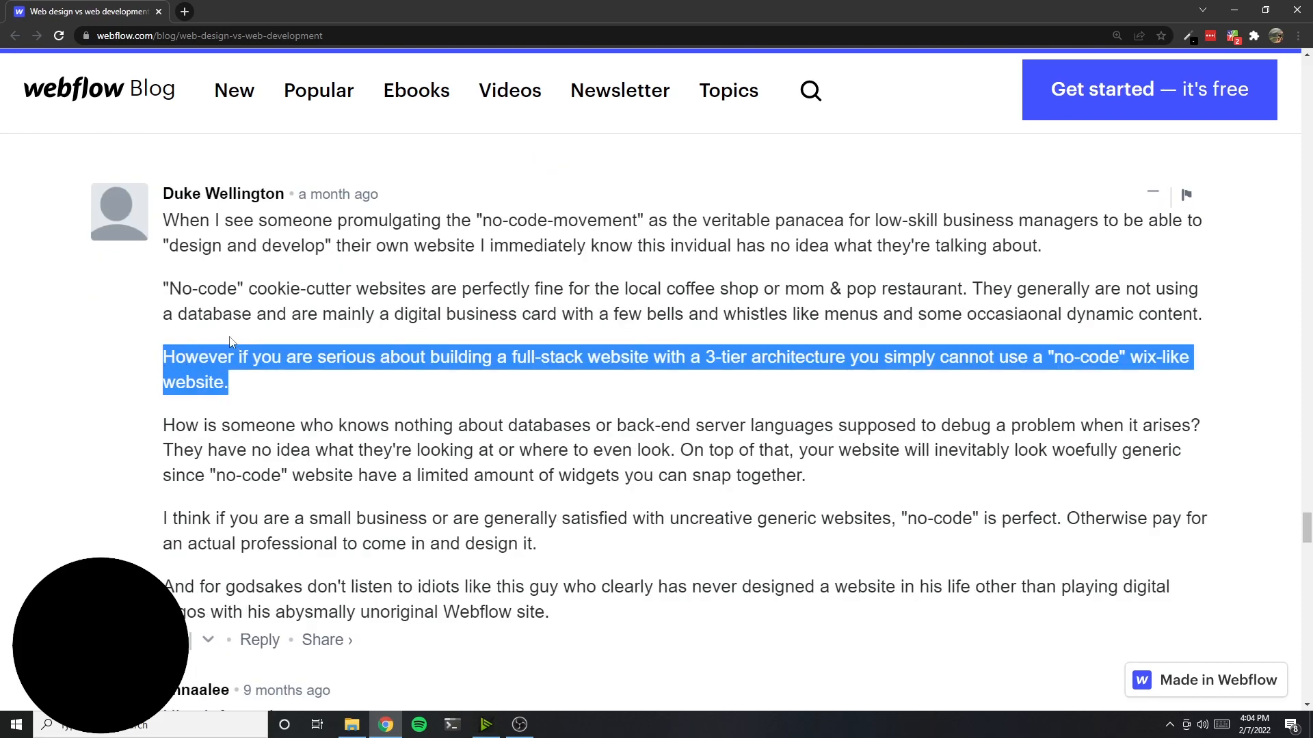
{"action": "left_click", "coordinate": [387, 408]}
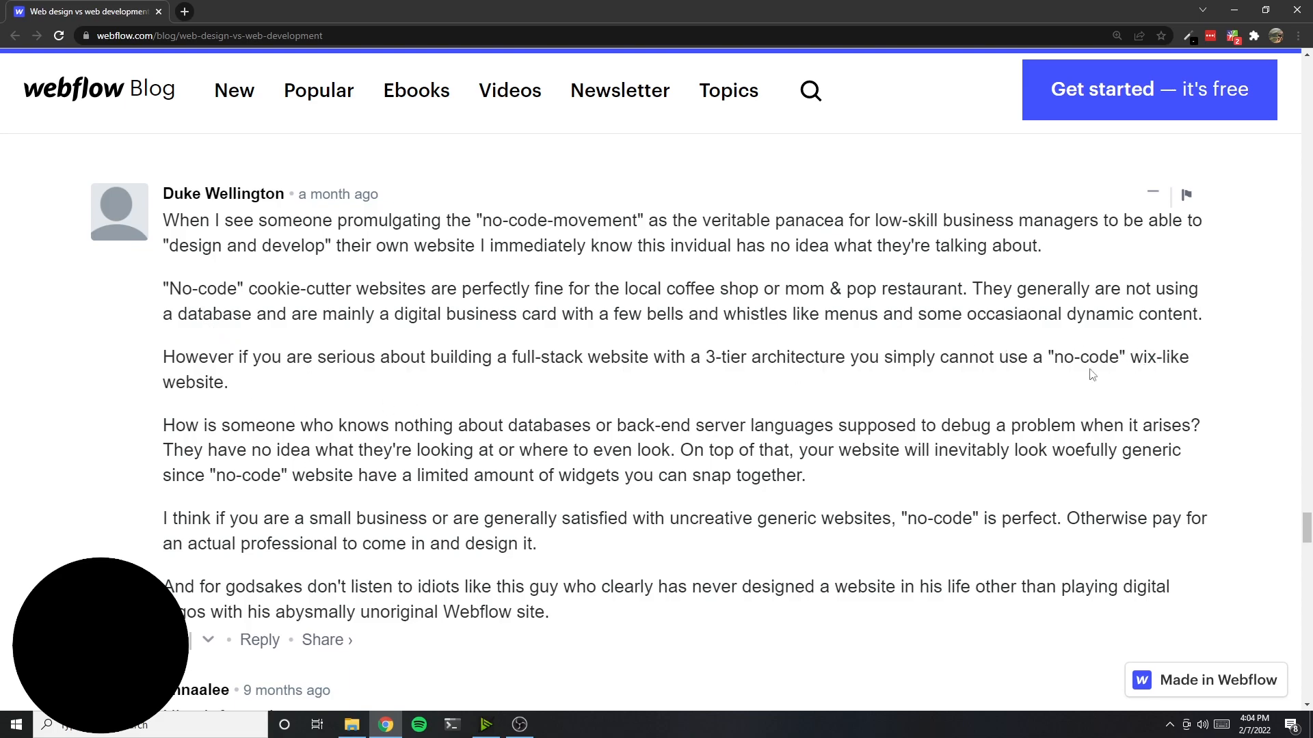
{"action": "mouse_move", "coordinate": [163, 379]}
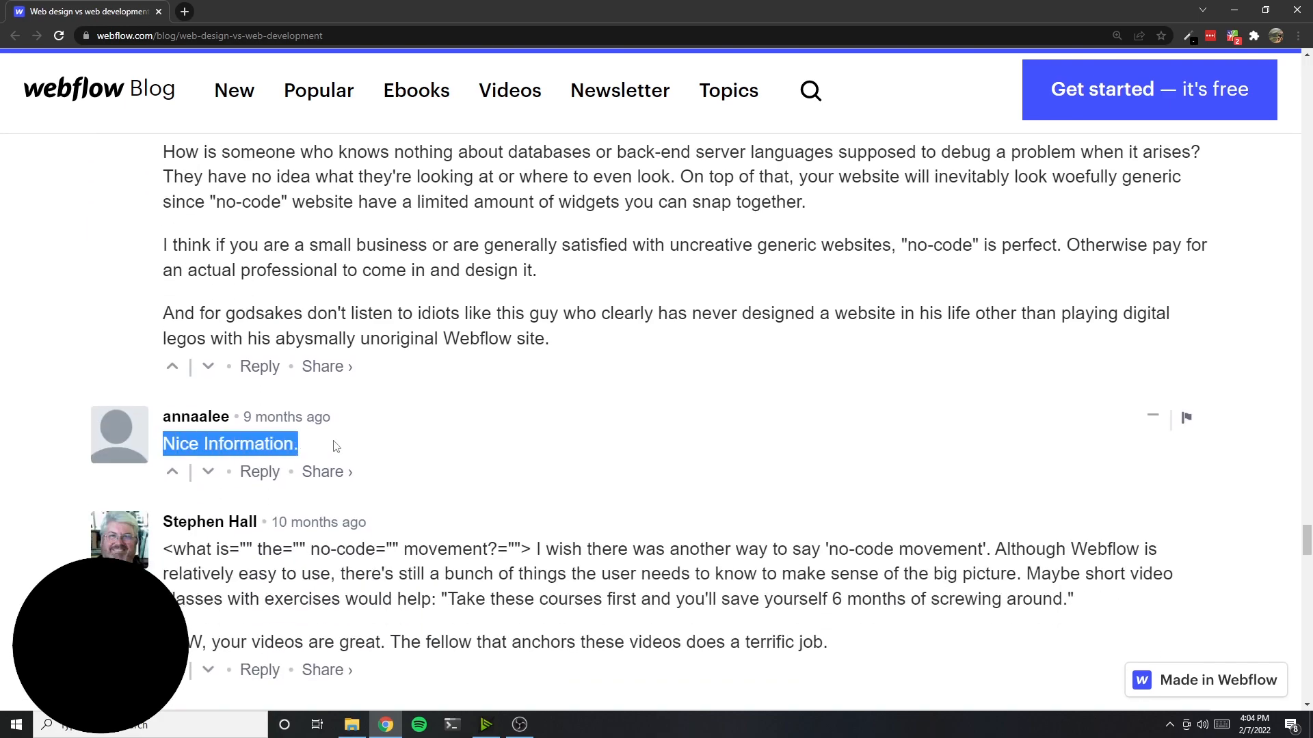
{"action": "scroll", "scroll_direction": "down", "scroll_amount": 3}
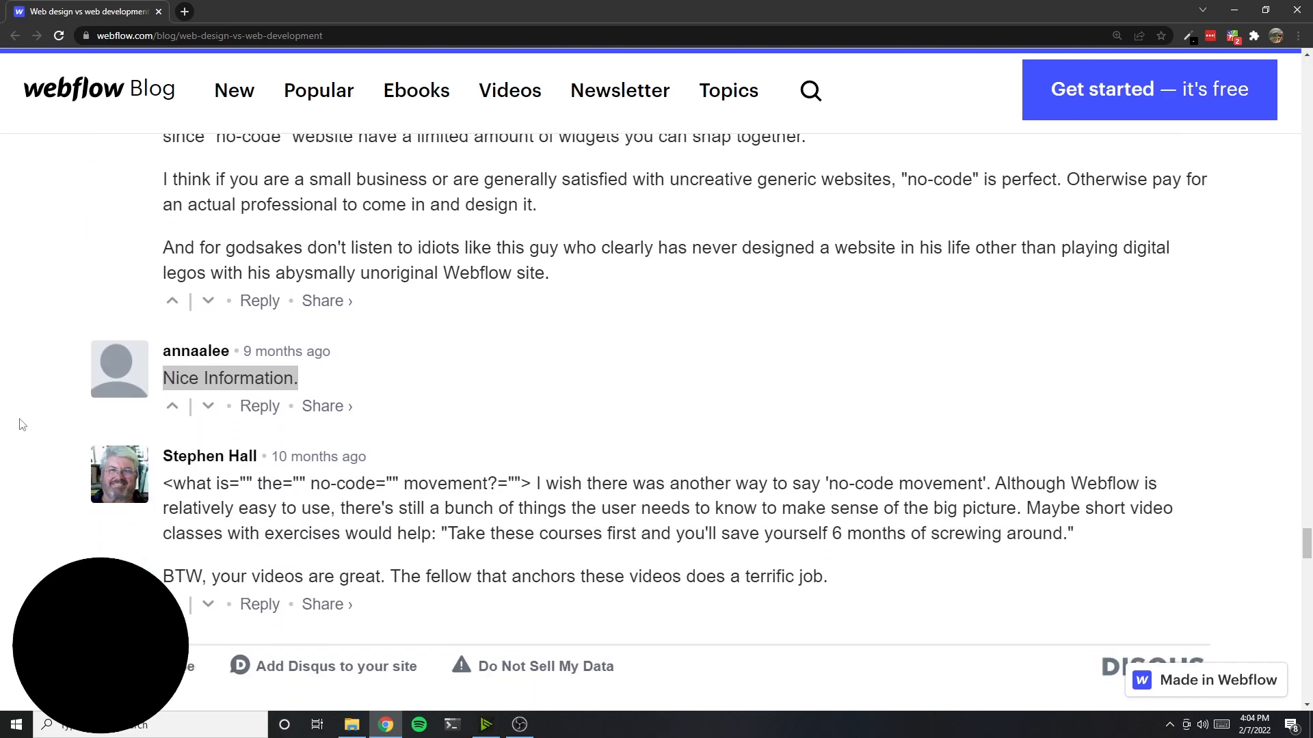
{"action": "scroll", "scroll_direction": "down", "scroll_amount": 3}
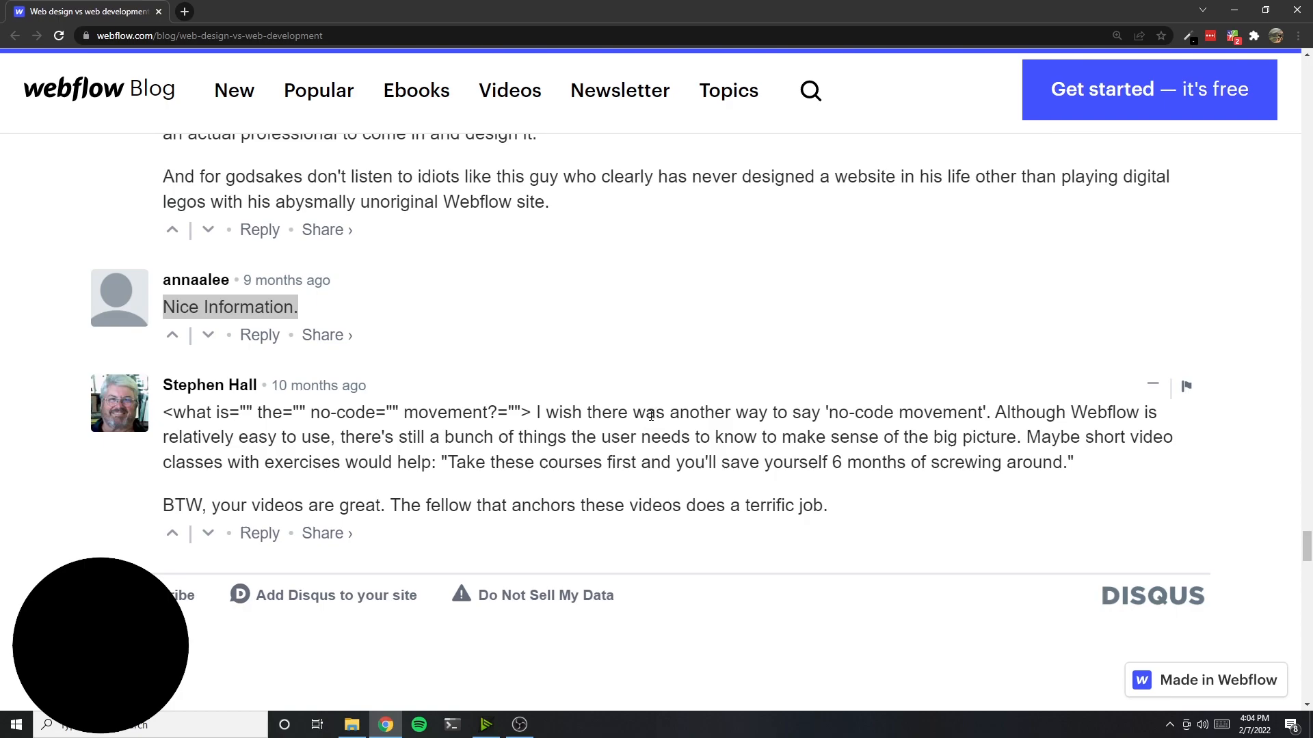
{"action": "mouse_move", "coordinate": [698, 429]}
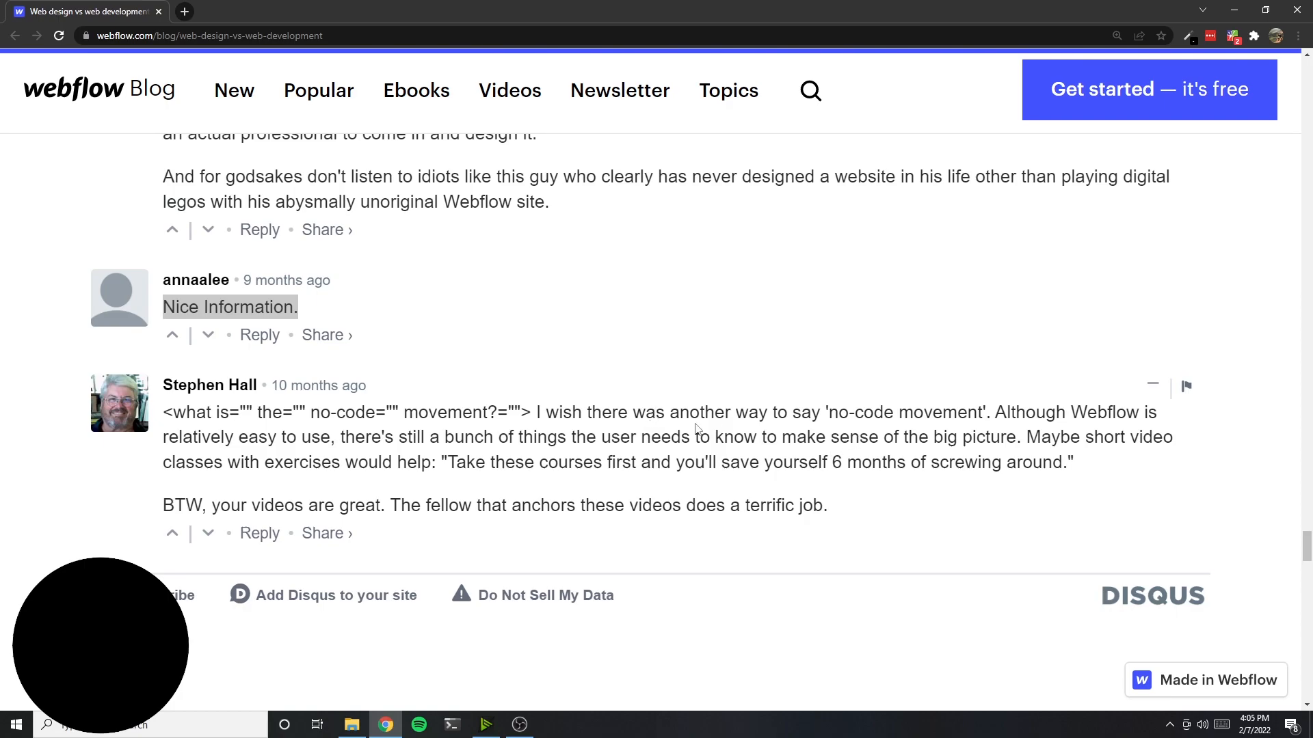
{"action": "mouse_move", "coordinate": [640, 408]}
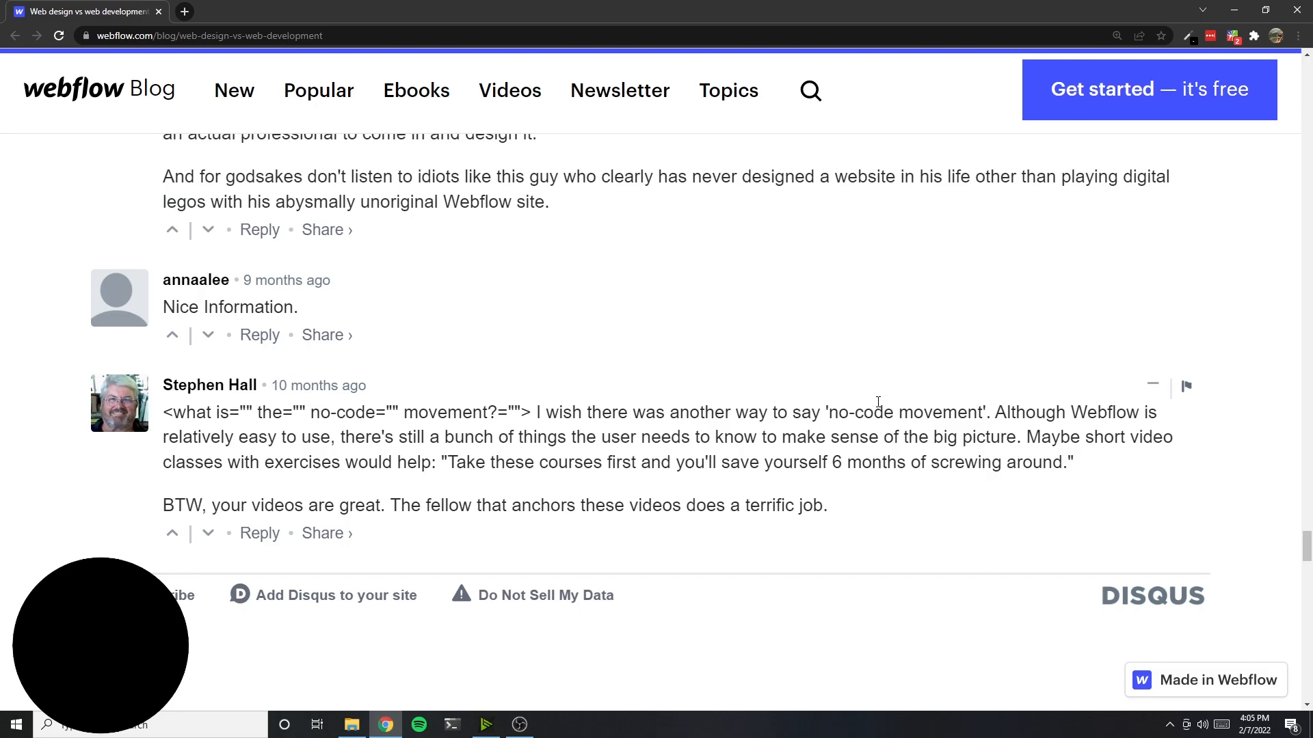
{"action": "mouse_move", "coordinate": [800, 421]}
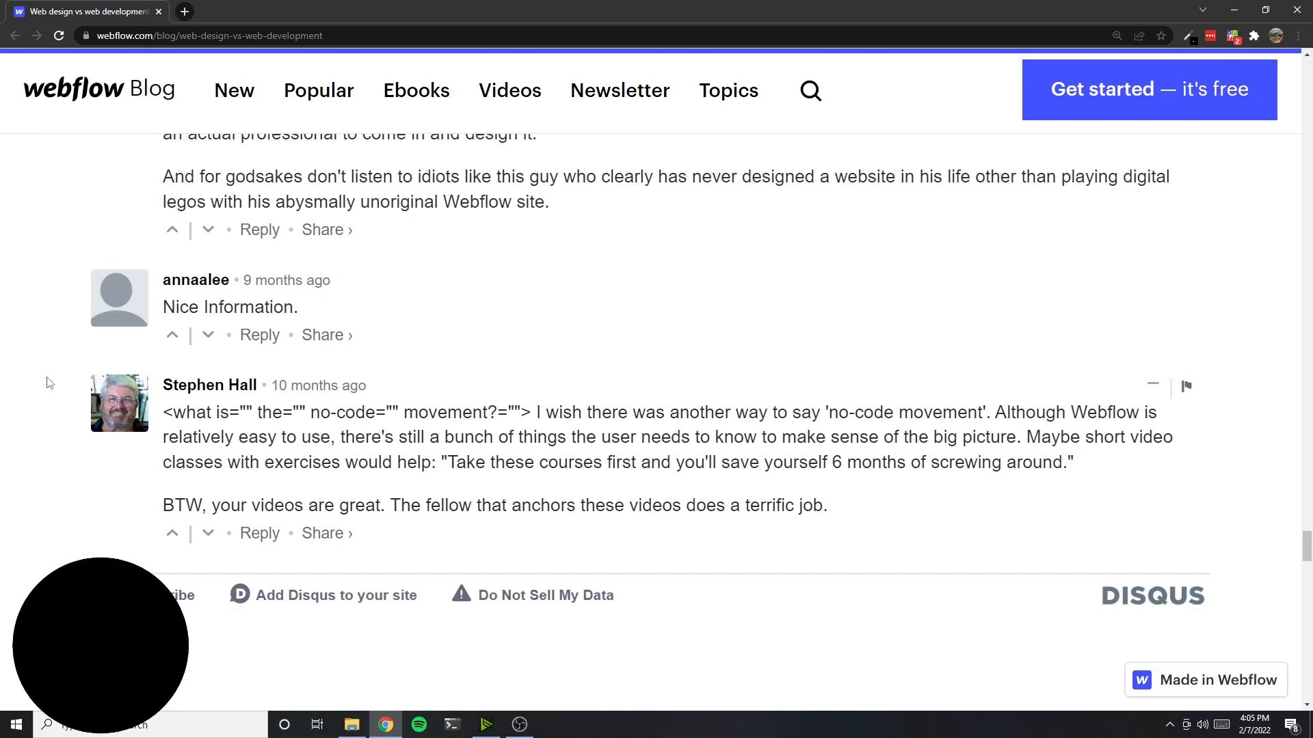
- Scroll back up to the headline 'Web design vs web development: neither will exist in 10 years'
{"action": "scroll", "scroll_direction": "up", "scroll_amount": 3}
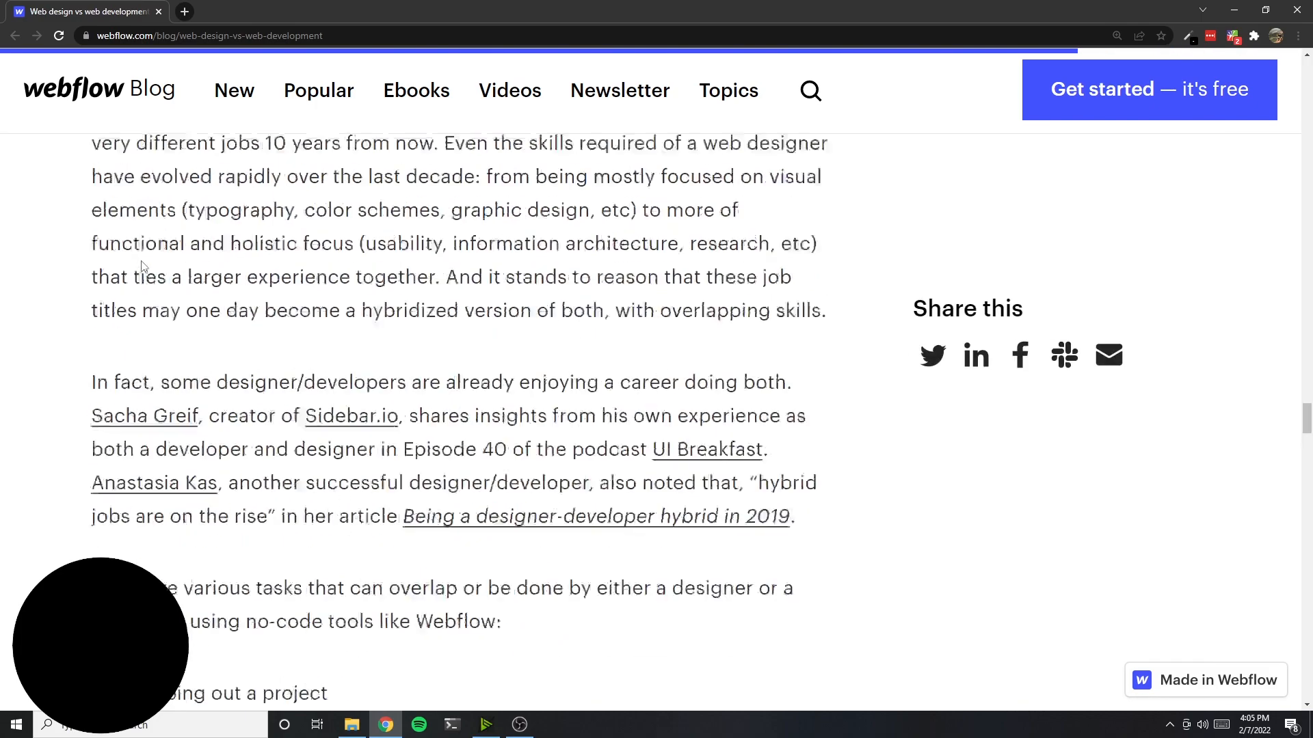
{"action": "scroll", "scroll_direction": "up", "scroll_amount": 3}
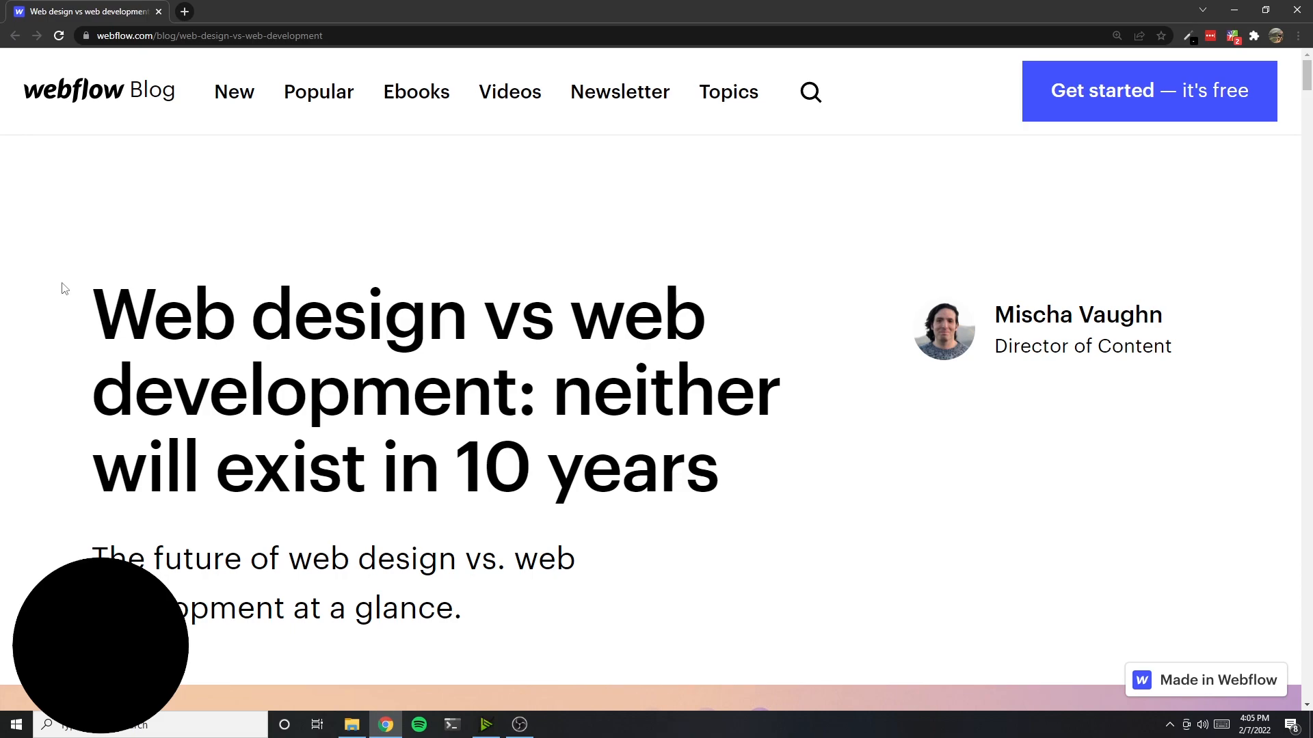
{"action": "mouse_move", "coordinate": [661, 592]}
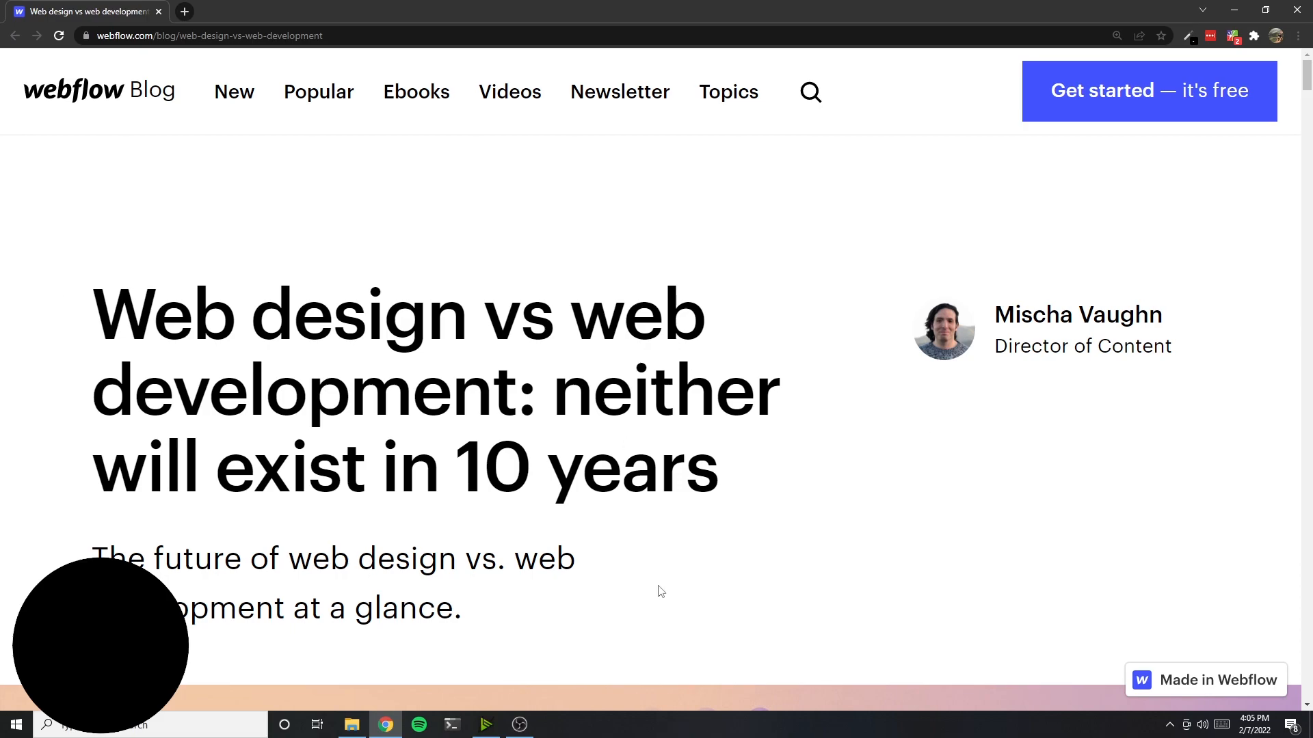